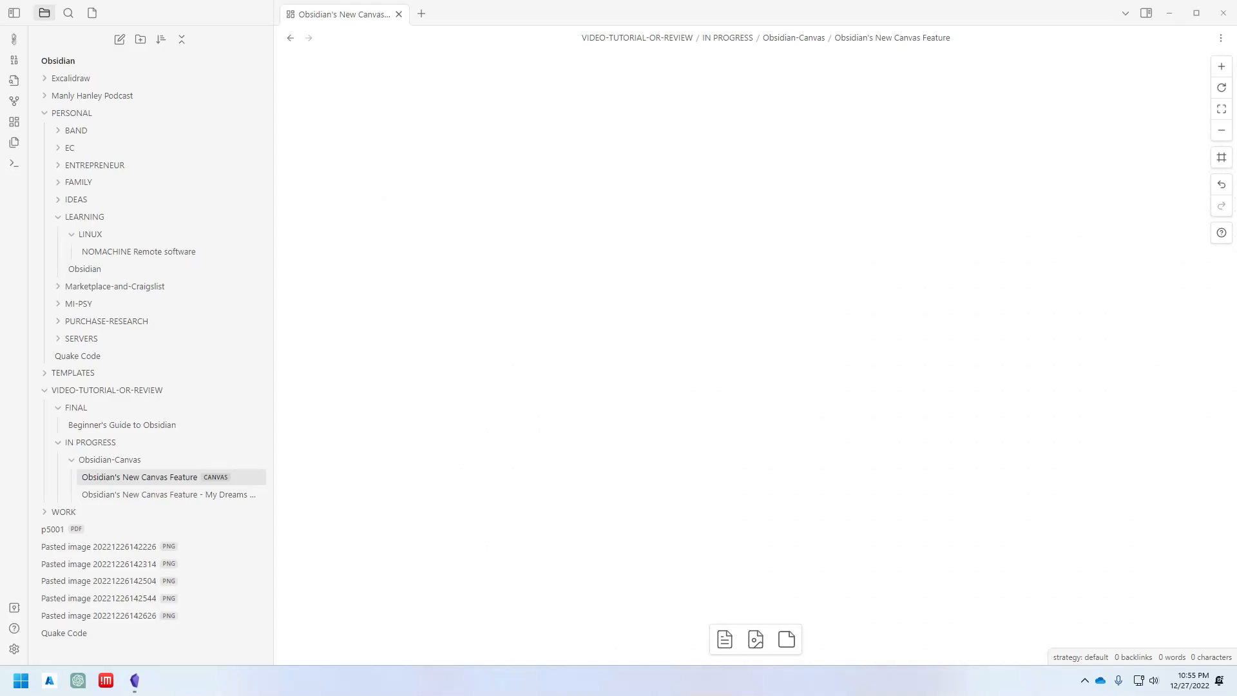
- Create a new canvas file from the Obsidian-Canvas folder's context menu
{"action": "left_click", "coordinate": [168, 495]}
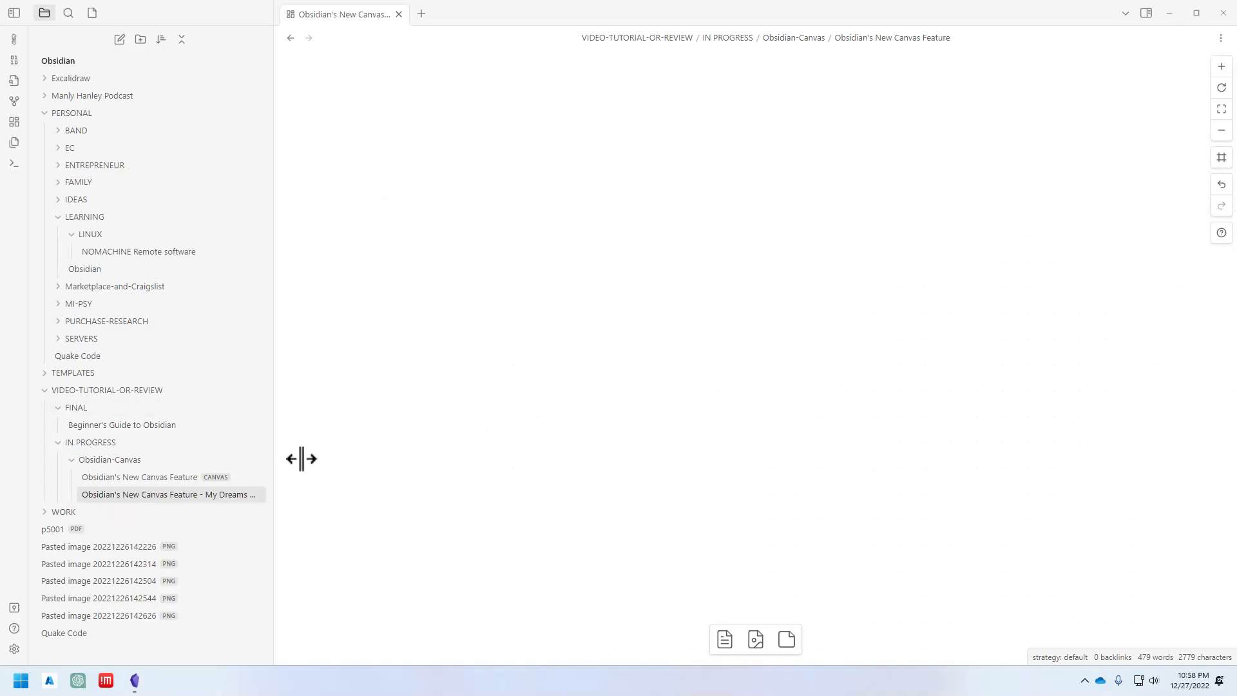
{"action": "mouse_move", "coordinate": [232, 502]}
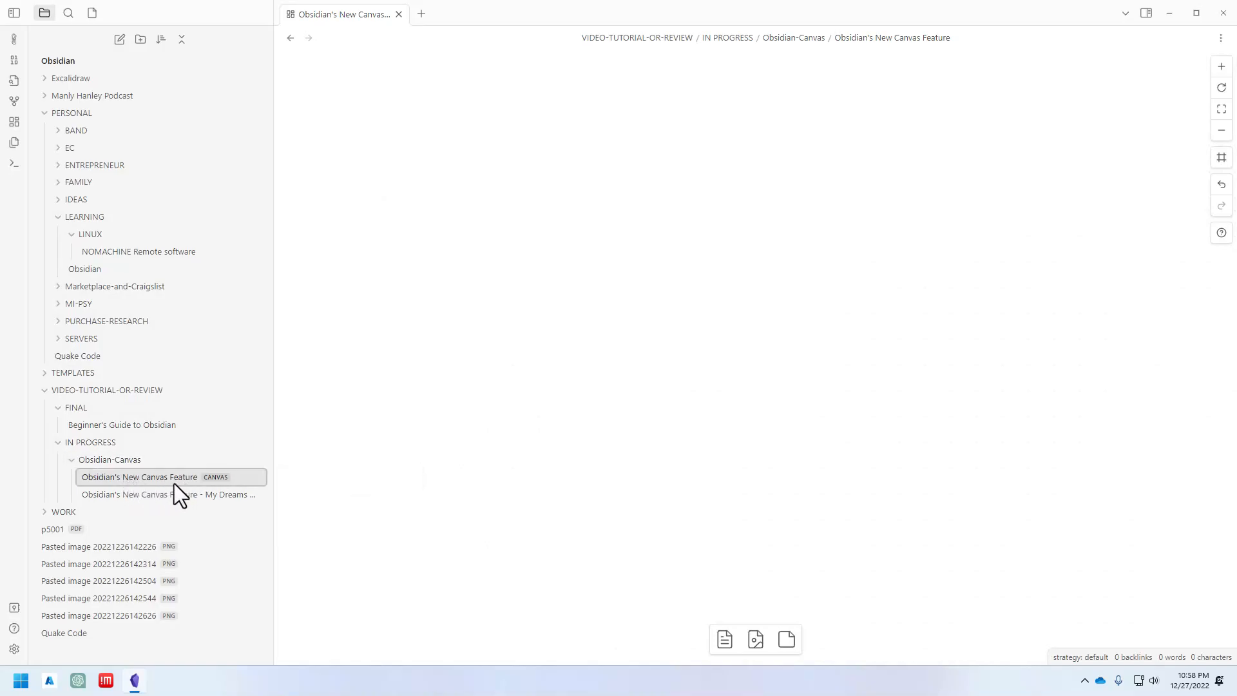
{"action": "mouse_move", "coordinate": [185, 493]}
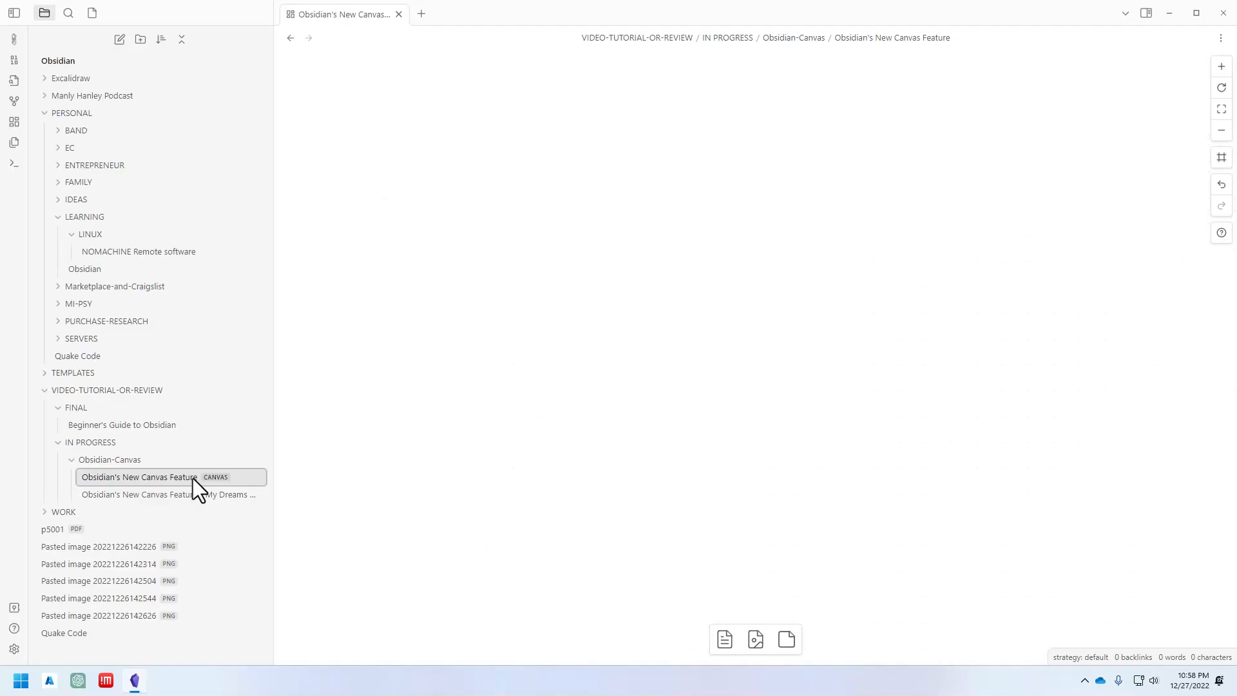
{"action": "mouse_move", "coordinate": [226, 489]}
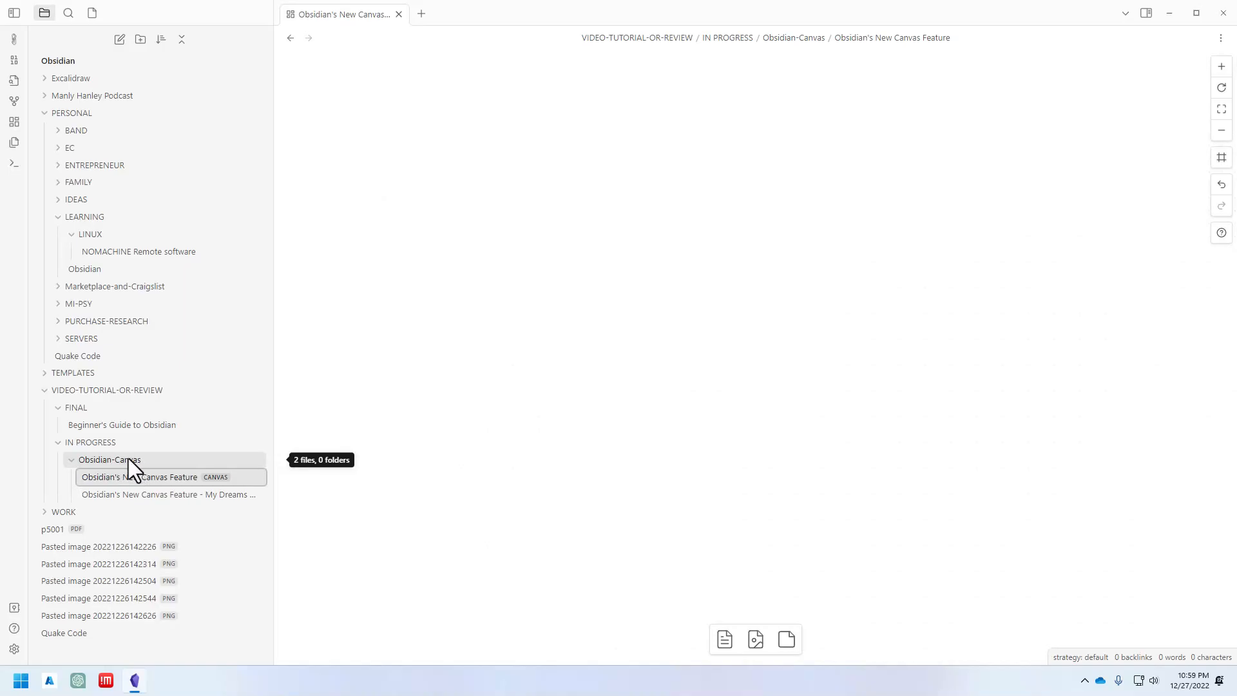
{"action": "right_click", "coordinate": [108, 459]}
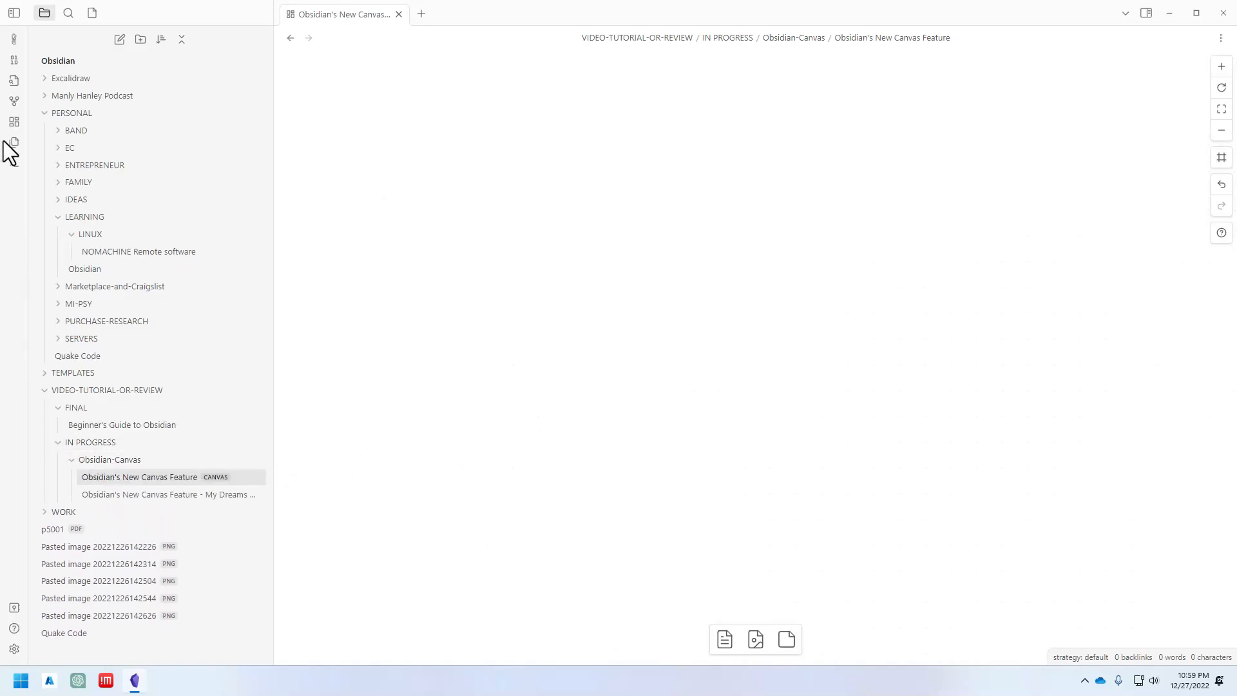
{"action": "mouse_move", "coordinate": [13, 121]}
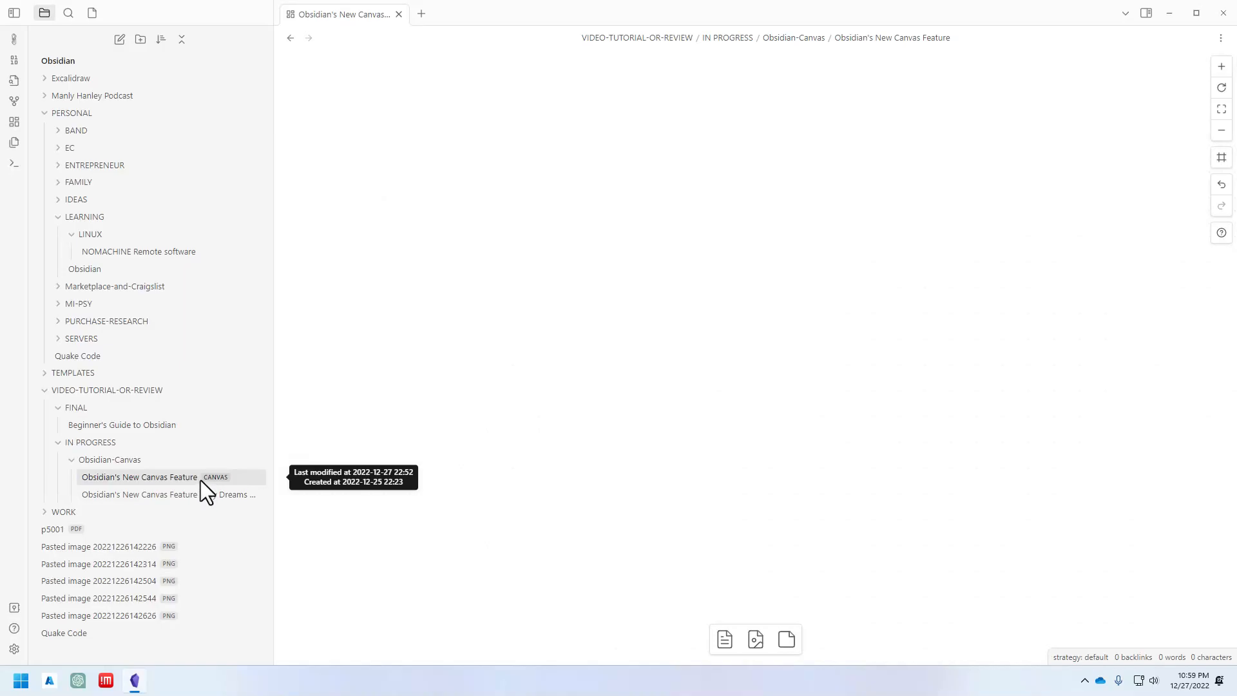
{"action": "mouse_move", "coordinate": [198, 498]}
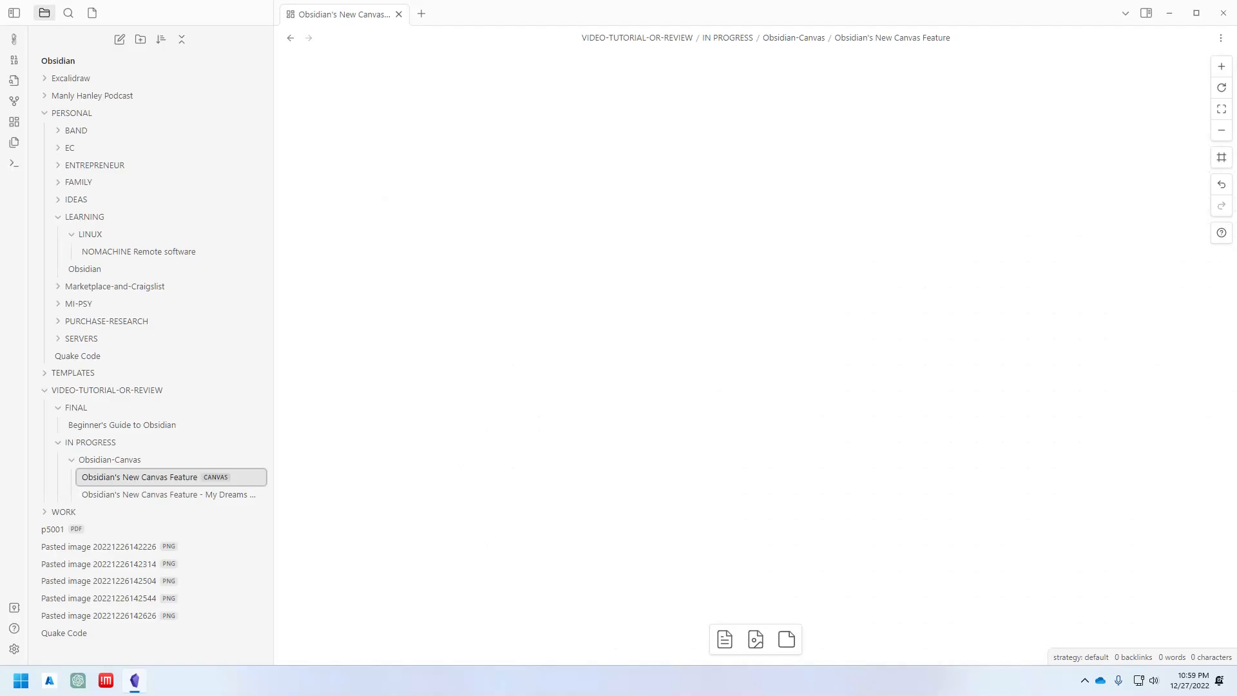
{"action": "mouse_move", "coordinate": [123, 472]}
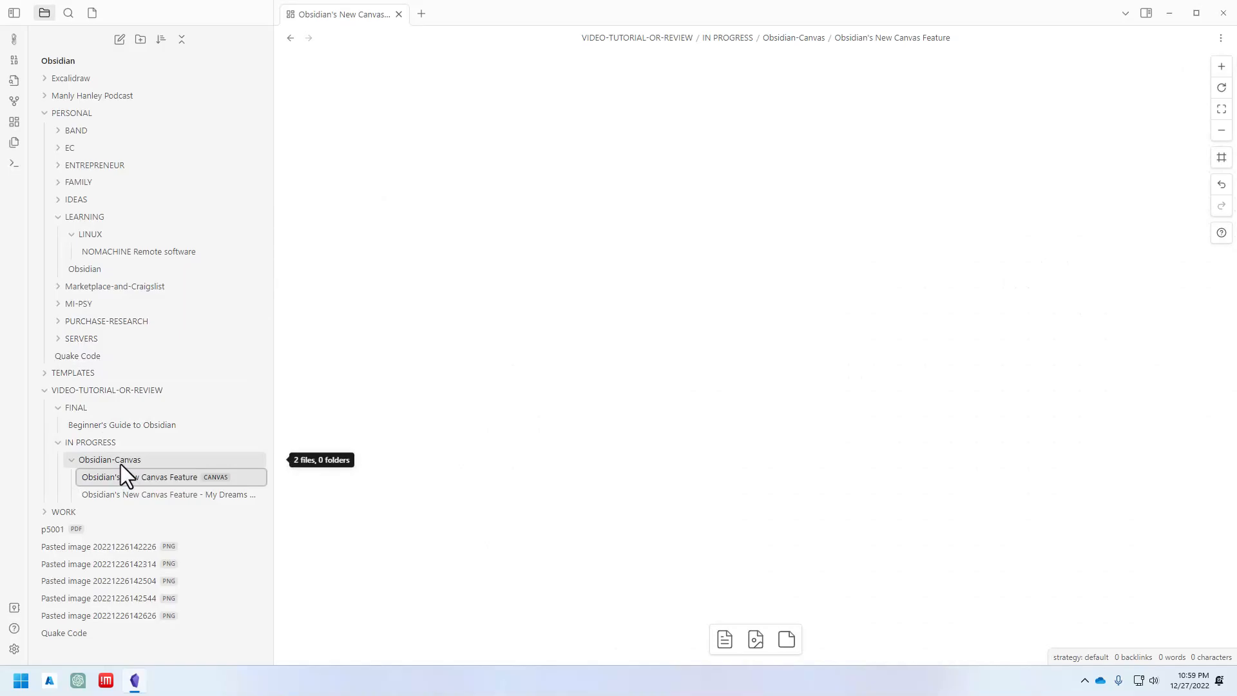
{"action": "right_click", "coordinate": [110, 459]}
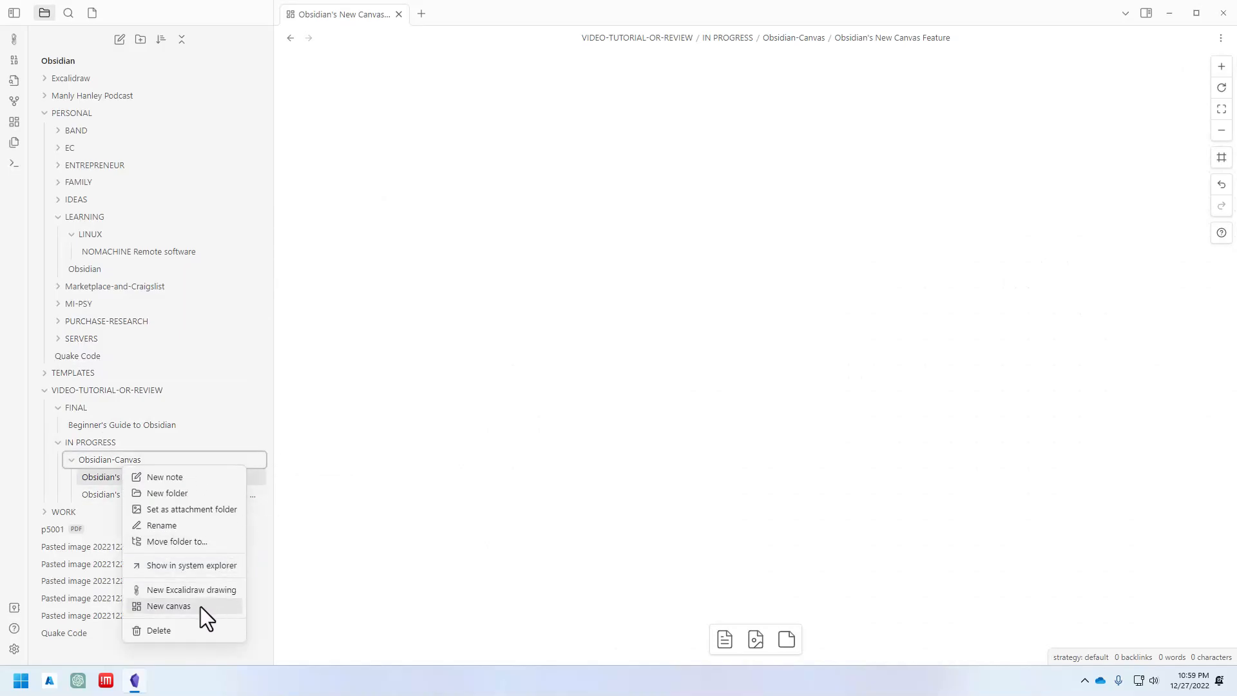
{"action": "left_click", "coordinate": [169, 605]}
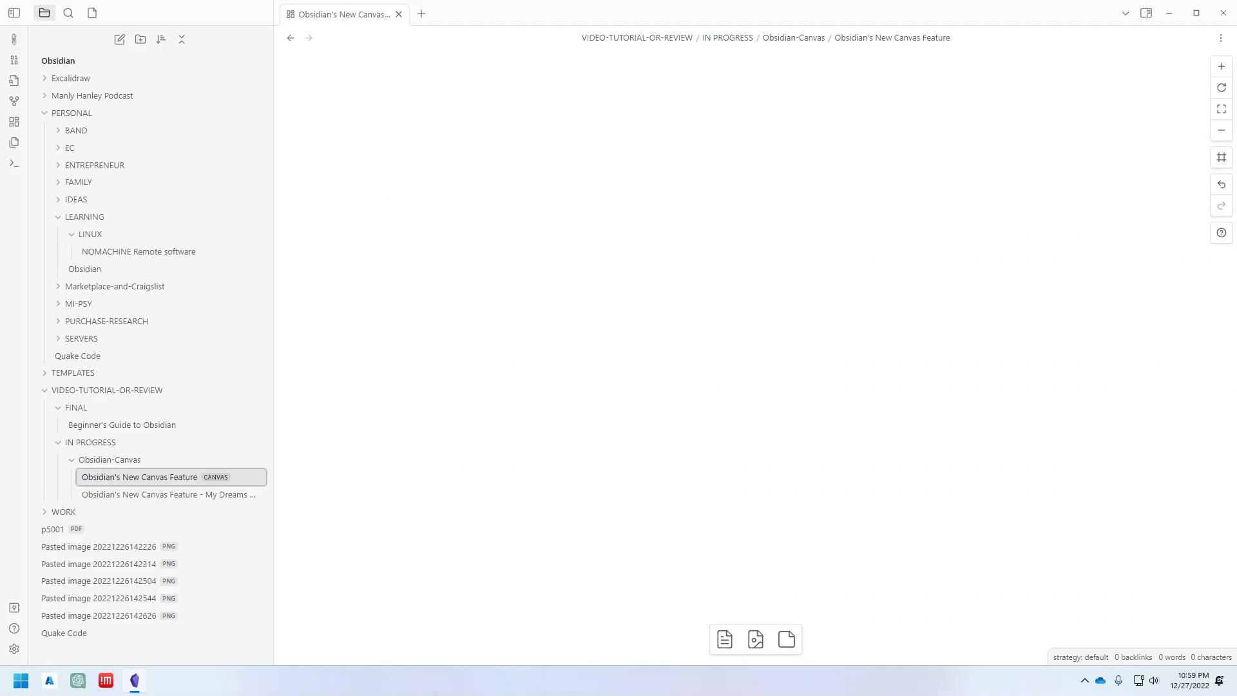
{"action": "left_click", "coordinate": [167, 494]}
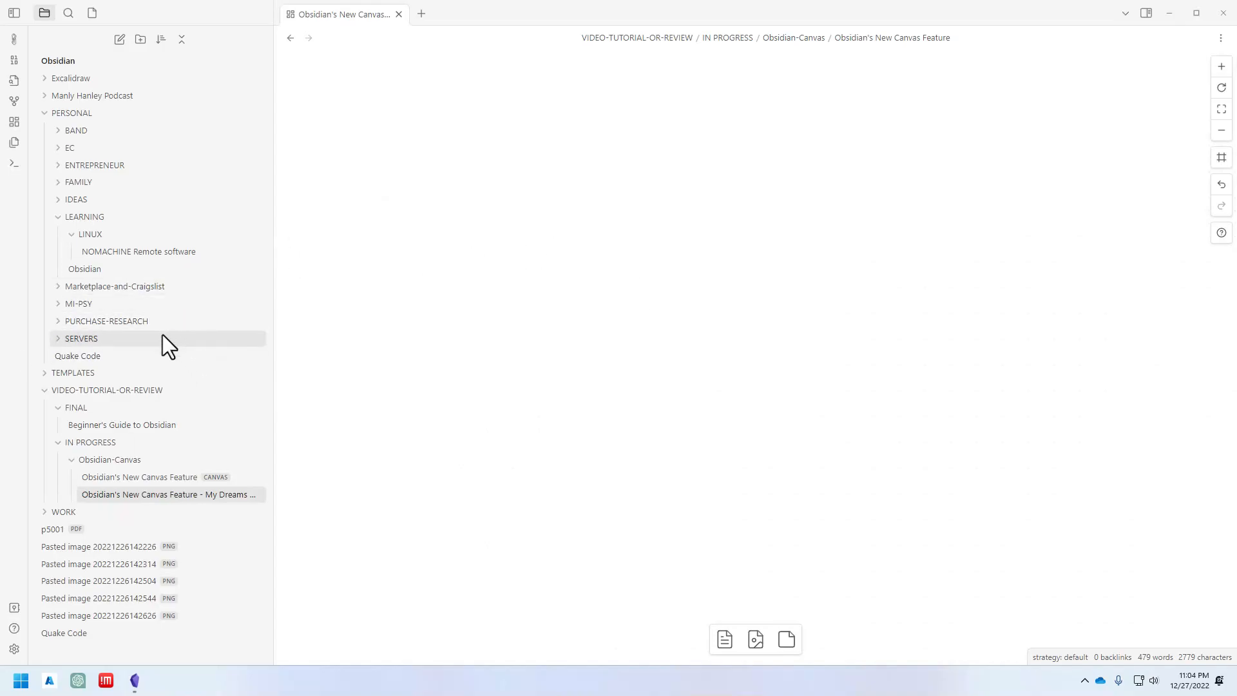
{"action": "mouse_move", "coordinate": [278, 362]}
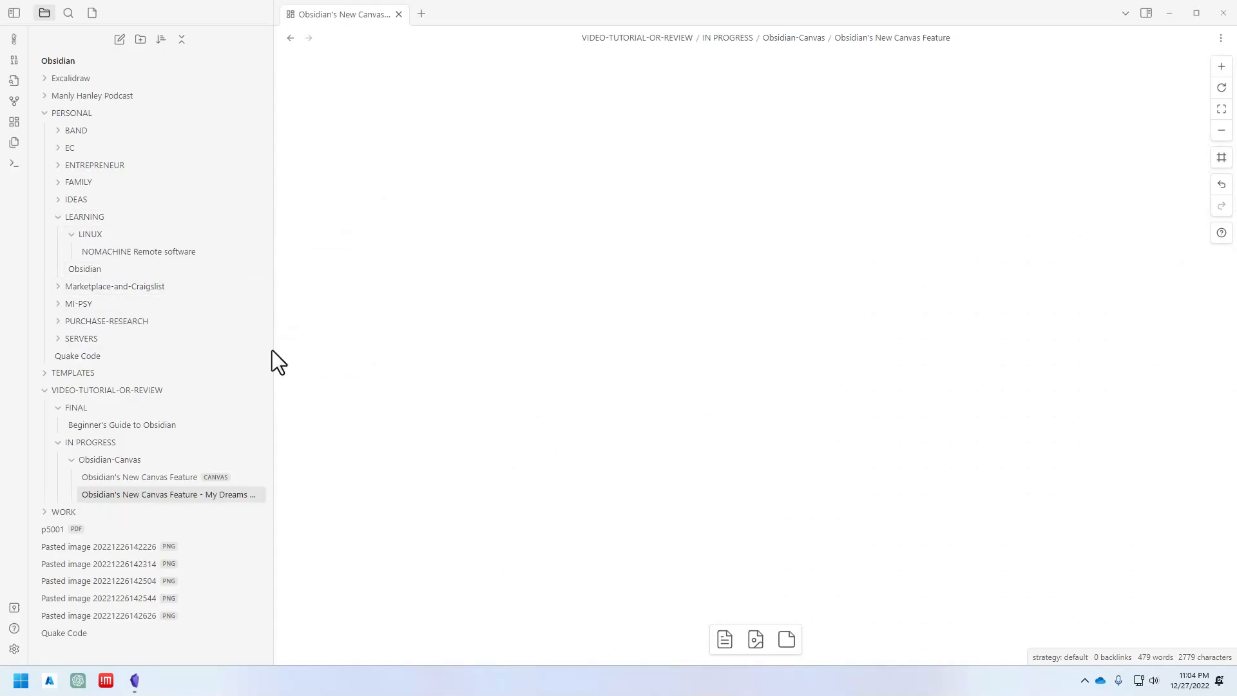
{"action": "mouse_move", "coordinate": [883, 400]}
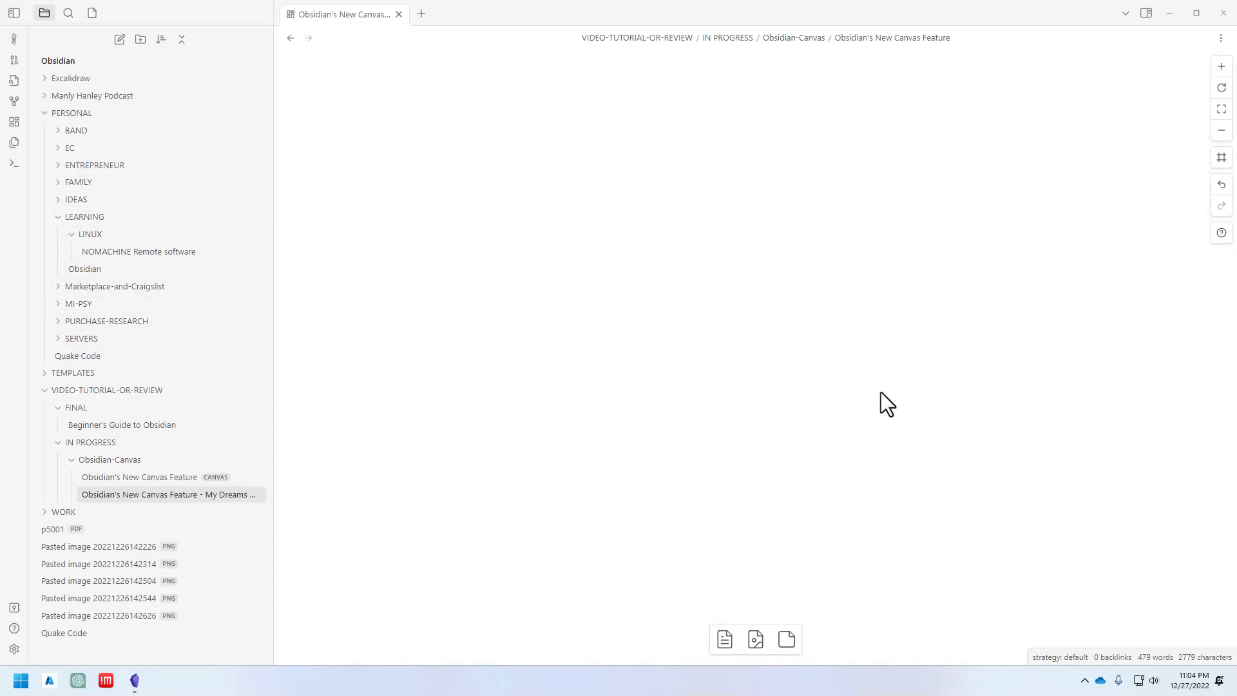
{"action": "mouse_move", "coordinate": [912, 399]}
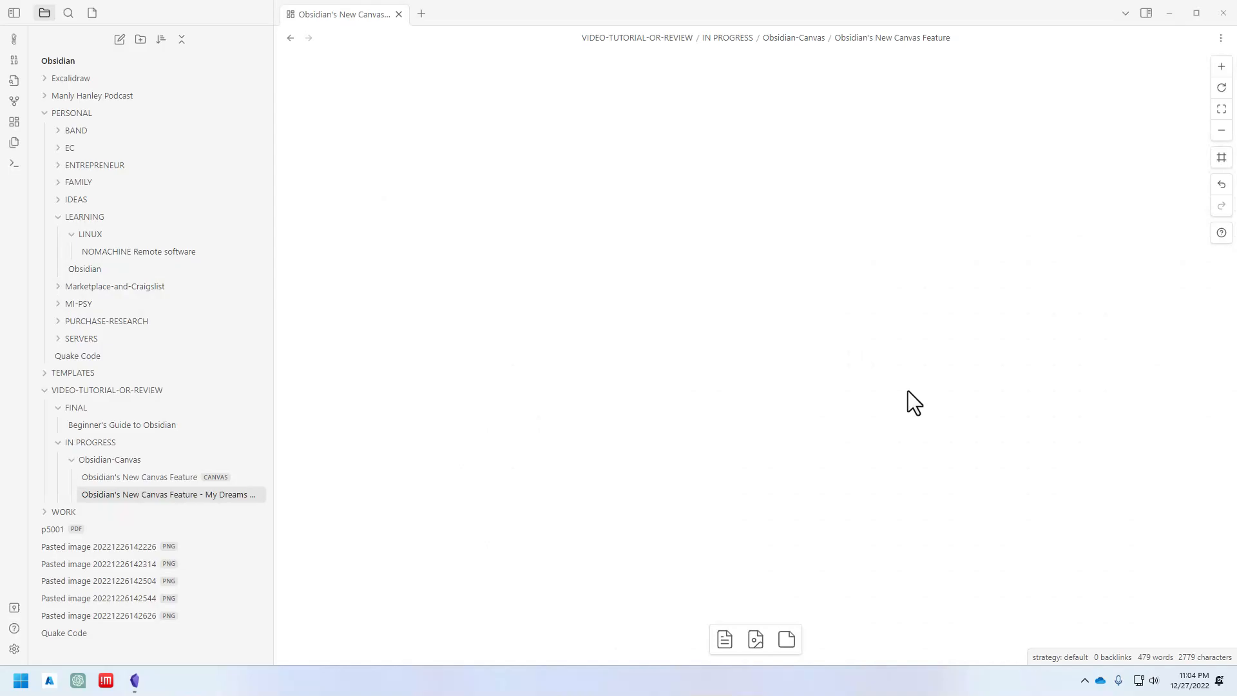
{"action": "mouse_move", "coordinate": [908, 393]}
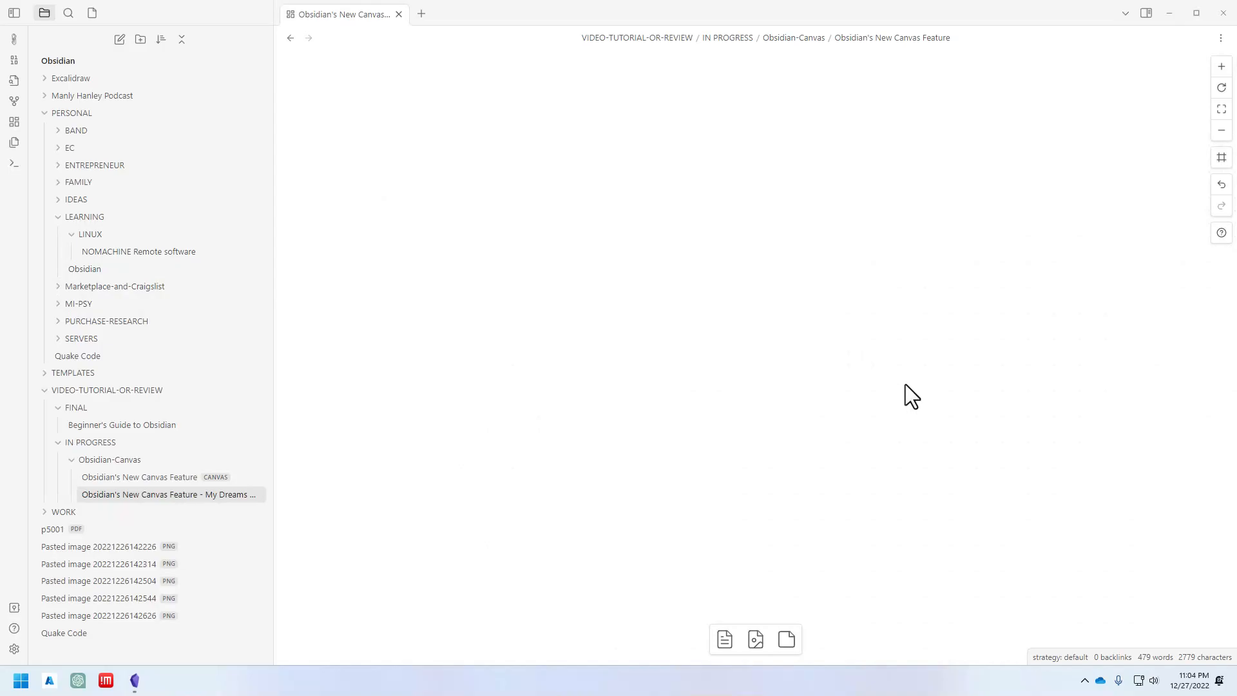
{"action": "mouse_move", "coordinate": [892, 391]}
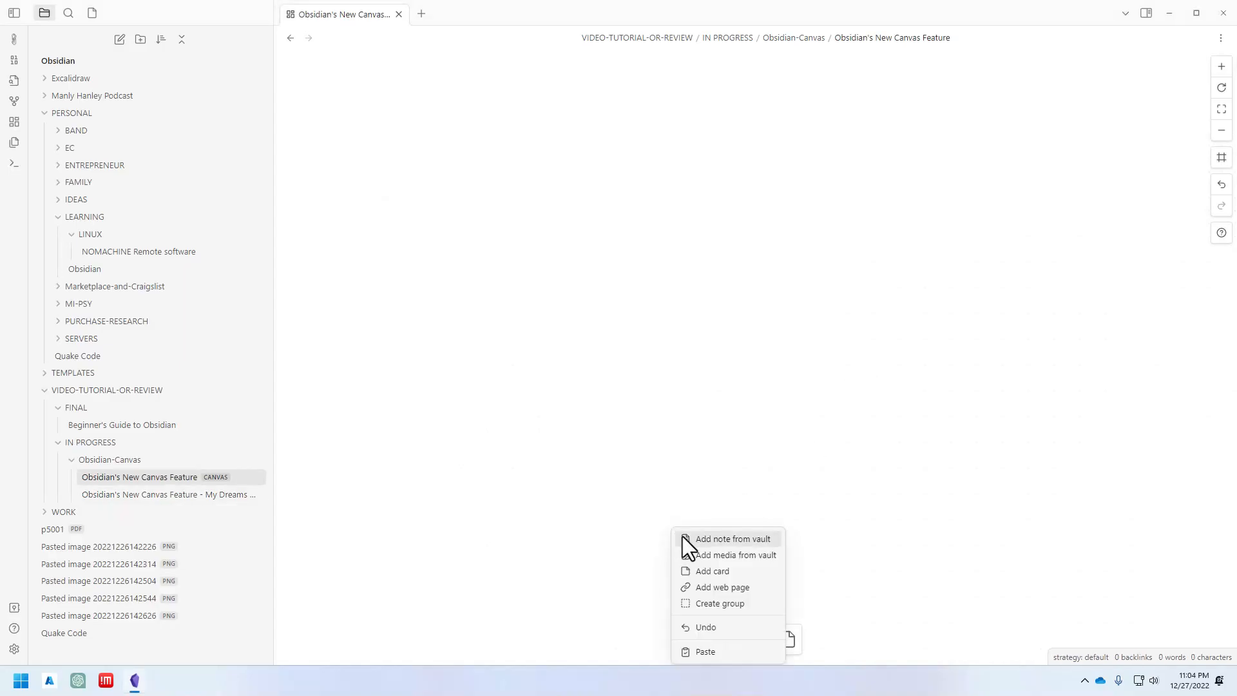
{"action": "mouse_move", "coordinate": [695, 524]}
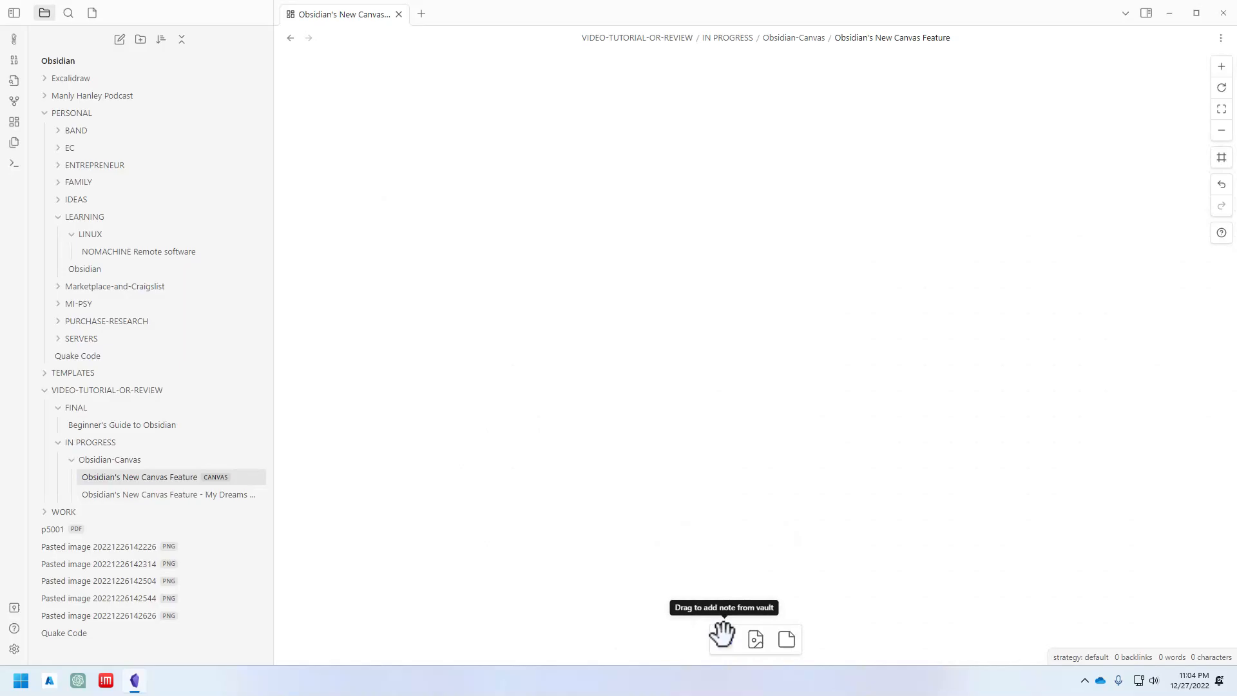
{"action": "mouse_move", "coordinate": [787, 640]}
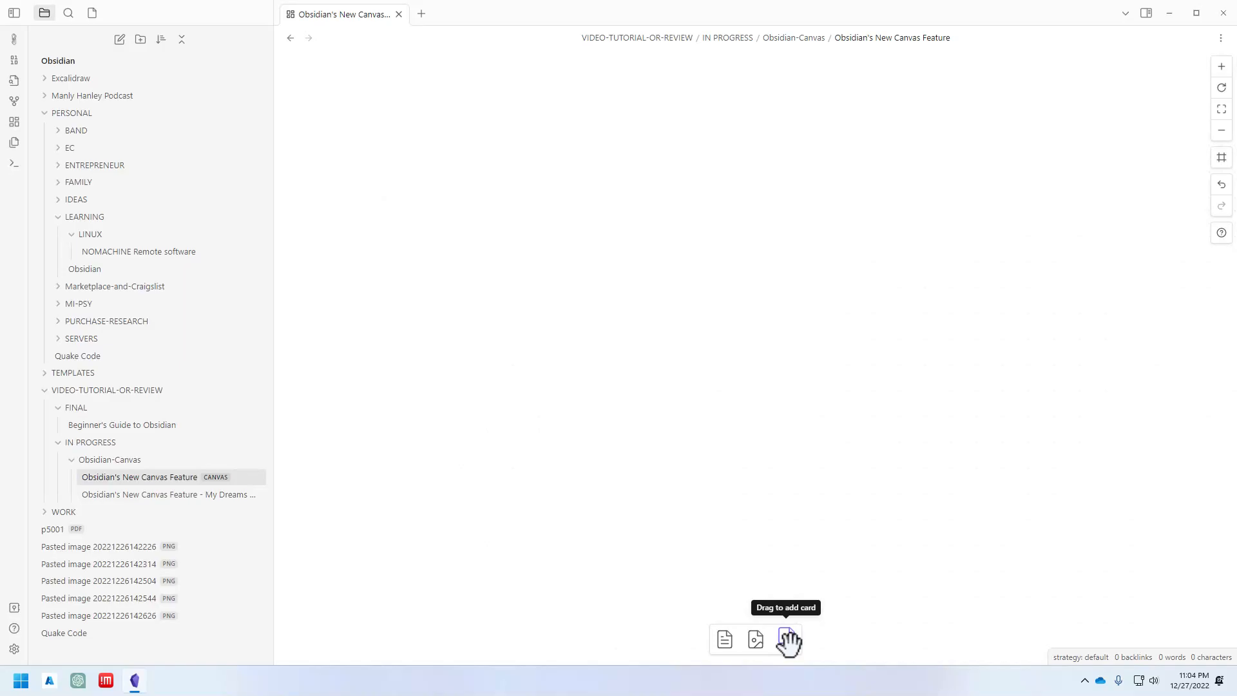
- Drop a new empty text card onto the canvas and try a colour from its palette
{"action": "left_click_drag", "start_coordinate": [786, 640], "coordinate": [478, 326]}
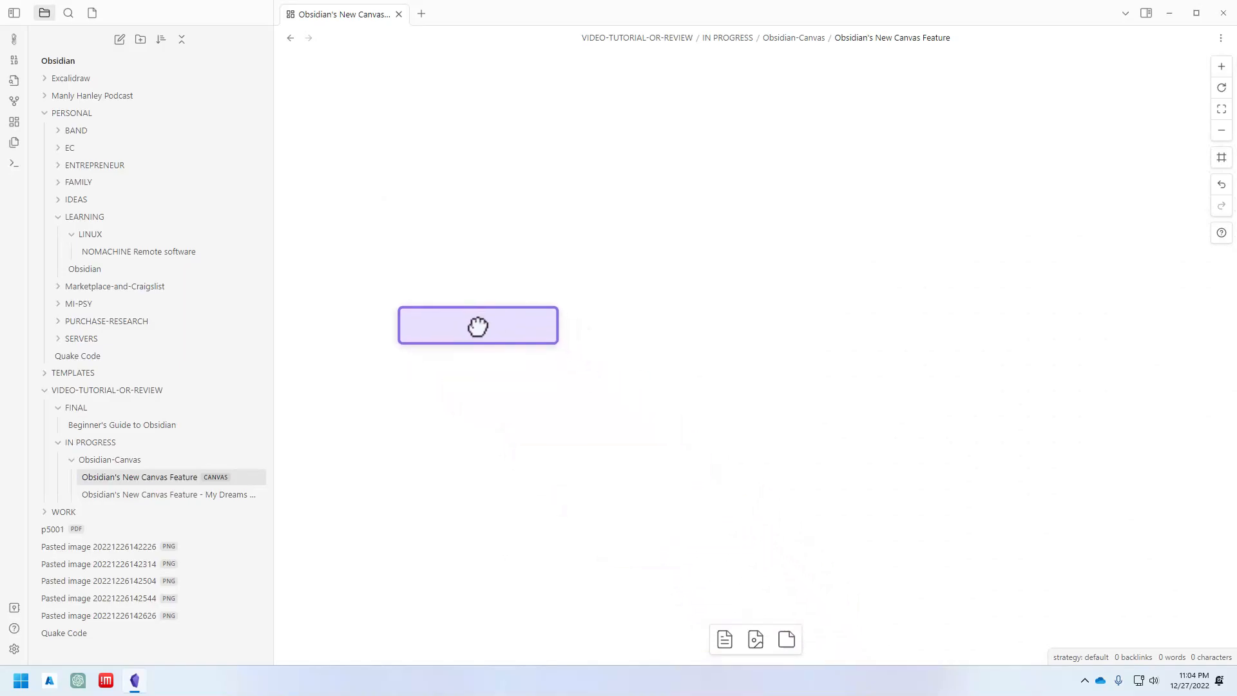
{"action": "double_click", "coordinate": [477, 326]}
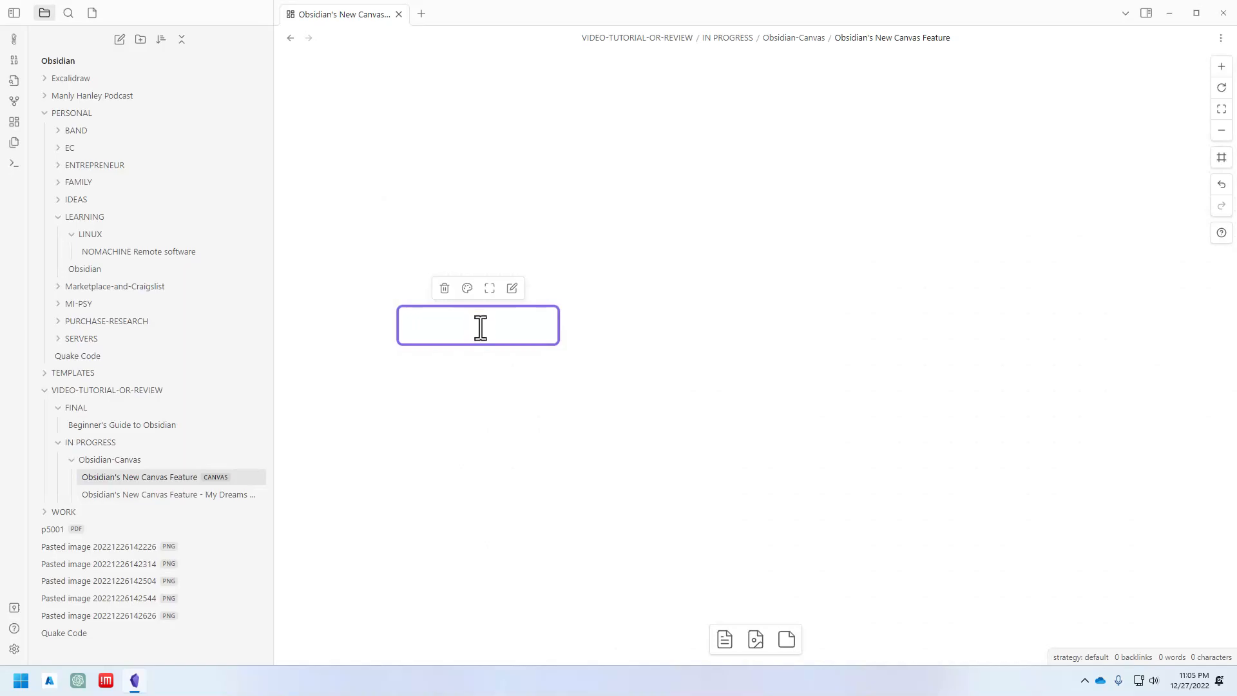
{"action": "mouse_move", "coordinate": [490, 289]}
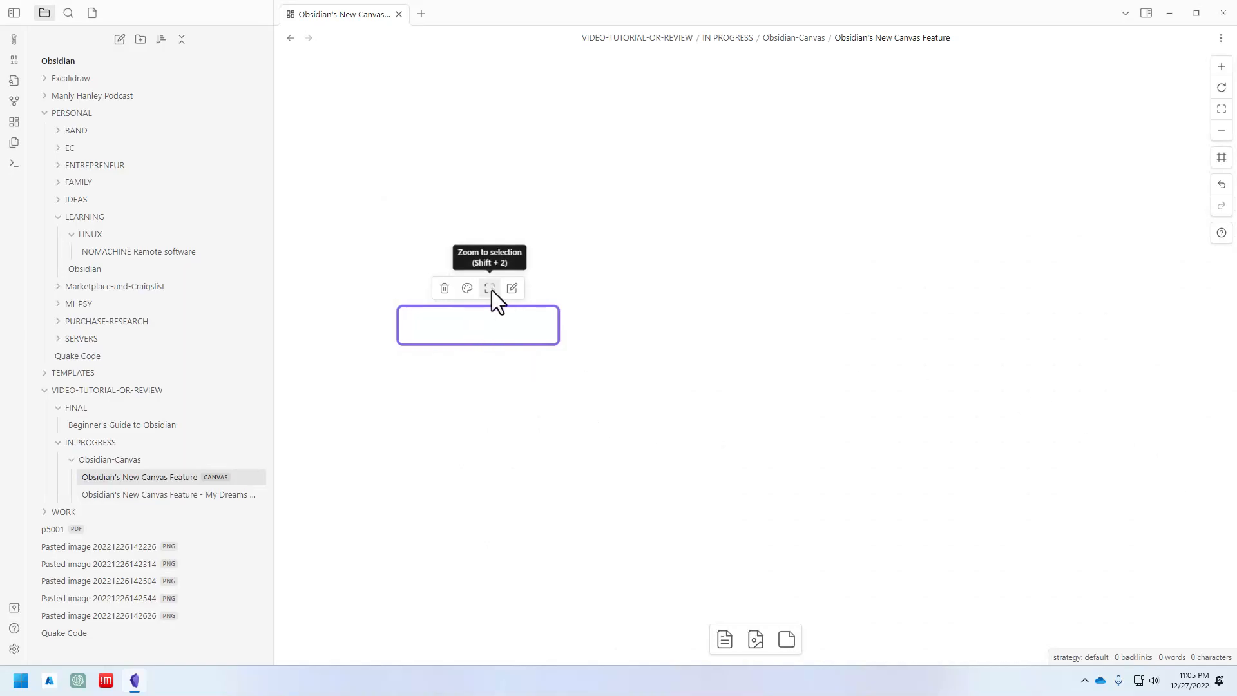
{"action": "mouse_move", "coordinate": [466, 300]}
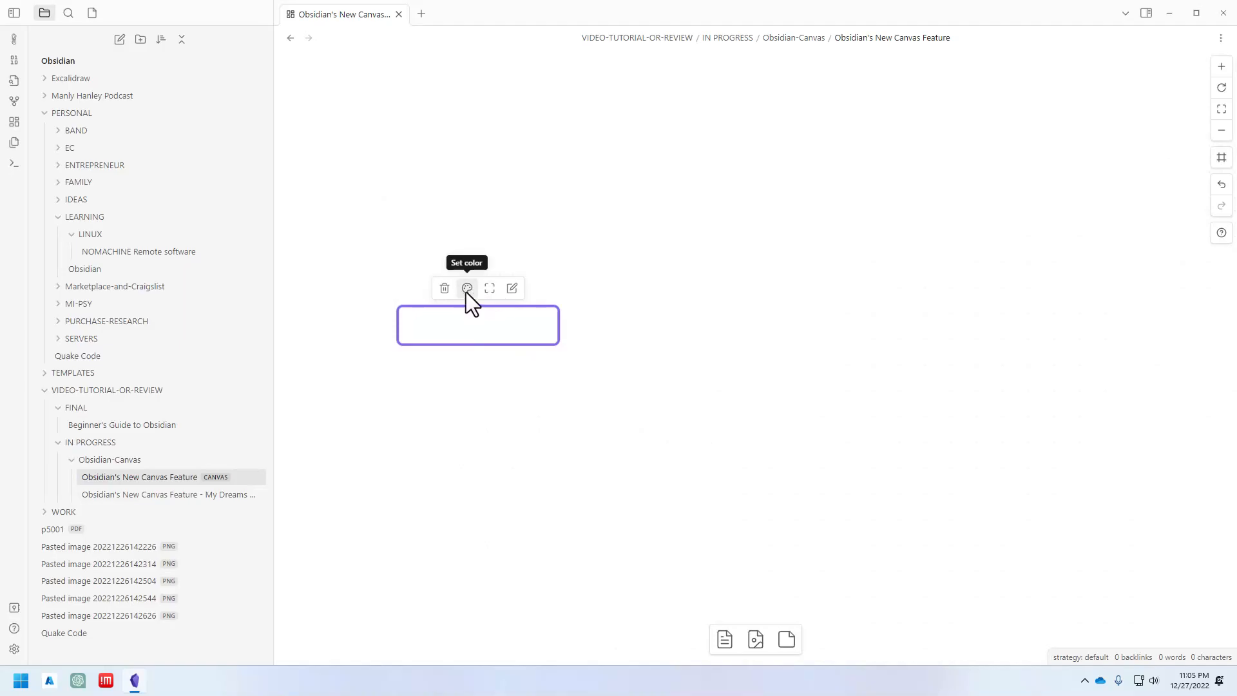
{"action": "left_click", "coordinate": [466, 289]}
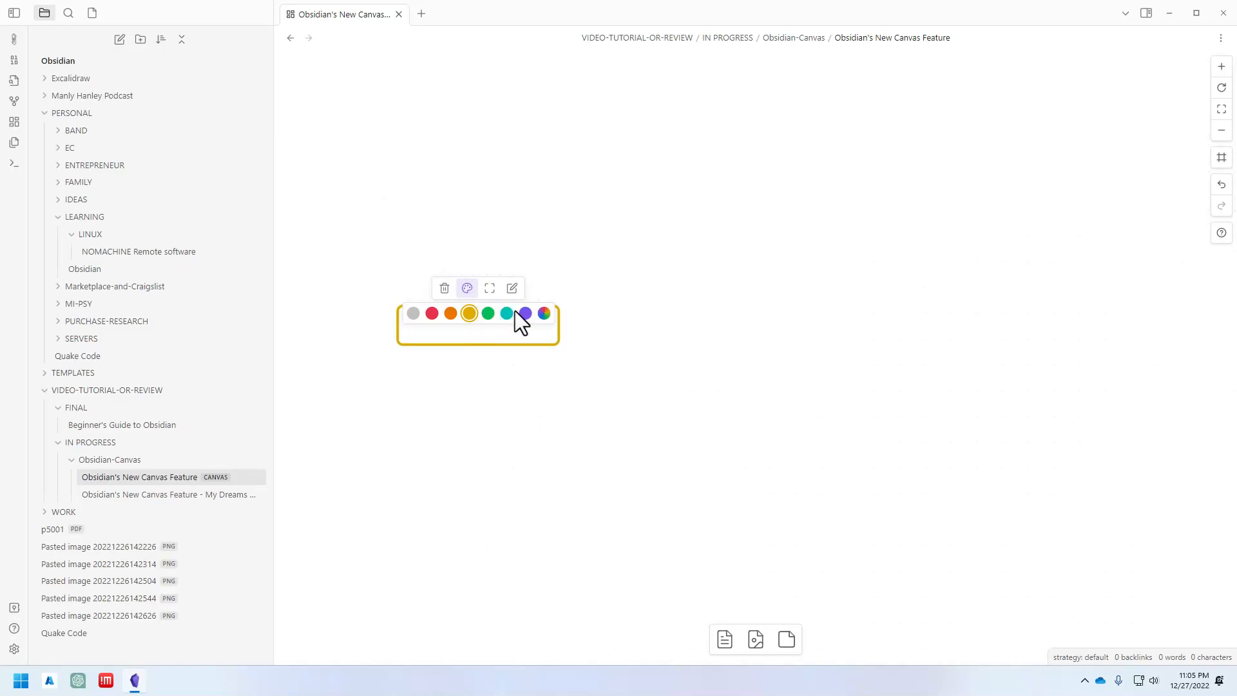
{"action": "left_click", "coordinate": [507, 313]}
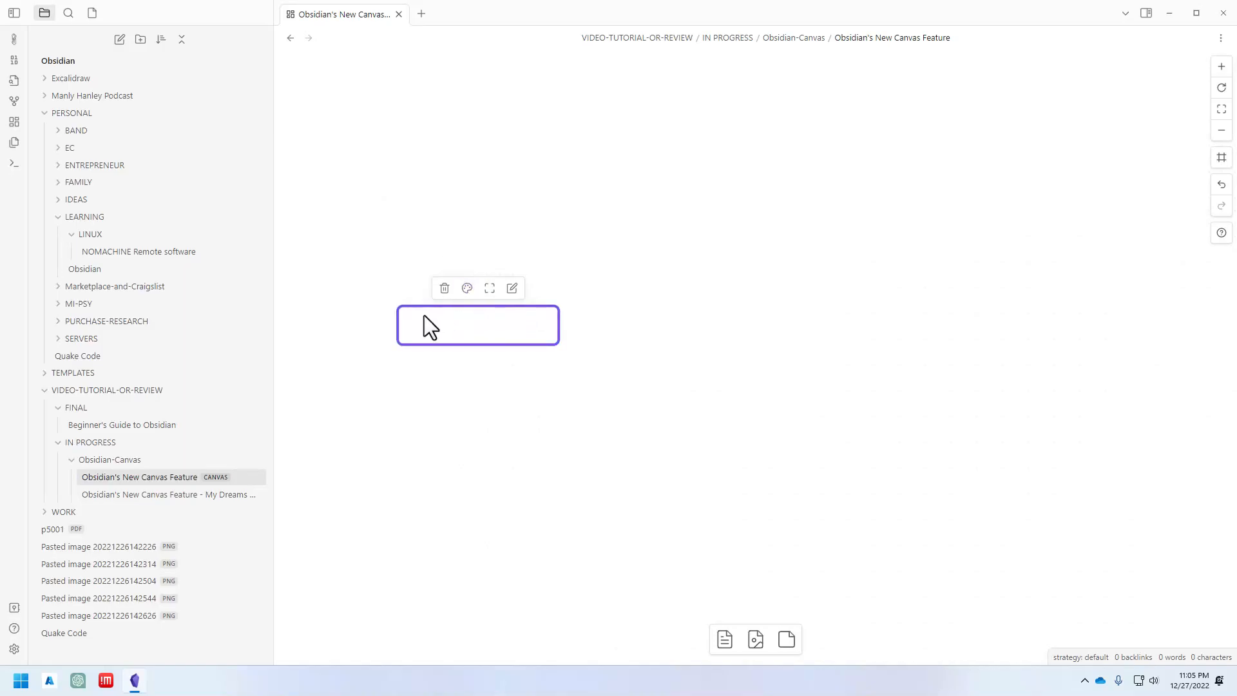
{"action": "left_click", "coordinate": [421, 324]}
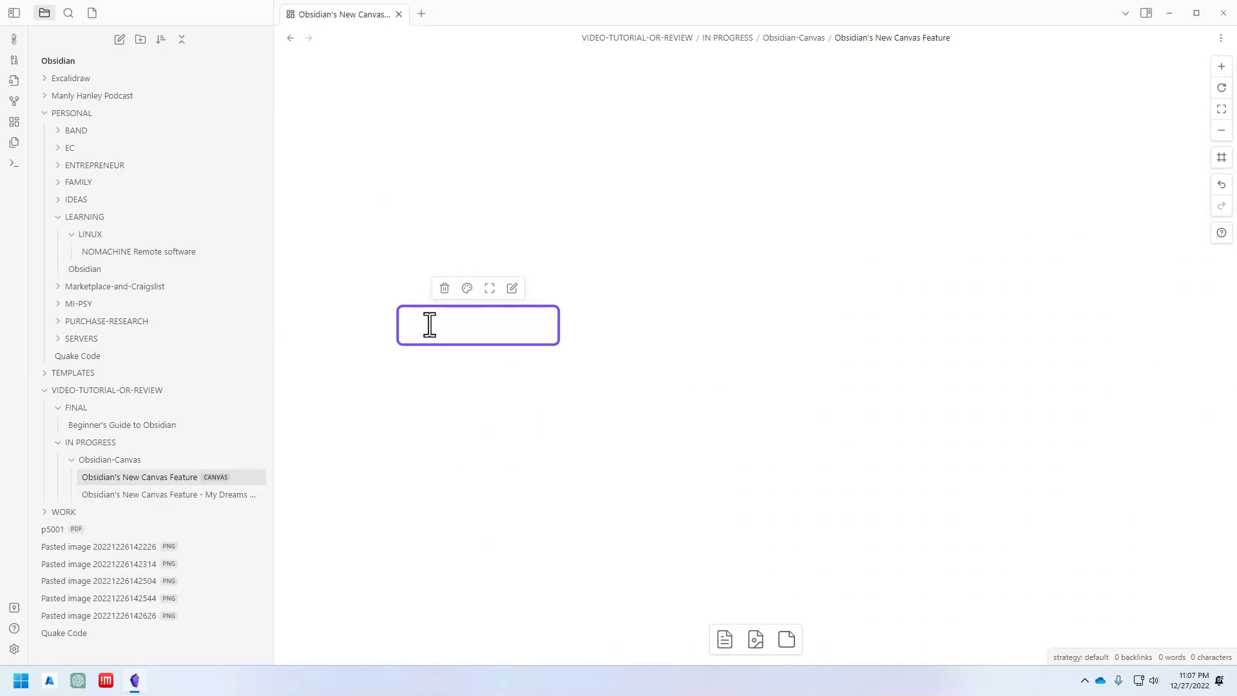
- Fill the card with 'This is text.' and bold '**text**', then colour the card teal
{"action": "type", "text": "This is text."}
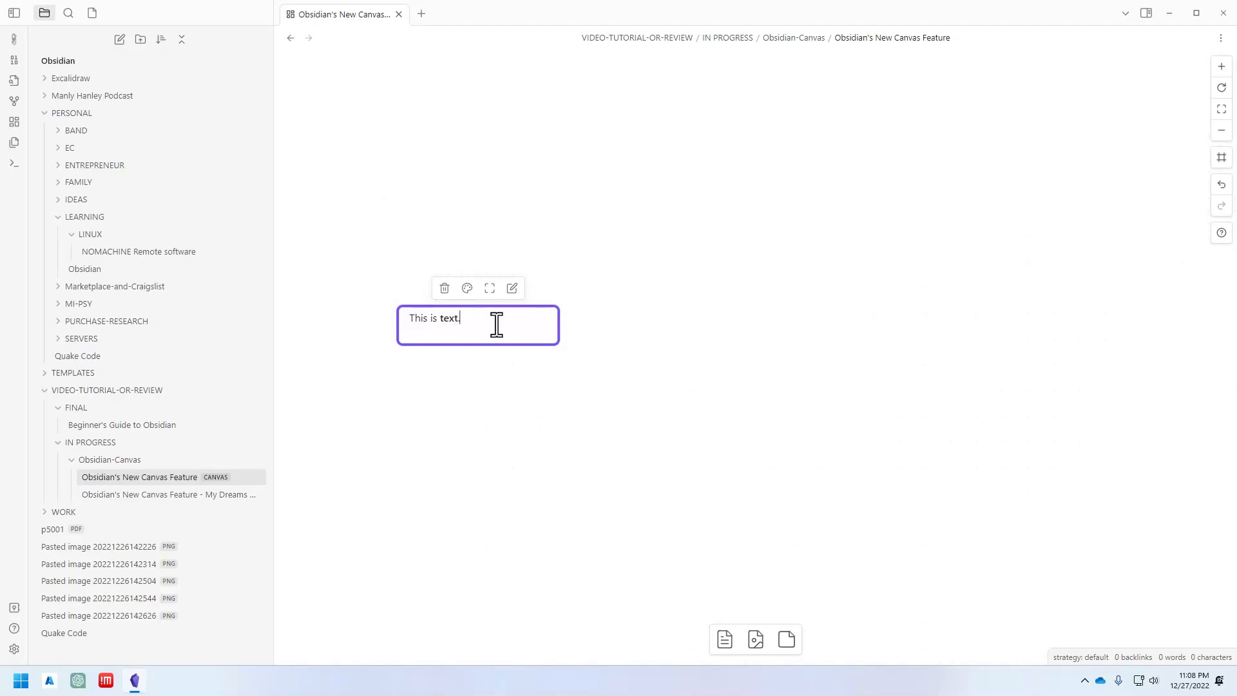
{"action": "mouse_move", "coordinate": [489, 323]}
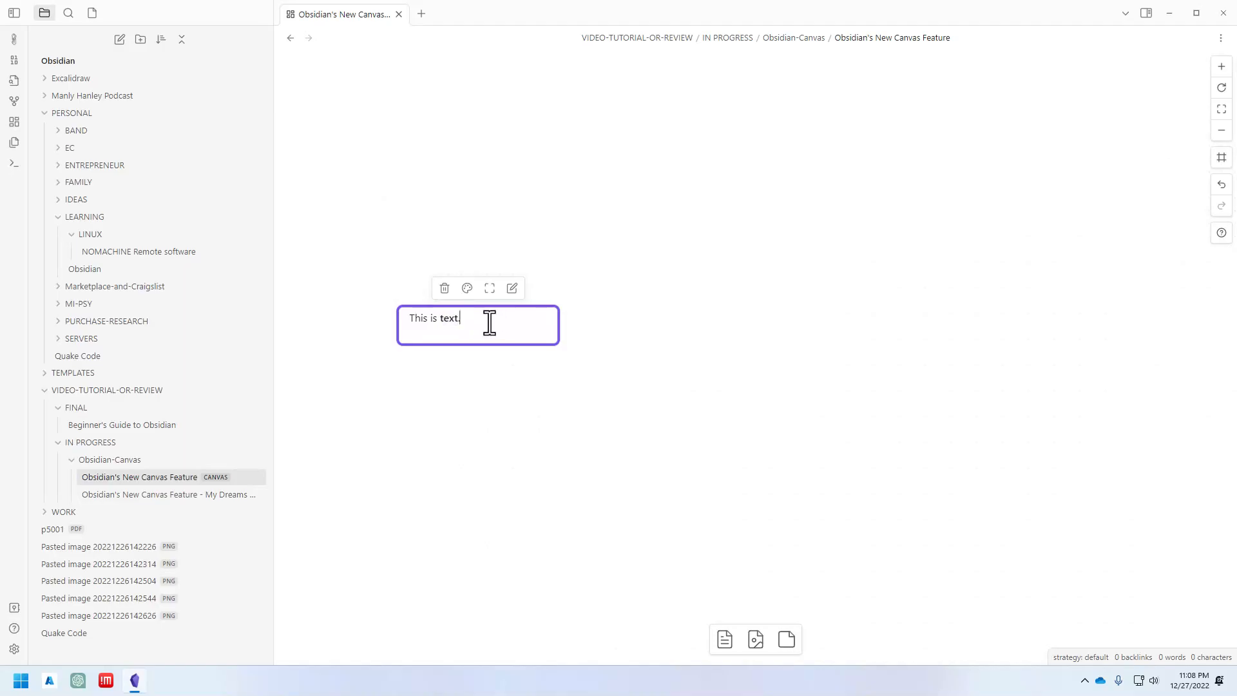
{"action": "type", "text": "**text**"}
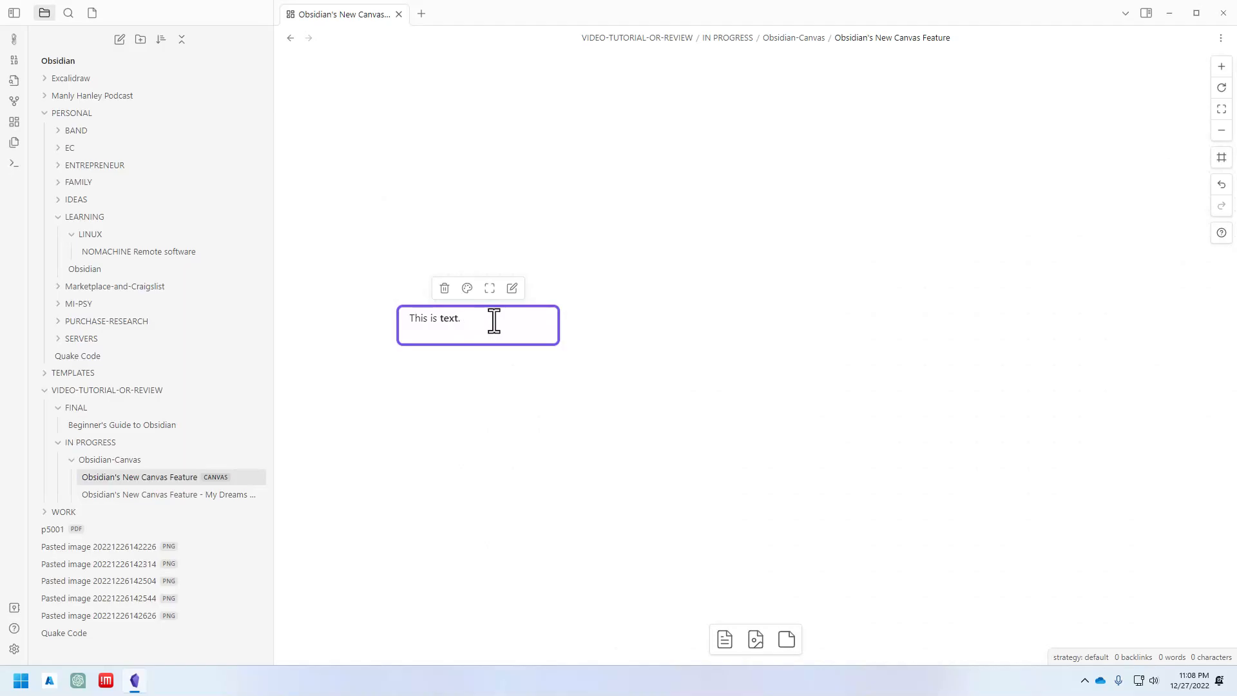
{"action": "mouse_move", "coordinate": [306, 309]}
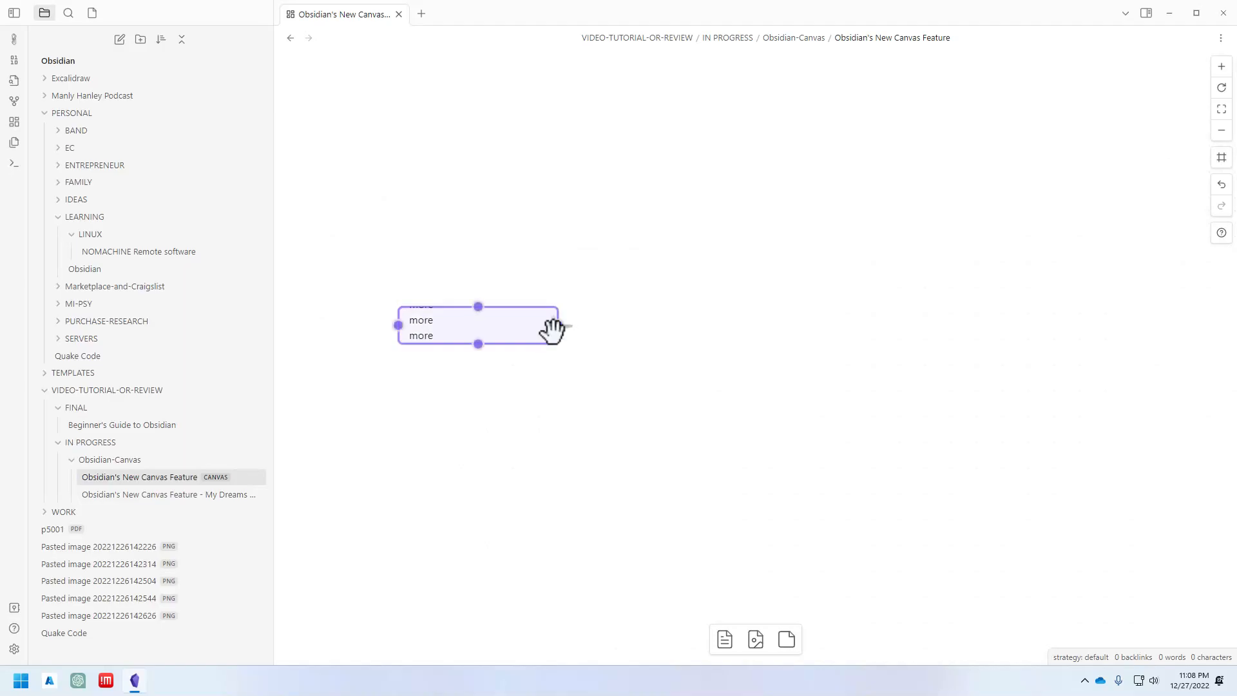
{"action": "left_click", "coordinate": [557, 325]}
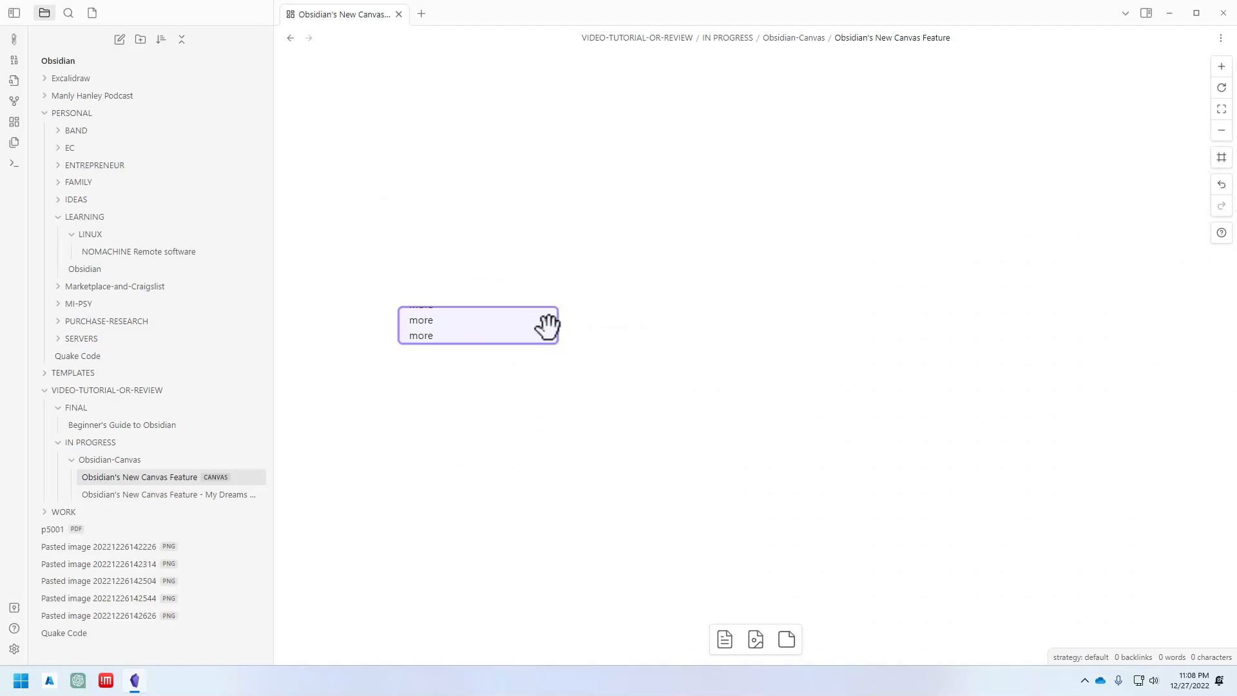
{"action": "mouse_move", "coordinate": [553, 345]}
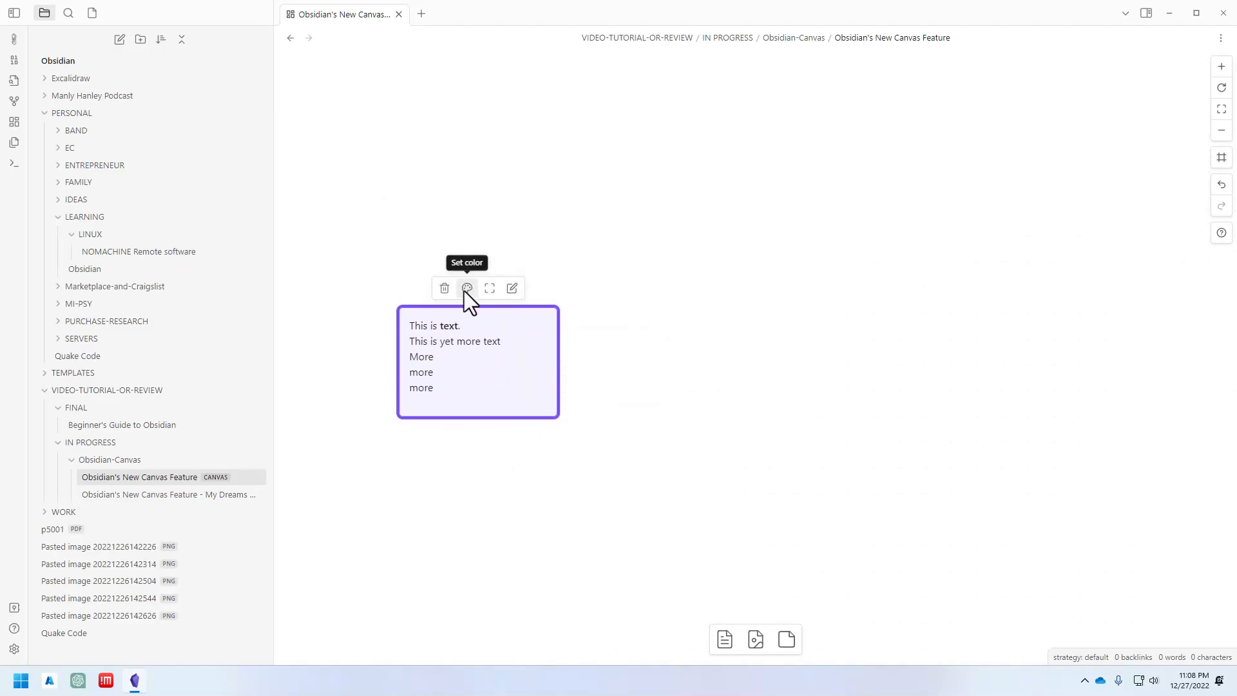
{"action": "left_click", "coordinate": [467, 288]}
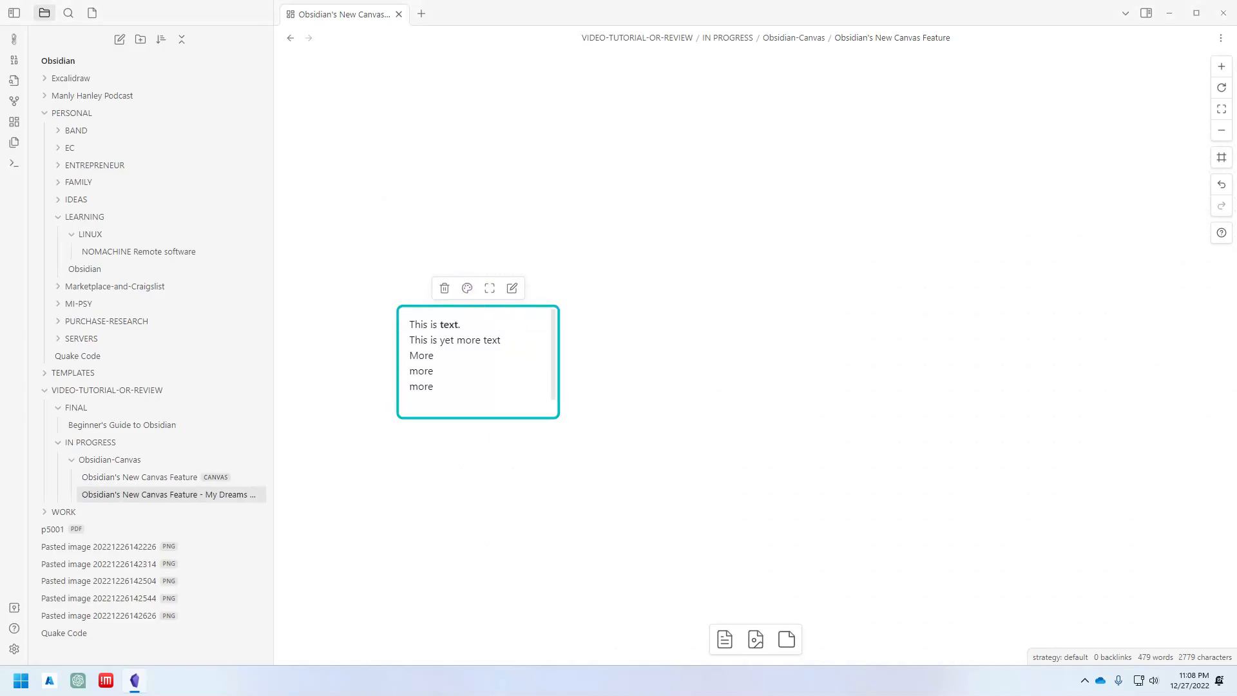
{"action": "mouse_move", "coordinate": [260, 378]}
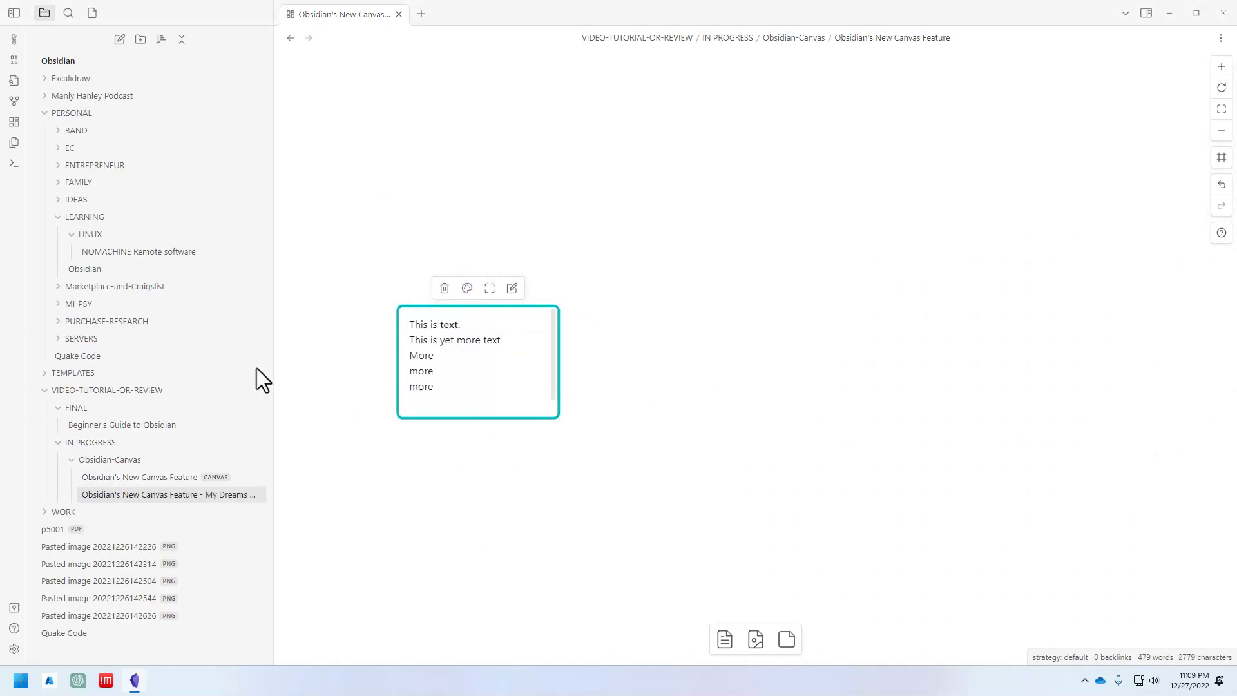
{"action": "left_click", "coordinate": [77, 356]}
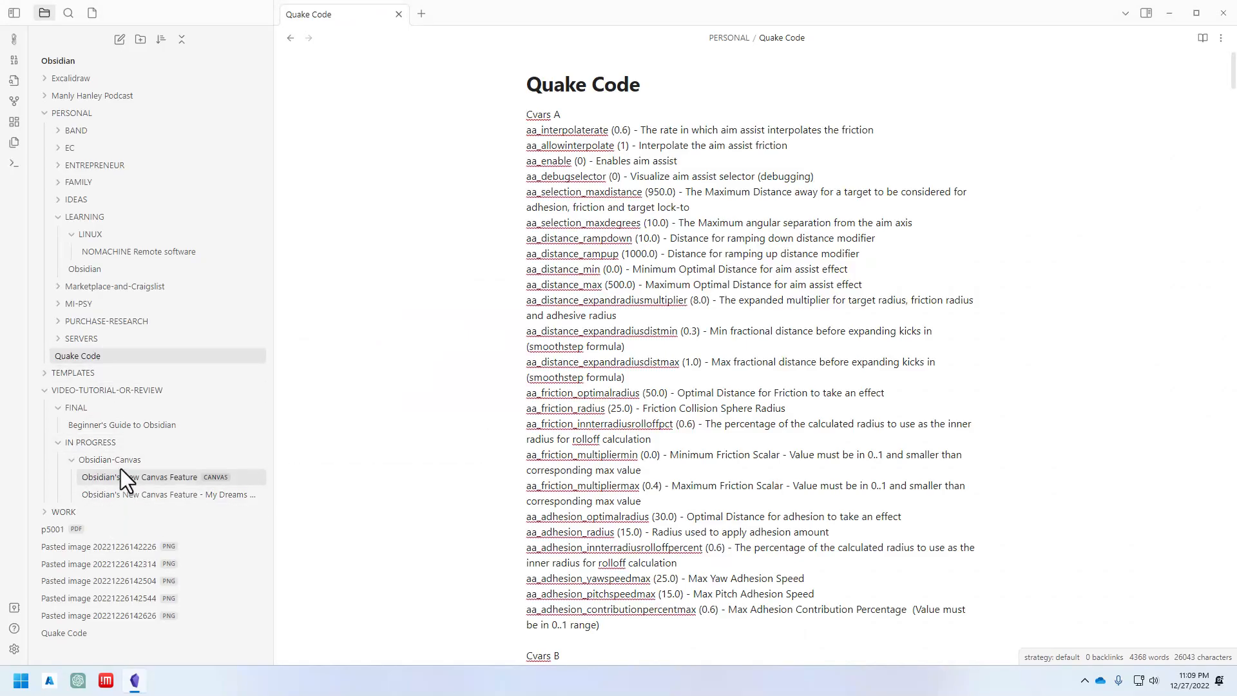
{"action": "scroll", "scroll_direction": "down", "scroll_amount": 3}
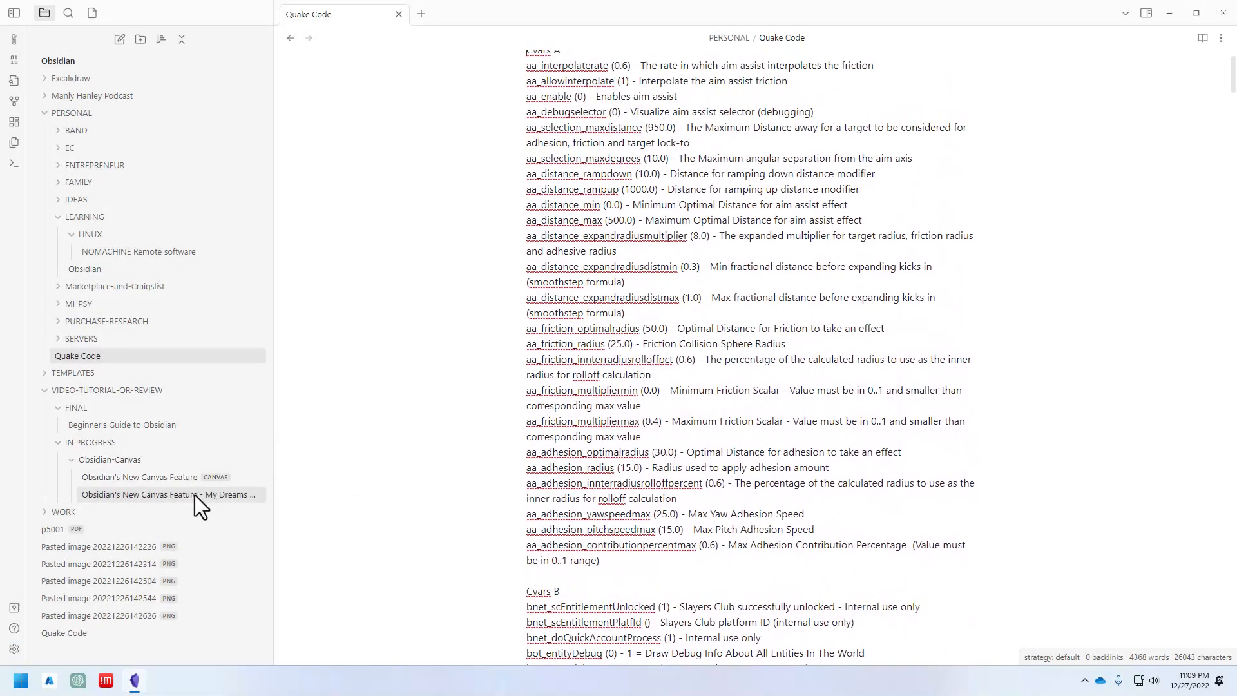
{"action": "left_click", "coordinate": [139, 476]}
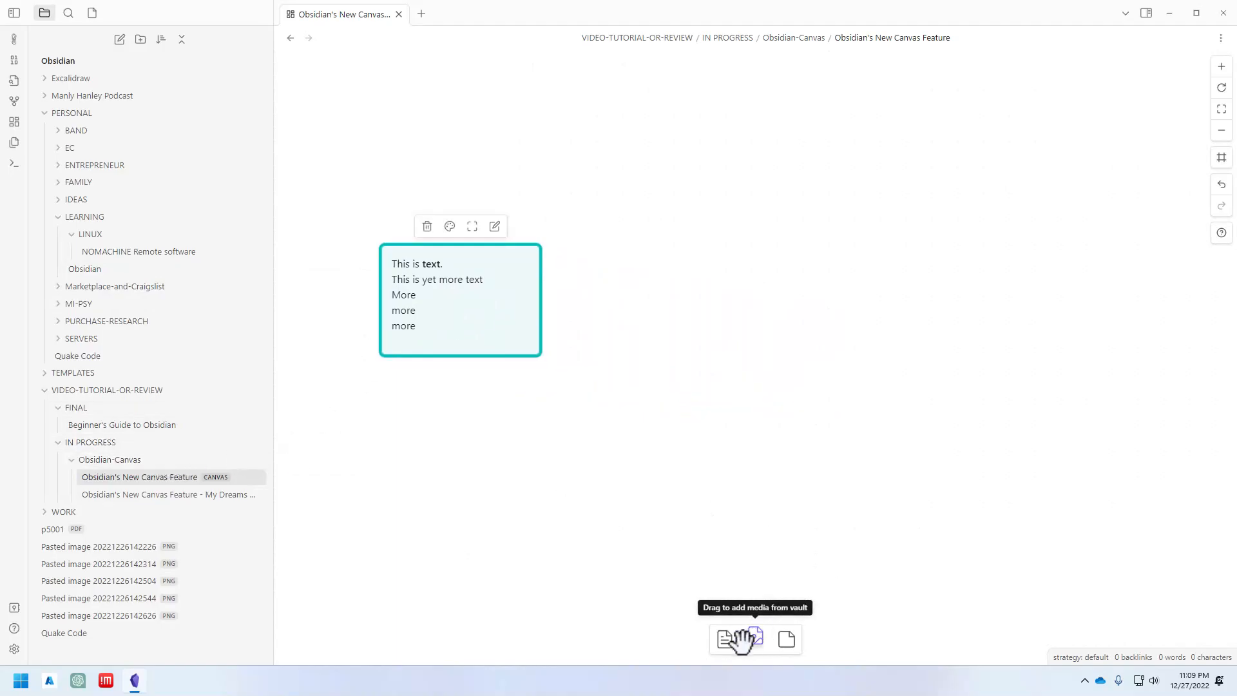
{"action": "mouse_move", "coordinate": [721, 638]}
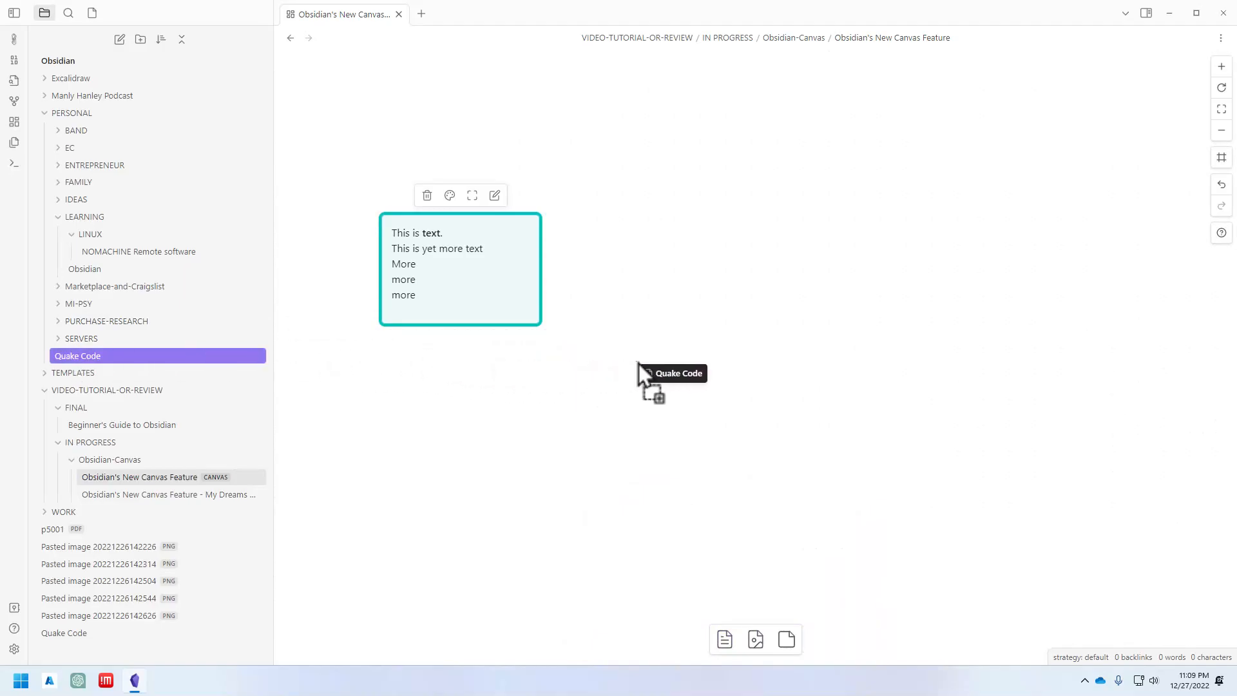
- Embed the Quake Code note as a card and extend its first line to 'Cvars A - ADDED TO THE NOTE'
{"action": "left_click_drag", "start_coordinate": [651, 382], "coordinate": [766, 486]}
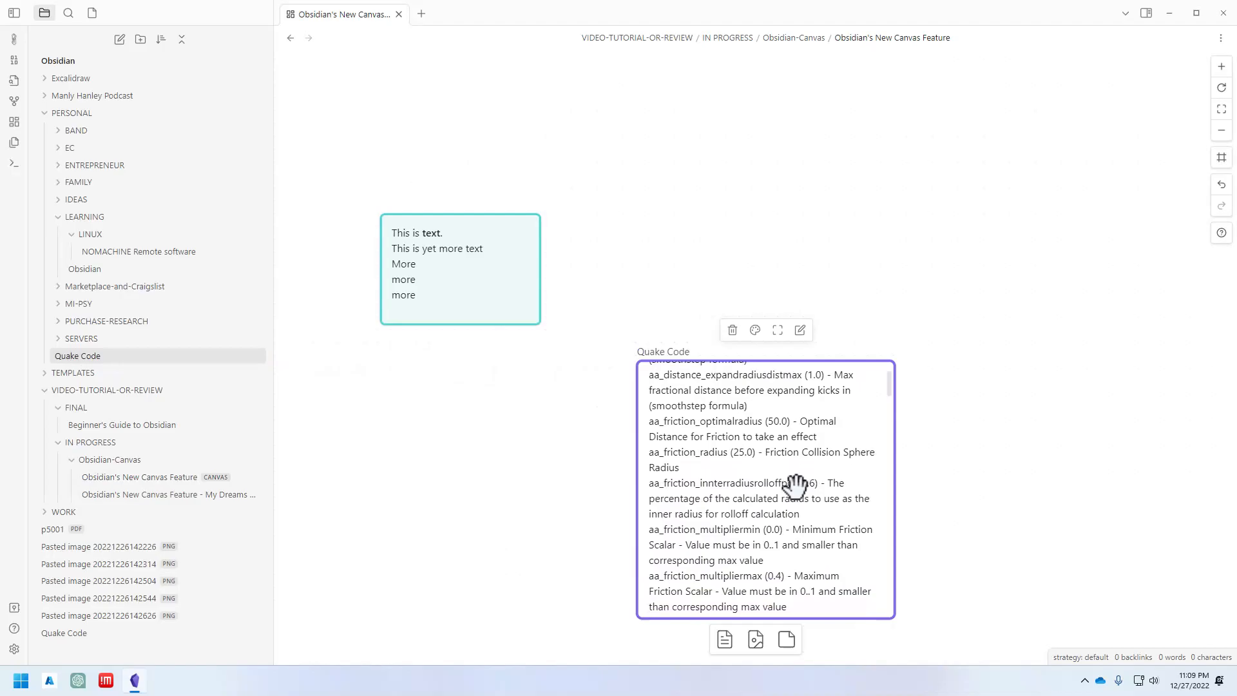
{"action": "scroll", "scroll_direction": "down", "scroll_amount": 3}
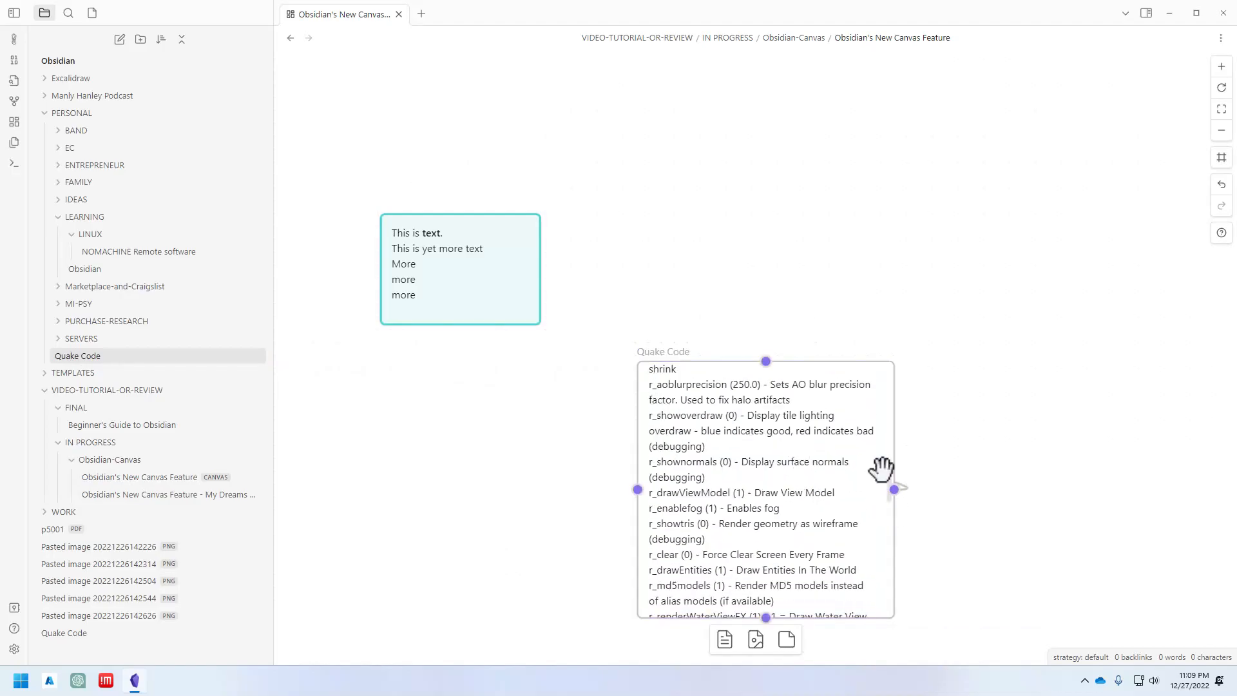
{"action": "left_click_drag", "start_coordinate": [893, 489], "coordinate": [983, 452]}
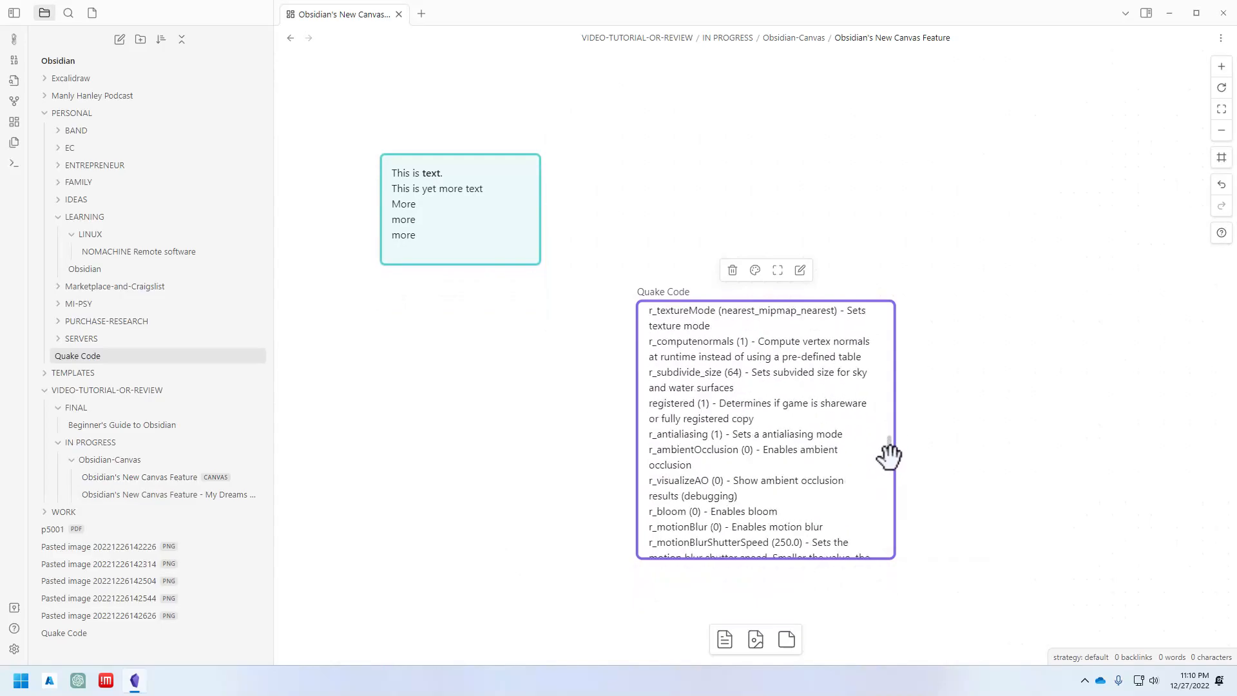
{"action": "scroll", "scroll_direction": "down", "scroll_amount": 3}
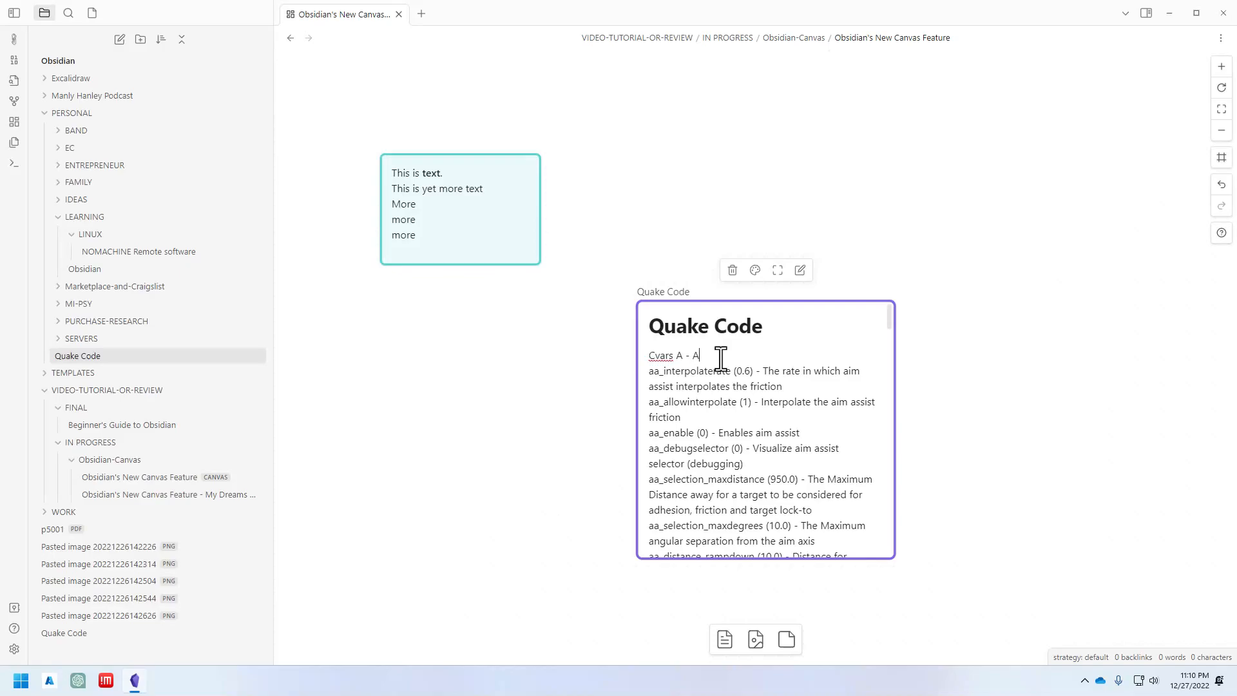
{"action": "type", "text": "DDED TO THE NOTE"}
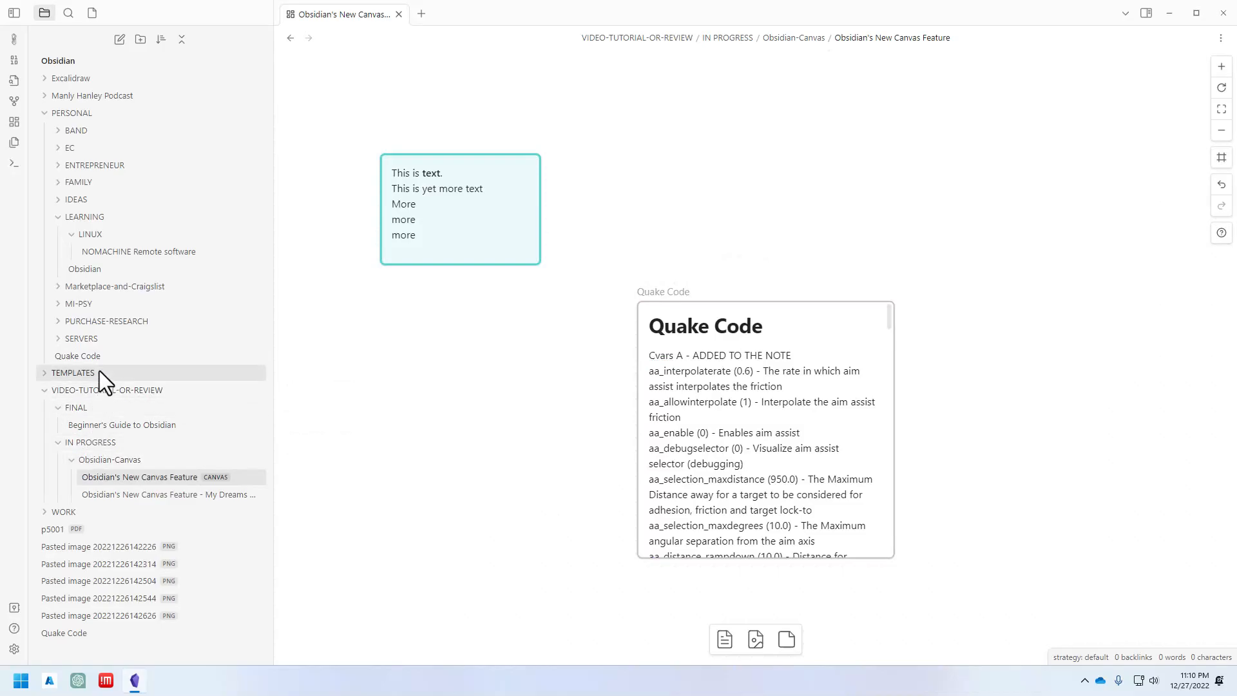
{"action": "left_click", "coordinate": [77, 356]}
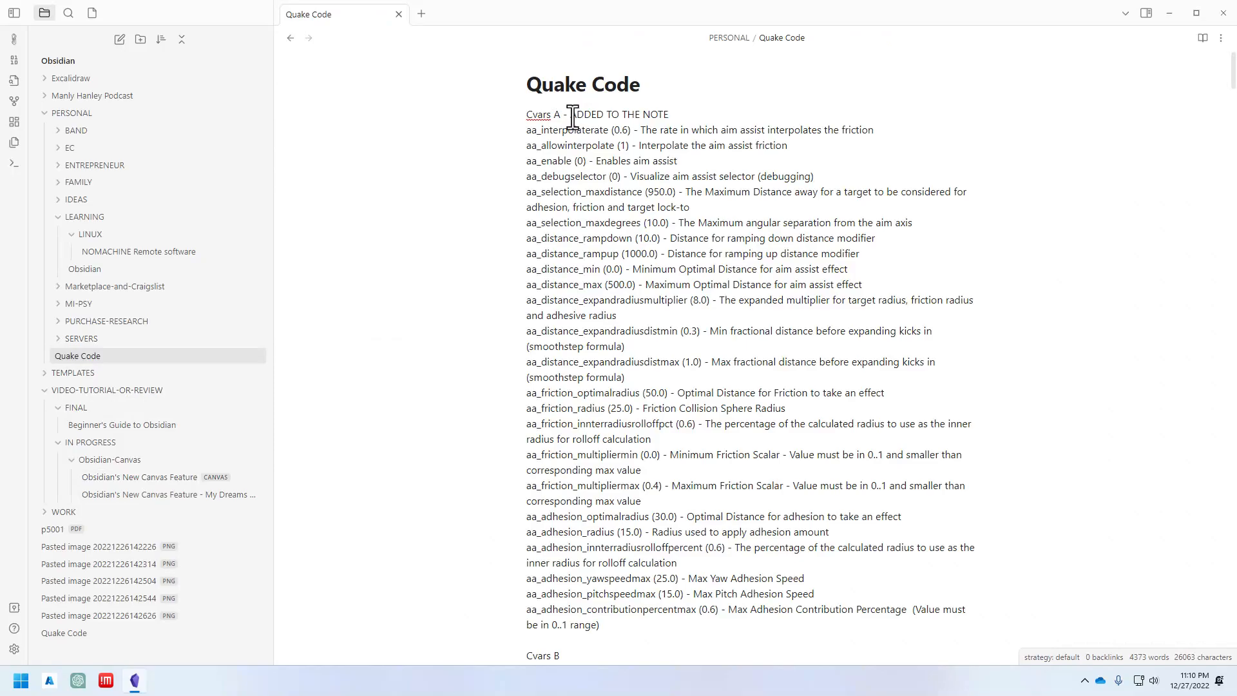
{"action": "mouse_move", "coordinate": [161, 492]}
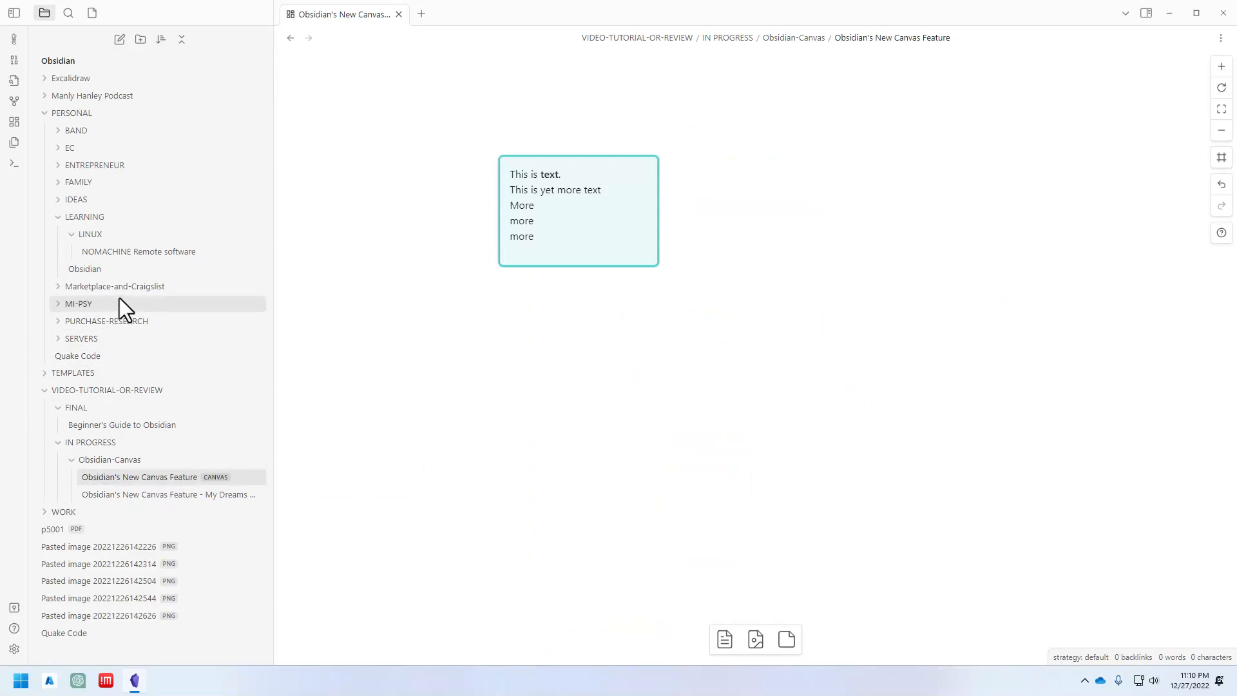
{"action": "mouse_move", "coordinate": [89, 366]}
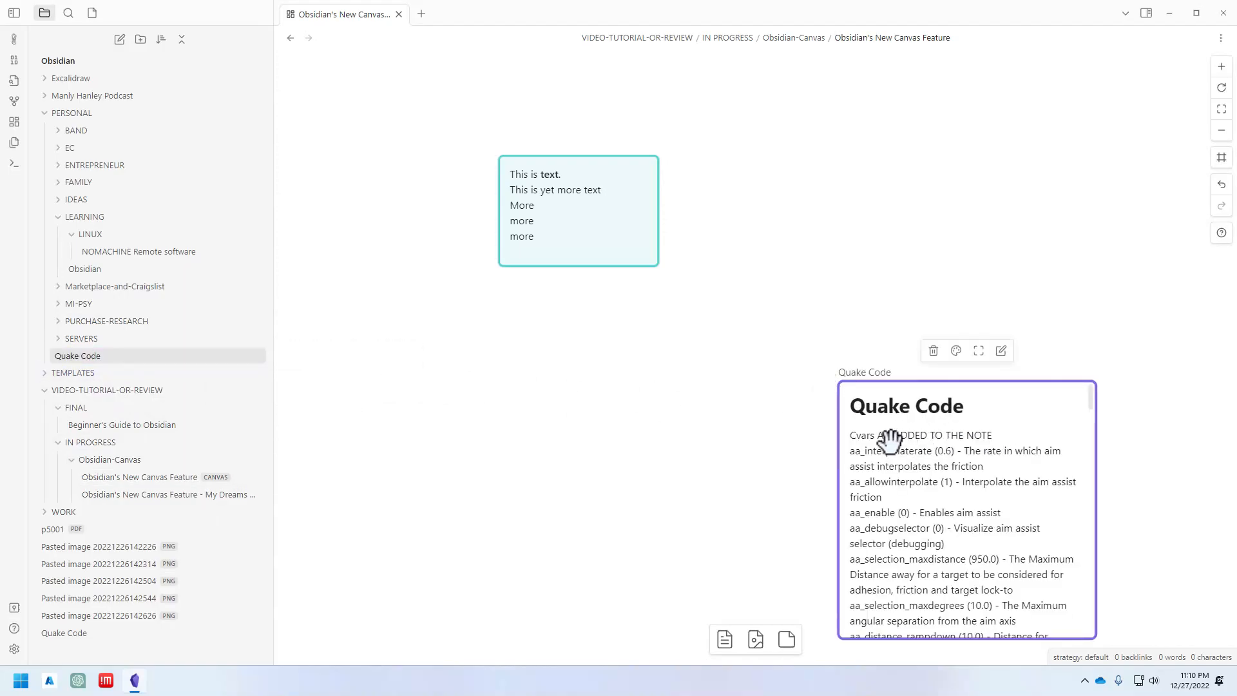
{"action": "double_click", "coordinate": [981, 436]}
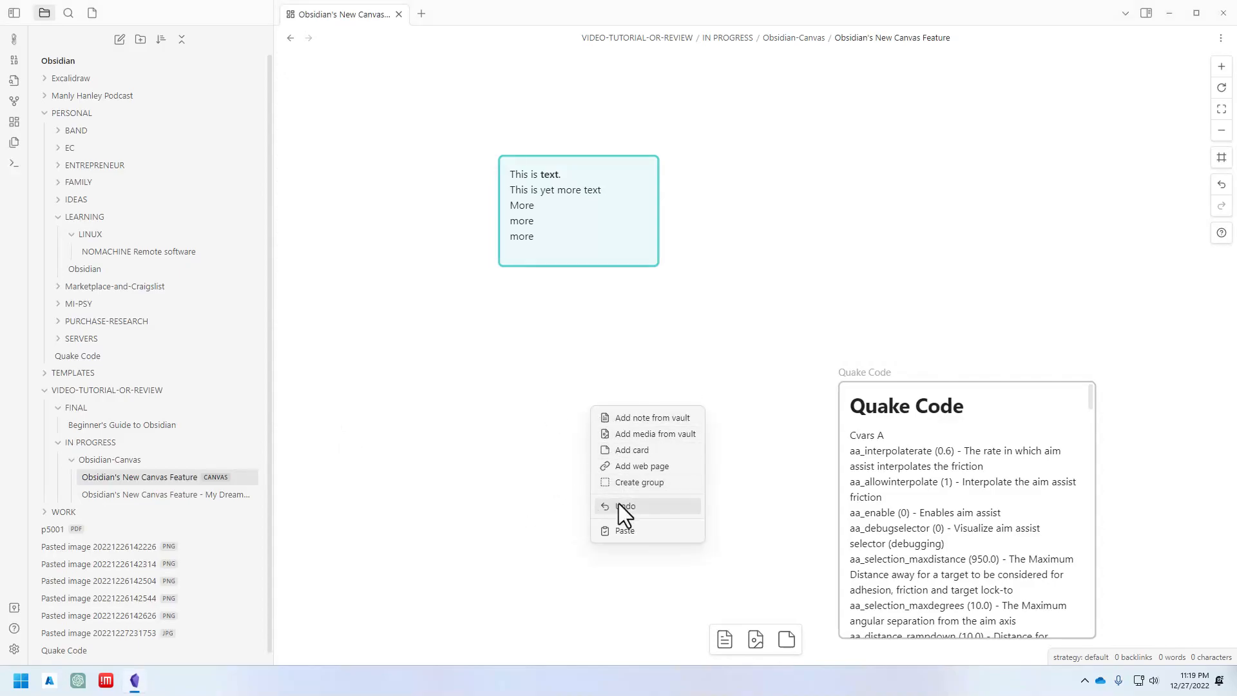
{"action": "mouse_move", "coordinate": [634, 453]}
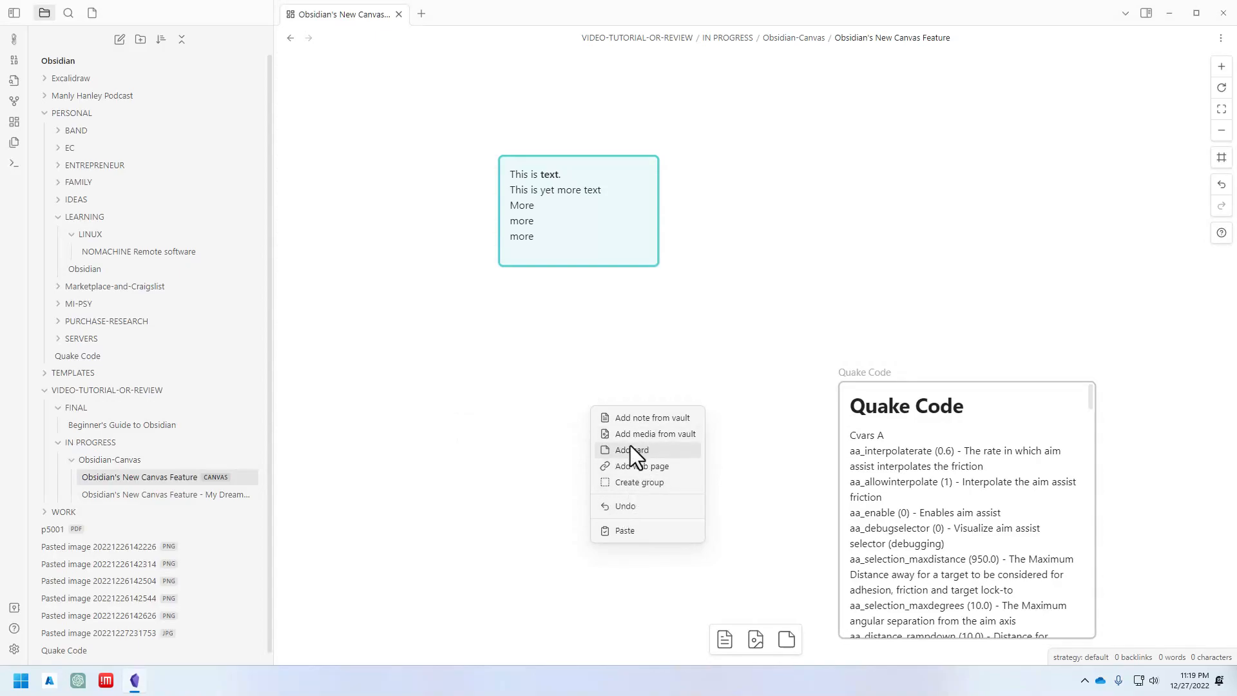
{"action": "mouse_move", "coordinate": [646, 438]}
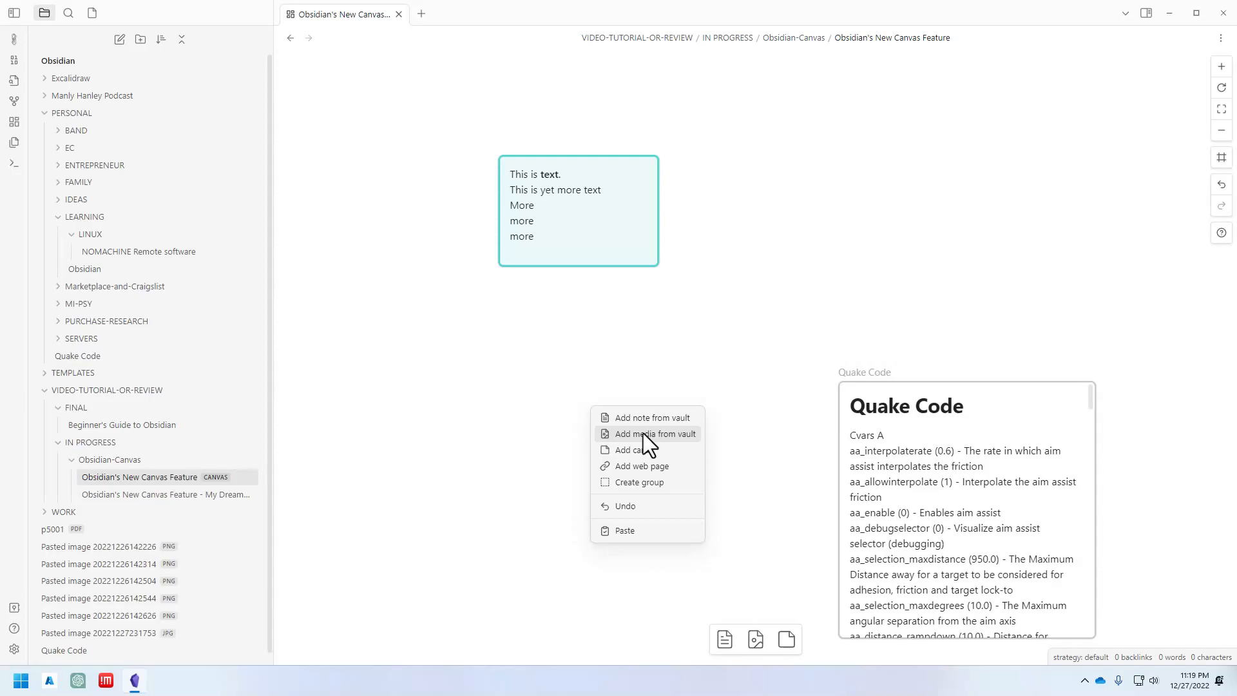
- Add the squirrel photo 'Pasted image 20221227231753.jpg' from the vault as an image card
{"action": "left_click", "coordinate": [652, 433]}
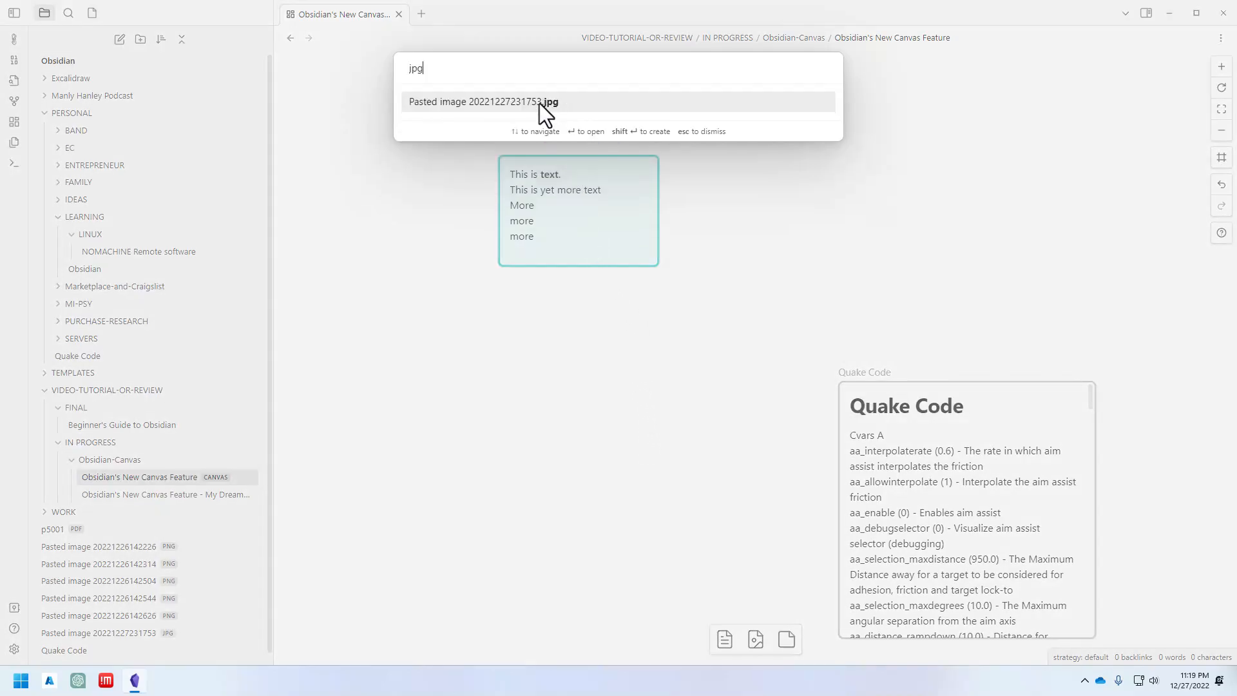
{"action": "left_click", "coordinate": [482, 102]}
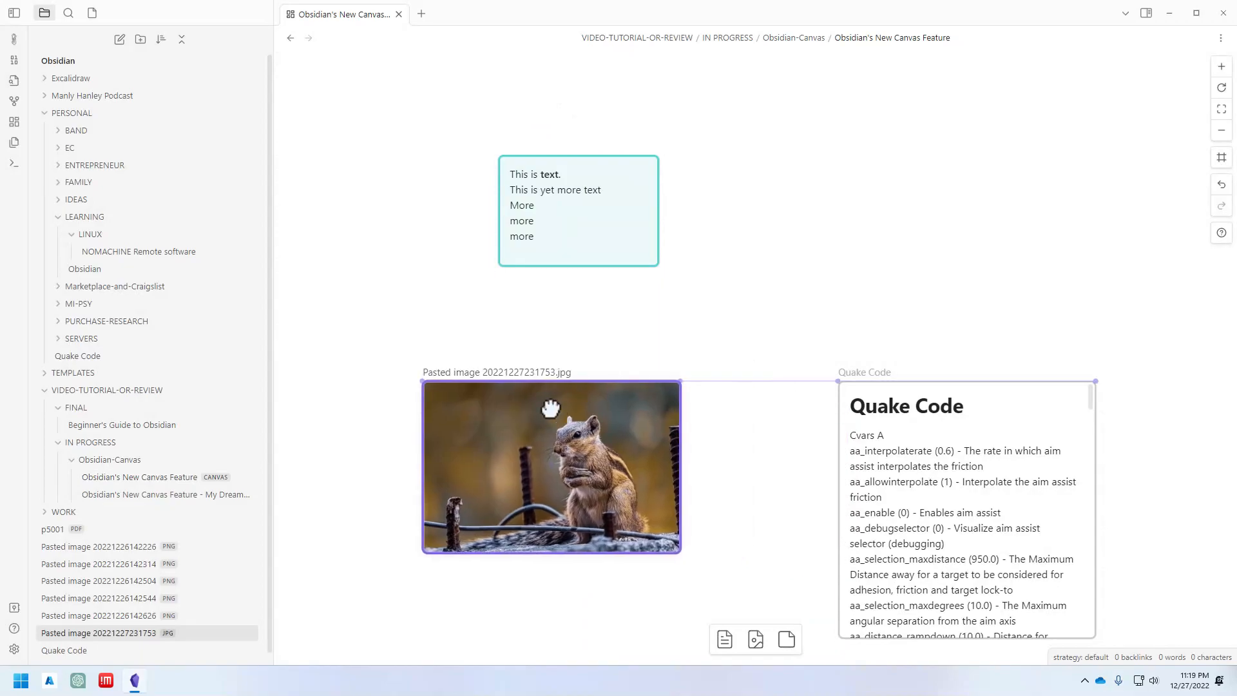
- Move the squirrel image card below-left of the text card and colour it yellow
{"action": "left_click_drag", "start_coordinate": [550, 465], "coordinate": [530, 453]}
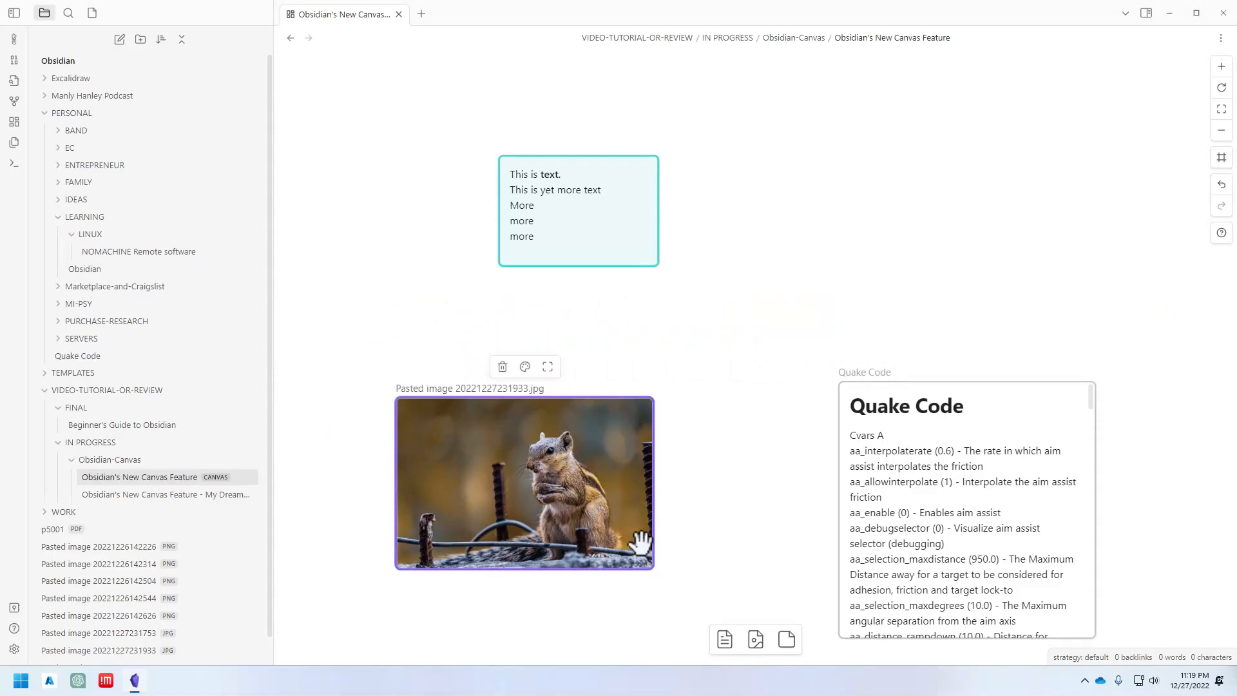
{"action": "left_click_drag", "start_coordinate": [653, 571], "coordinate": [720, 616]}
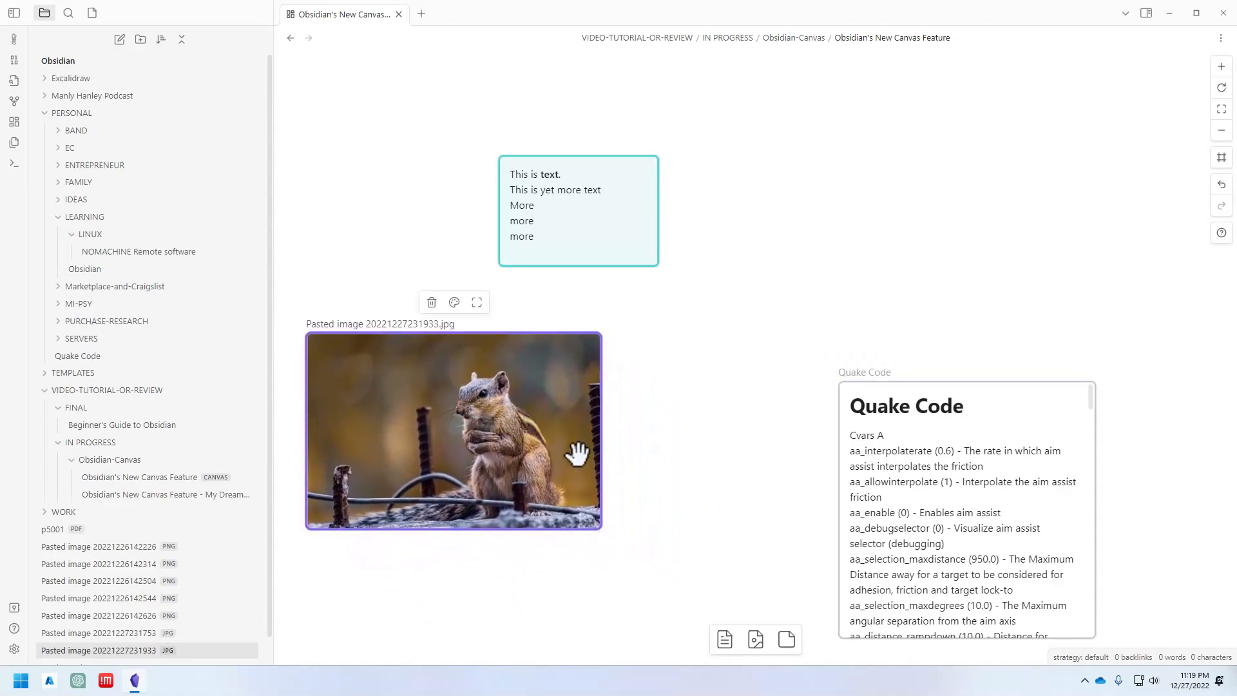
{"action": "mouse_move", "coordinate": [454, 303]}
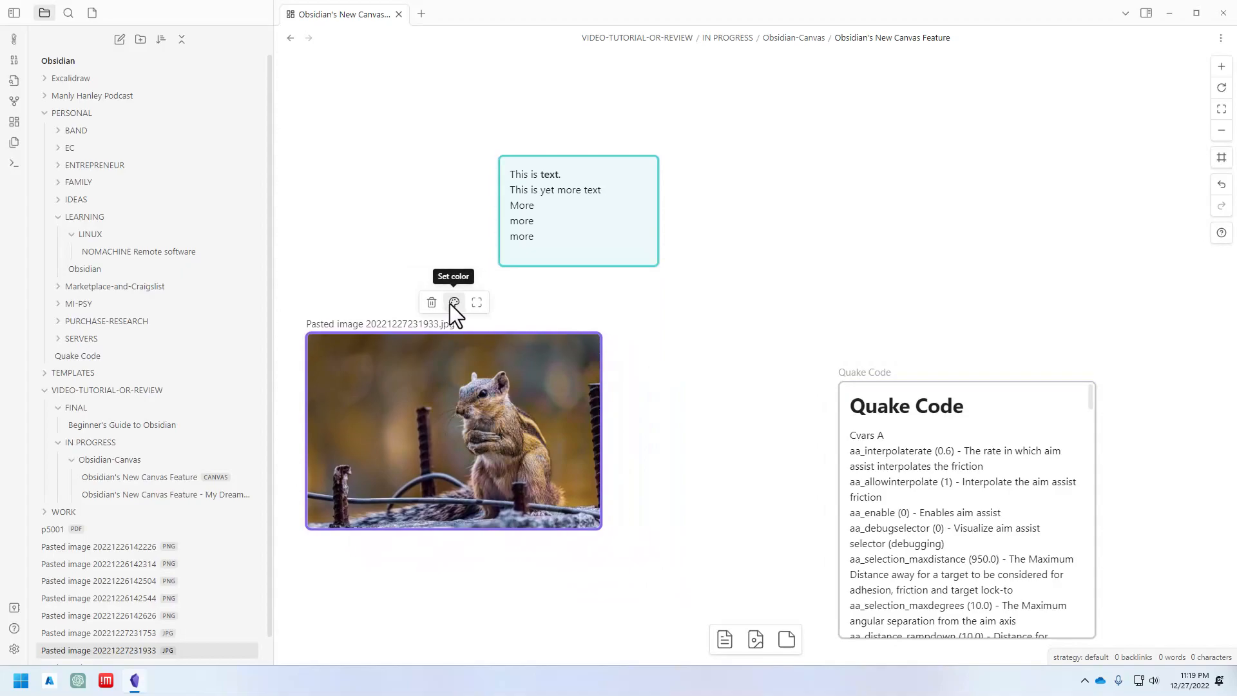
{"action": "left_click", "coordinate": [453, 302]}
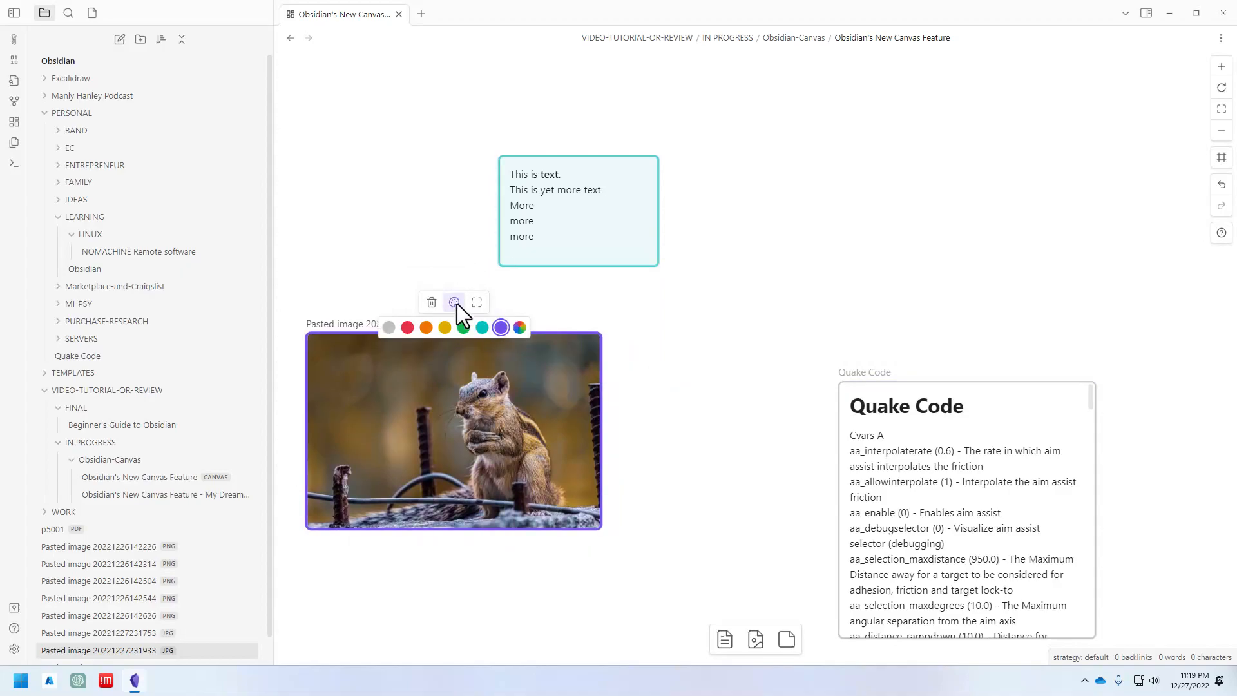
{"action": "left_click", "coordinate": [519, 328]}
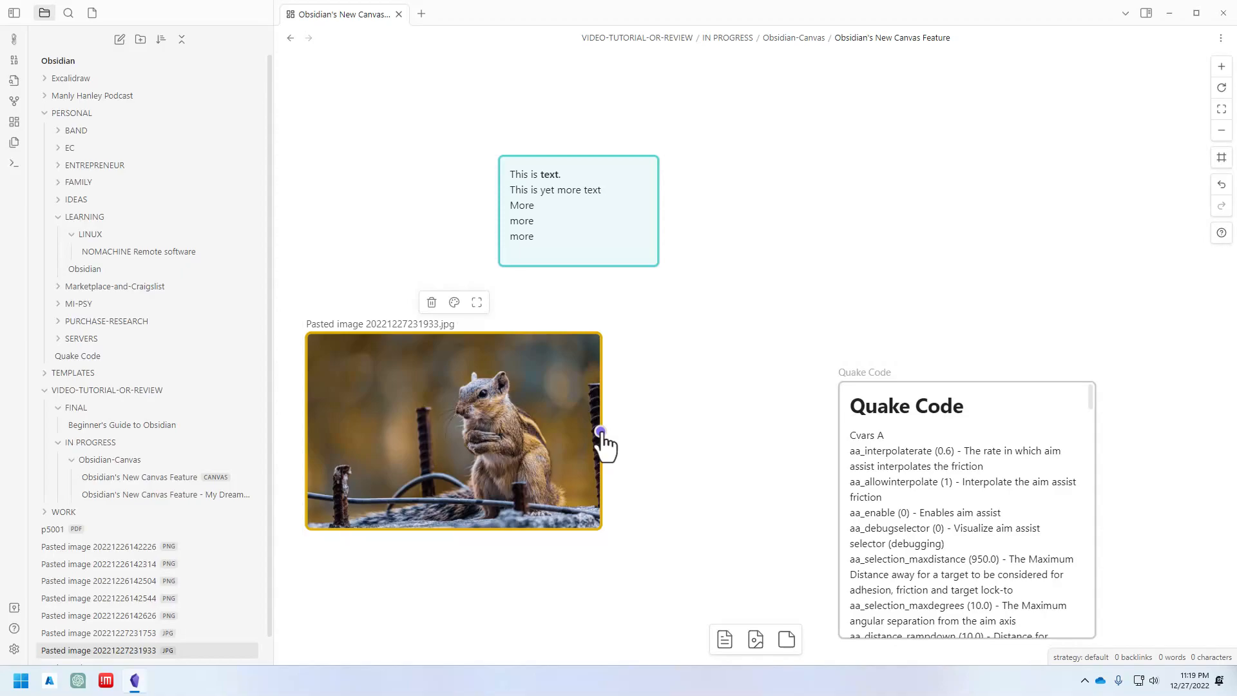
{"action": "mouse_move", "coordinate": [250, 433]}
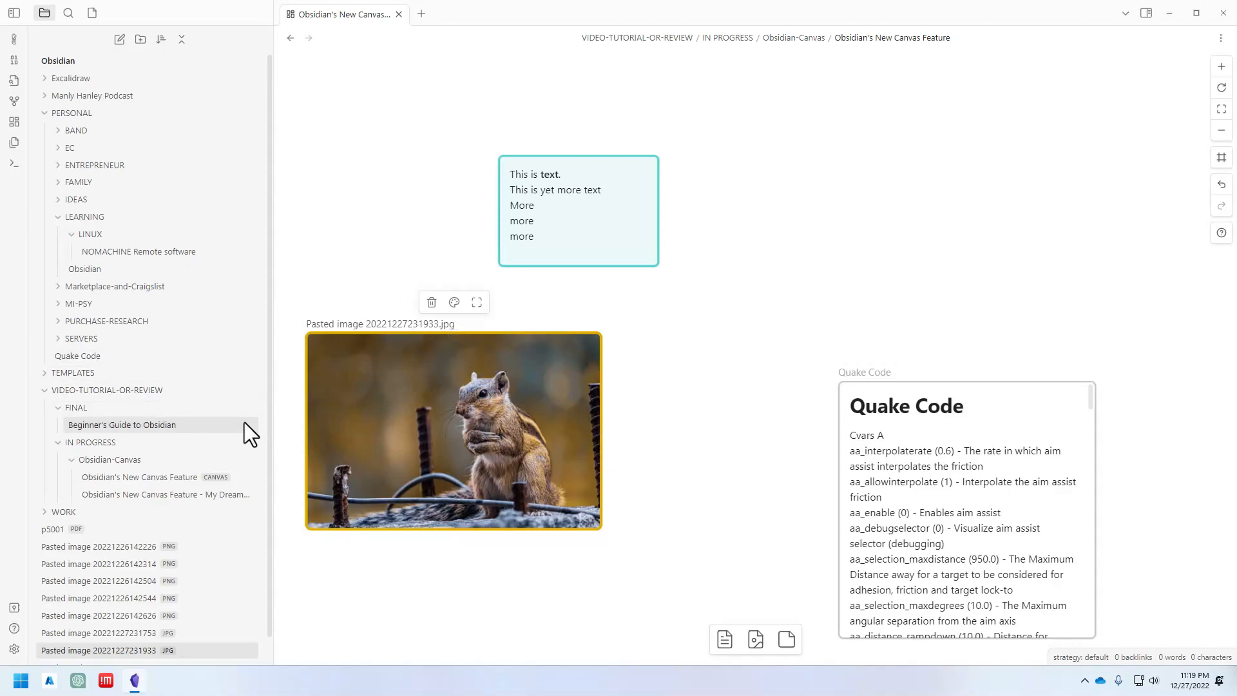
{"action": "mouse_move", "coordinate": [467, 552]}
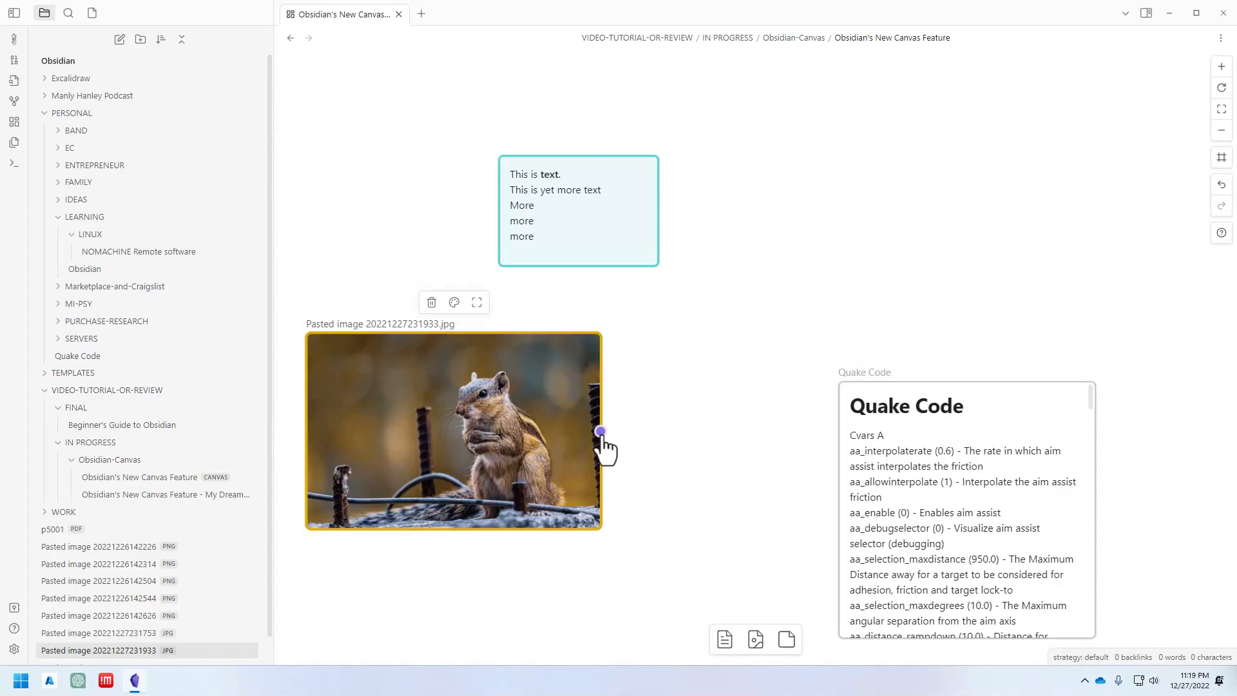
- Draw an arrow from the squirrel image card to the Quake Code note
{"action": "left_click_drag", "start_coordinate": [599, 432], "coordinate": [825, 513]}
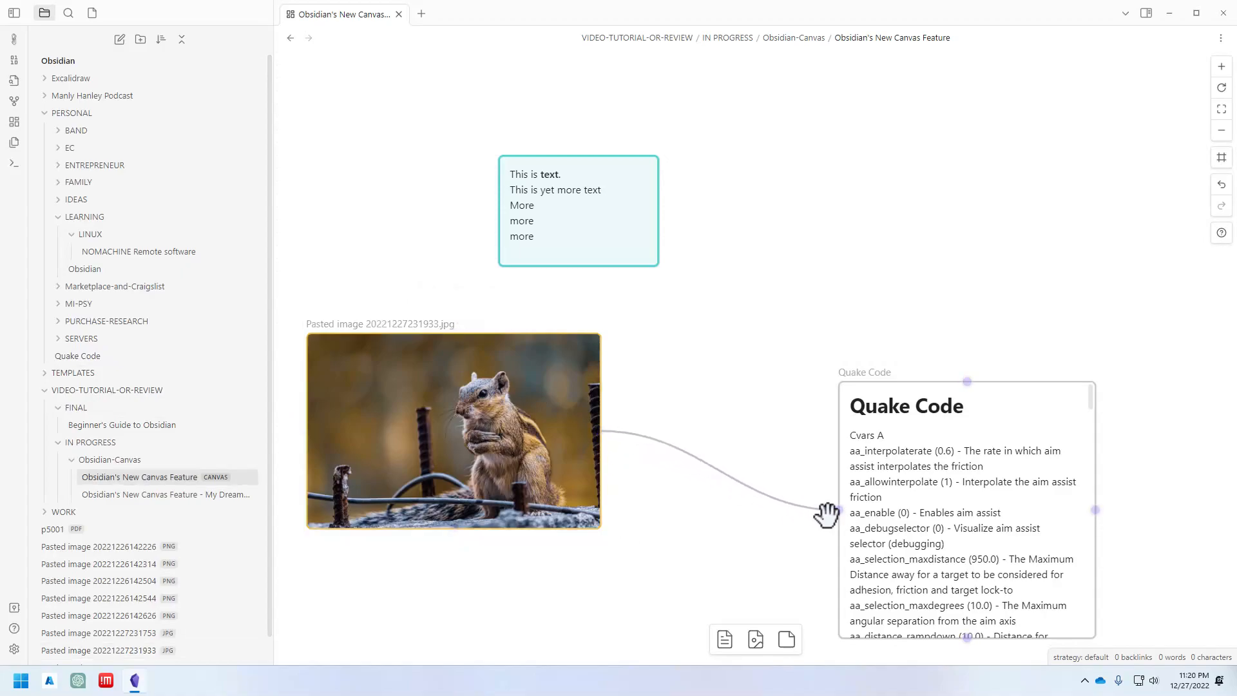
{"action": "mouse_move", "coordinate": [835, 523]}
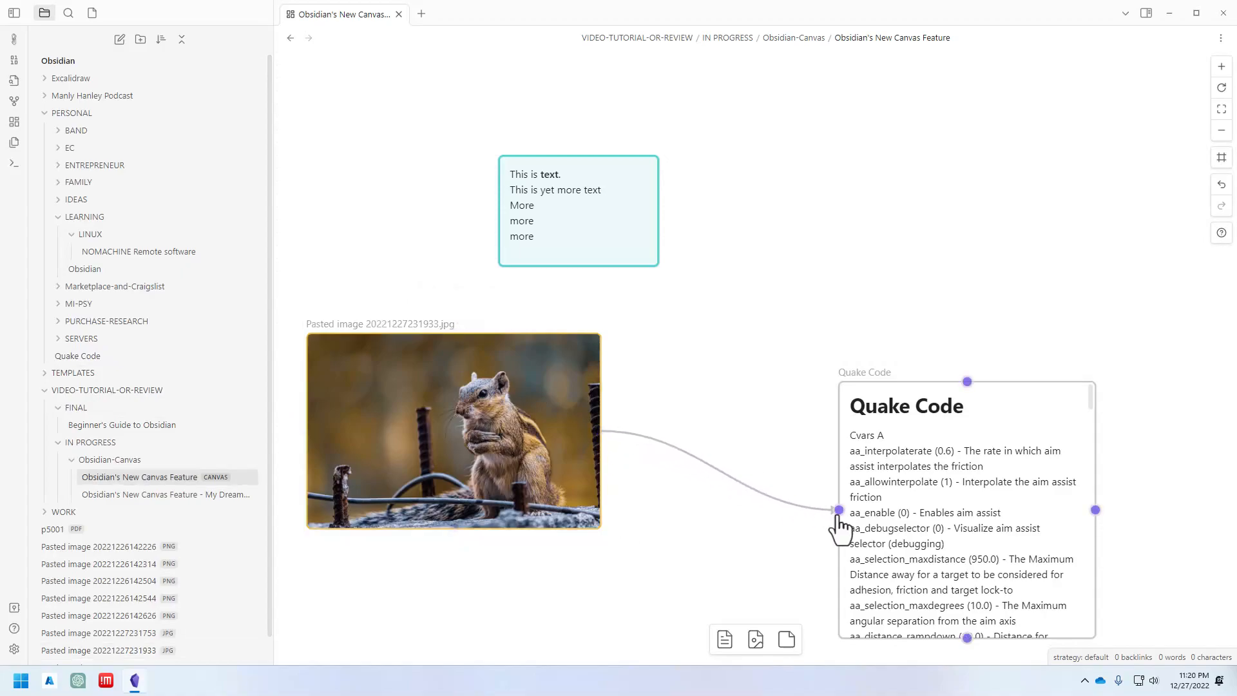
{"action": "mouse_move", "coordinate": [646, 477]}
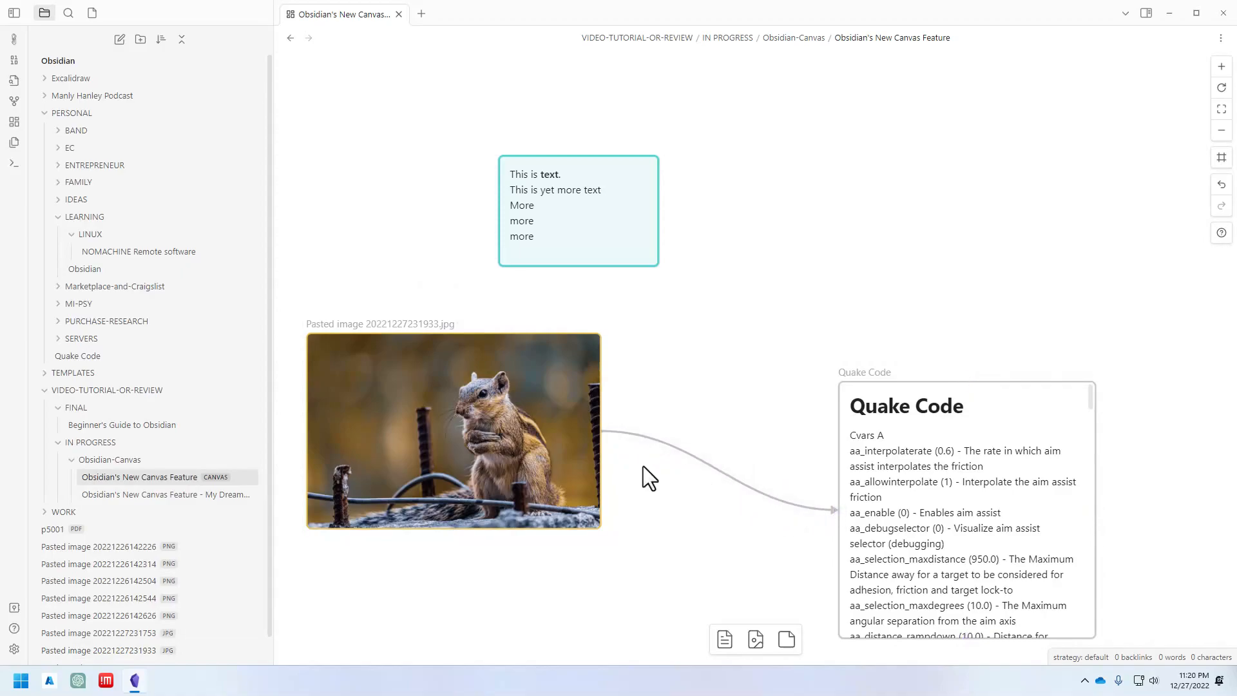
{"action": "mouse_move", "coordinate": [743, 530]}
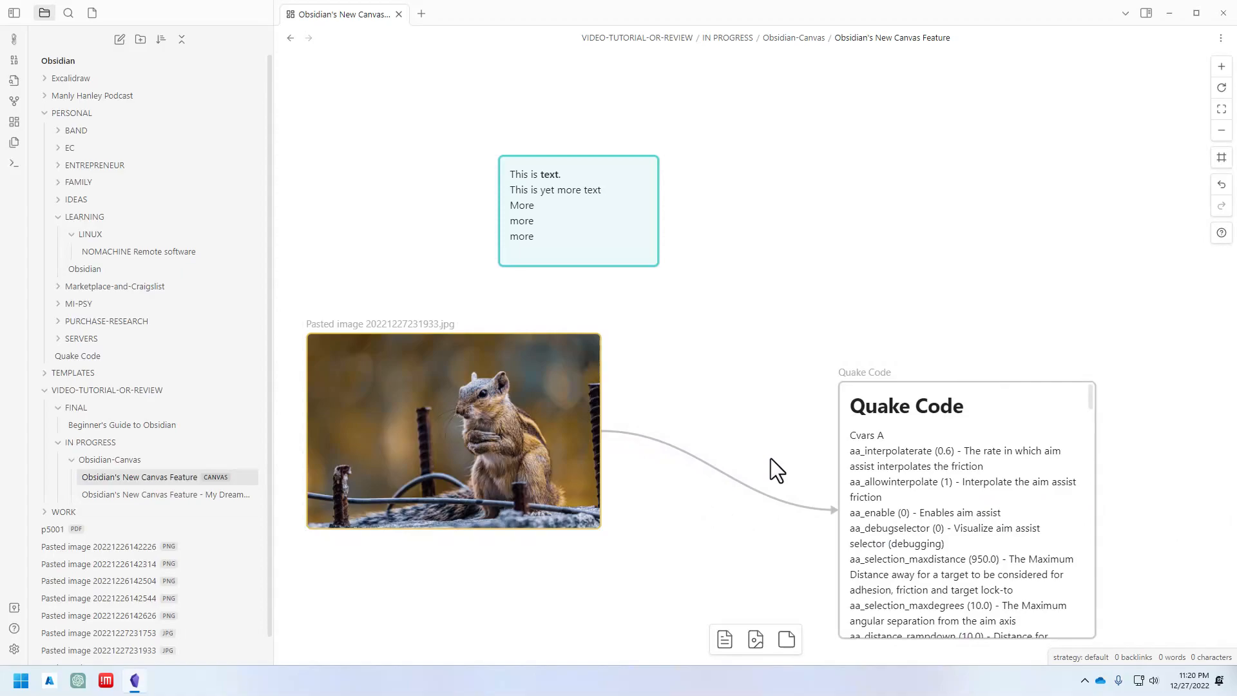
{"action": "mouse_move", "coordinate": [768, 416]}
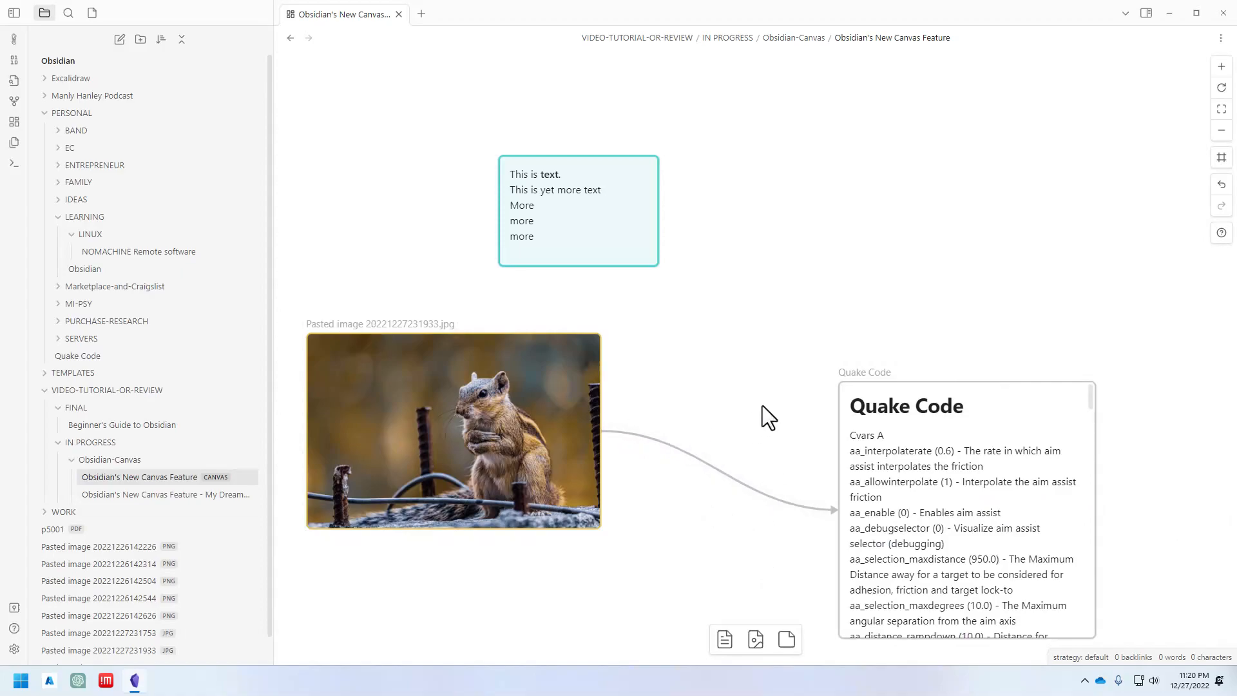
{"action": "mouse_move", "coordinate": [689, 405]}
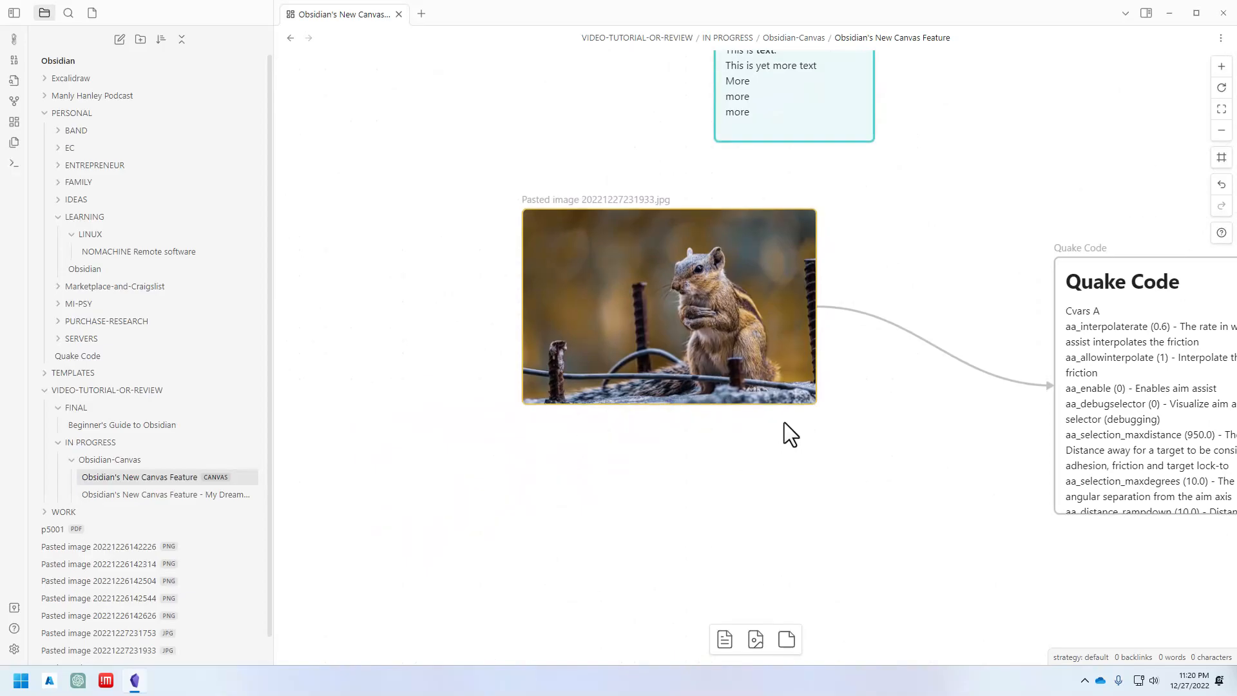
{"action": "left_click_drag", "start_coordinate": [789, 433], "coordinate": [687, 500]}
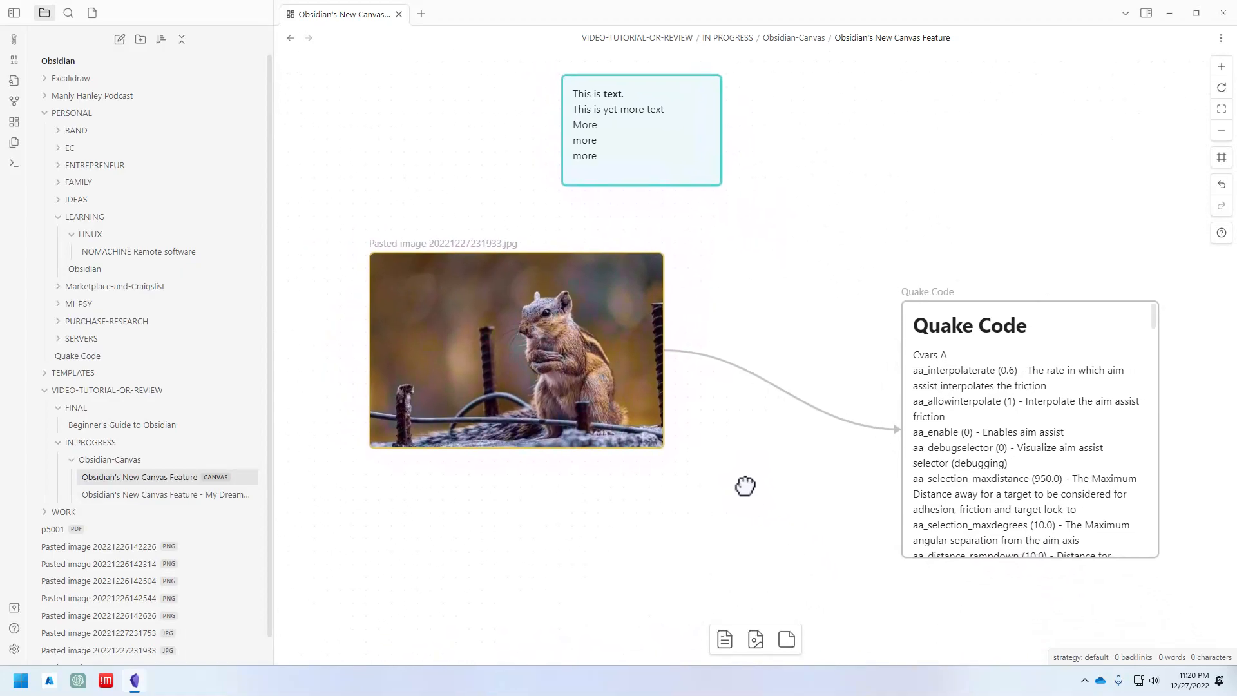
{"action": "left_click", "coordinate": [165, 495]}
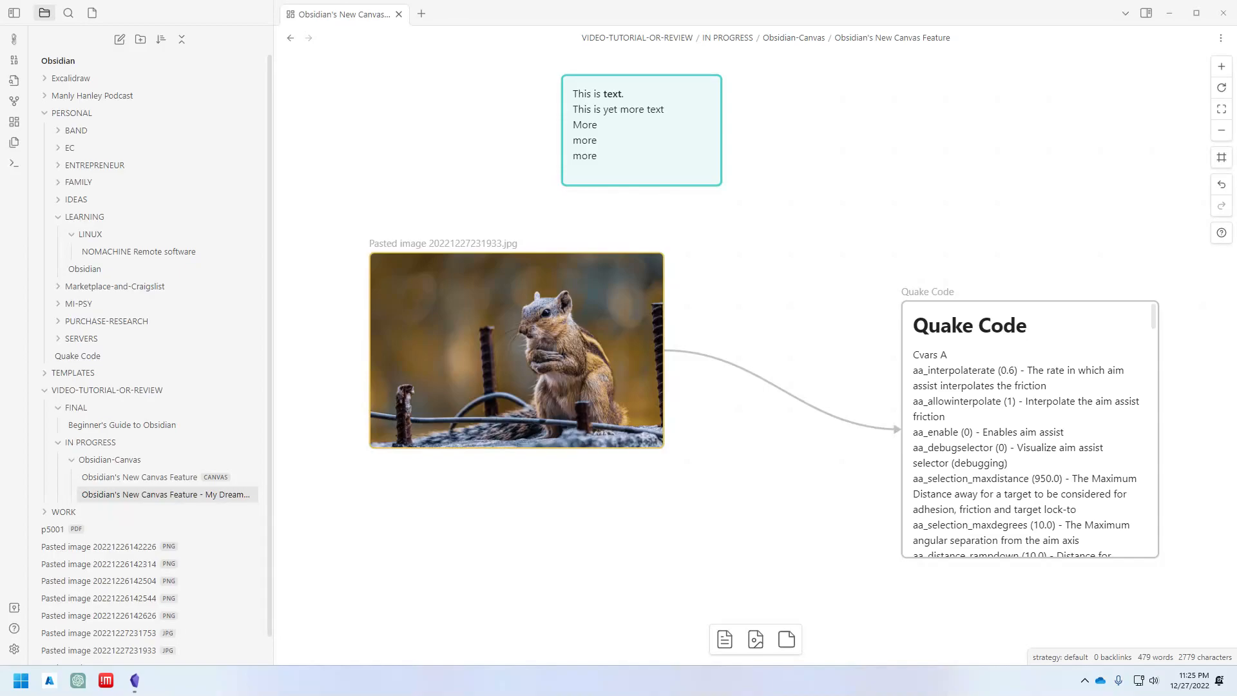
{"action": "mouse_move", "coordinate": [227, 668]}
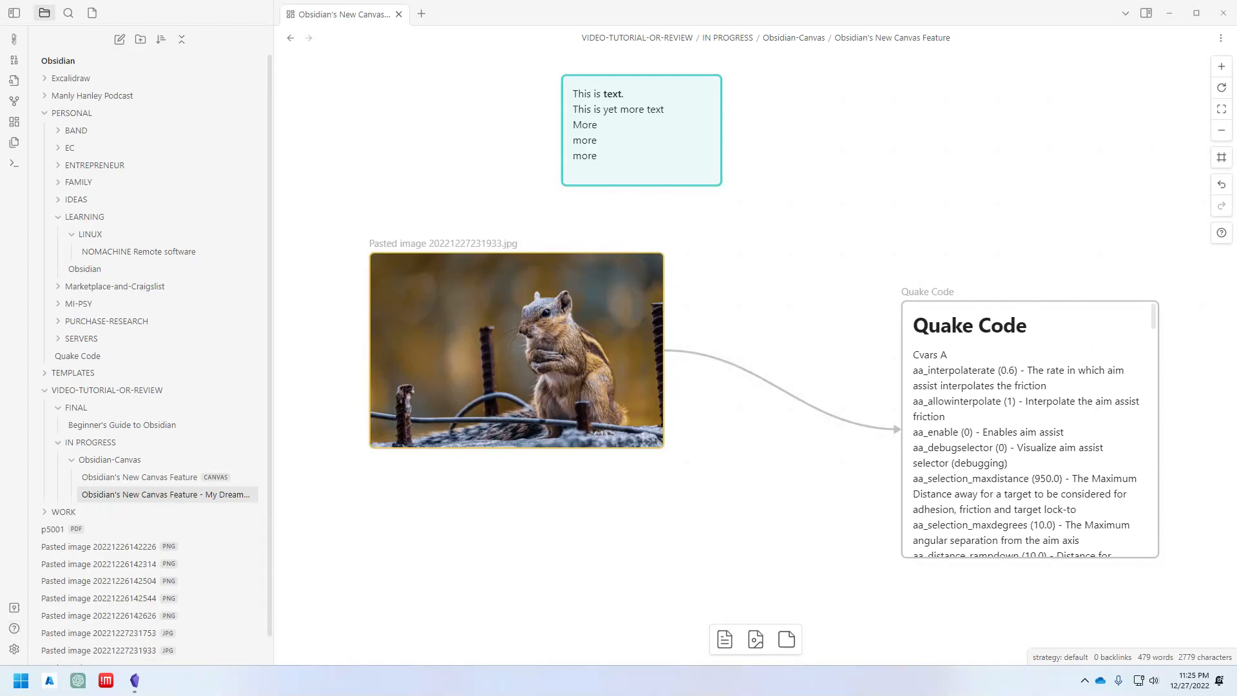
{"action": "mouse_move", "coordinate": [729, 366]}
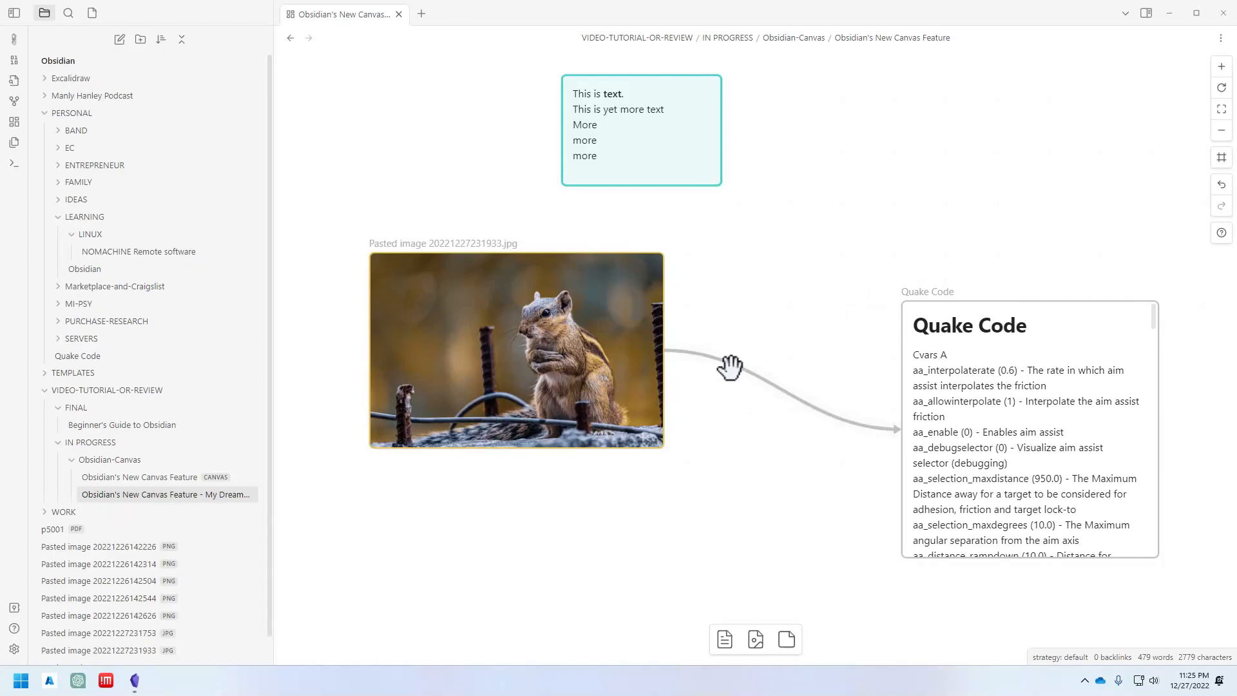
{"action": "mouse_move", "coordinate": [804, 376]}
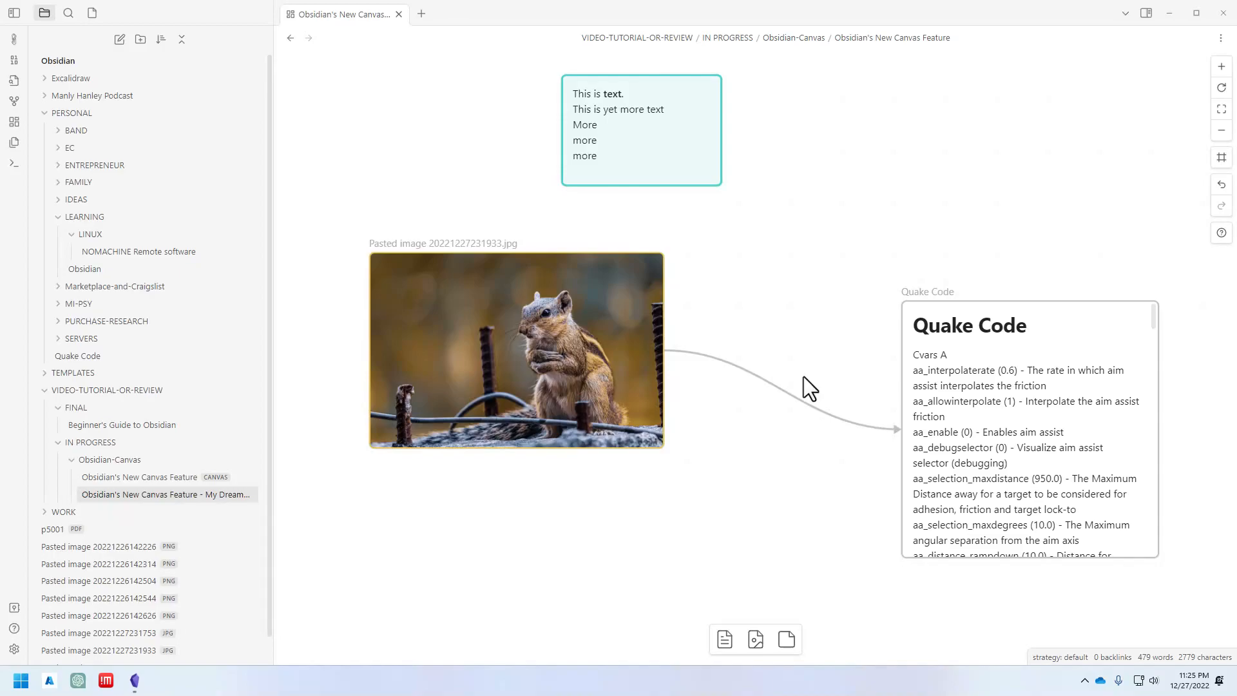
{"action": "mouse_move", "coordinate": [678, 322]}
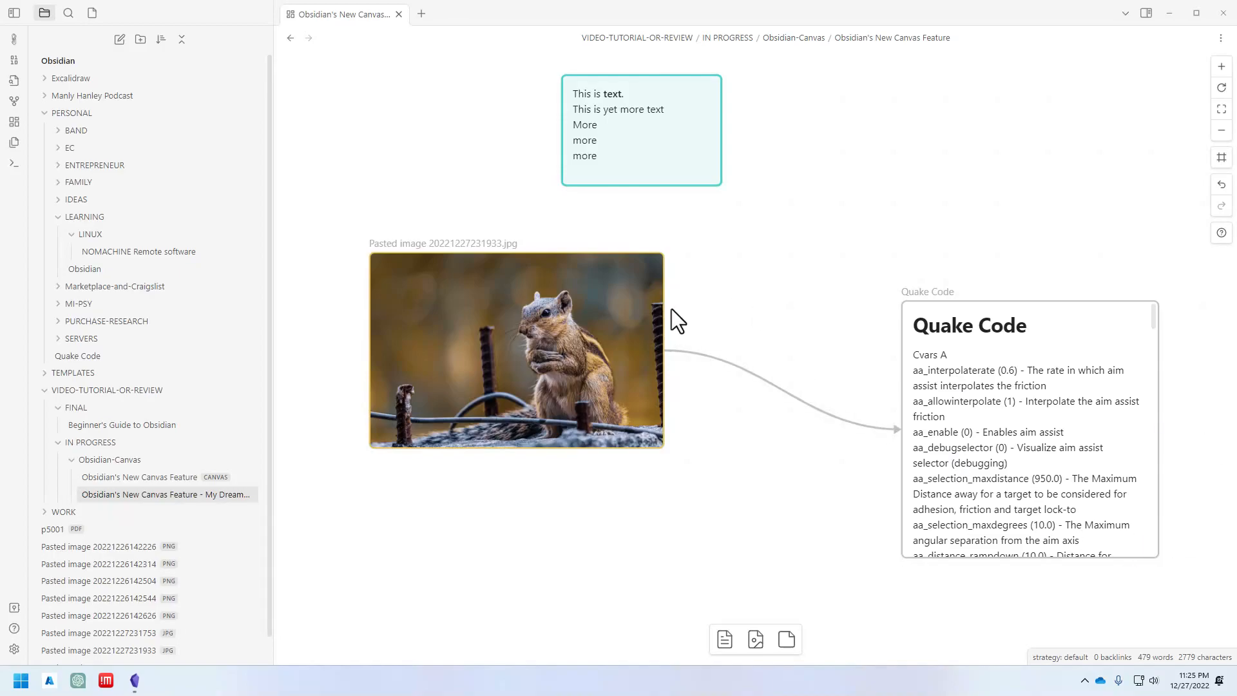
{"action": "mouse_move", "coordinate": [692, 345]}
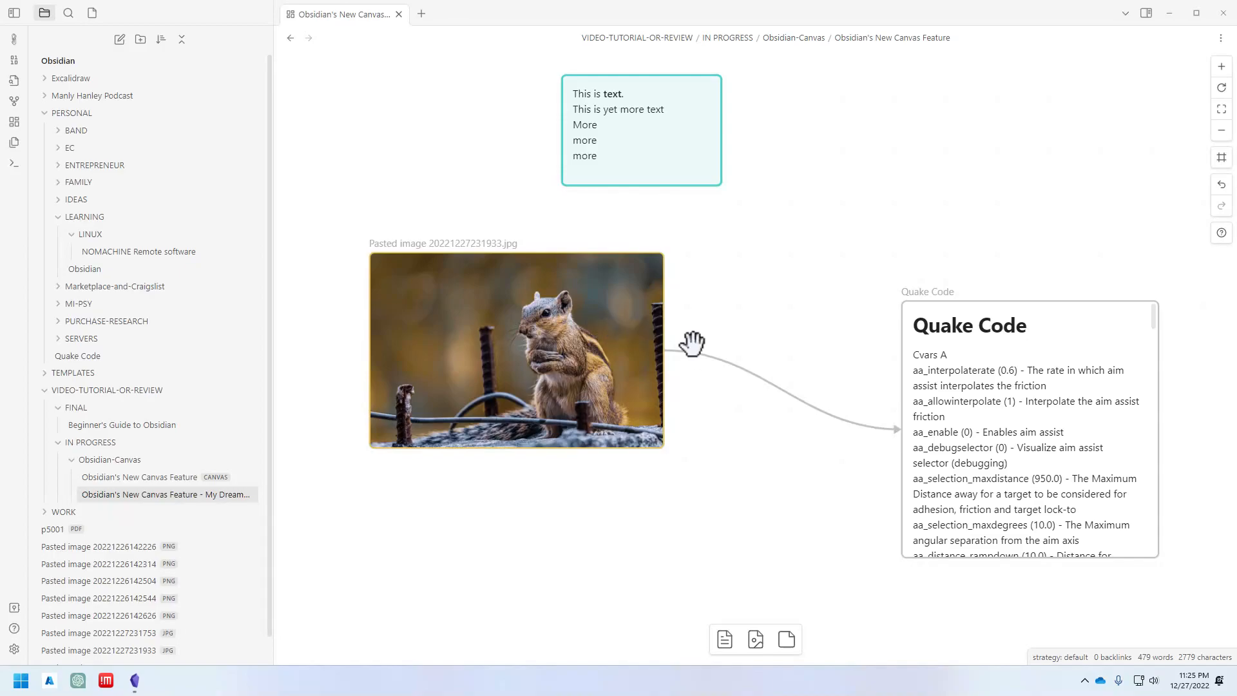
{"action": "mouse_move", "coordinate": [969, 358]}
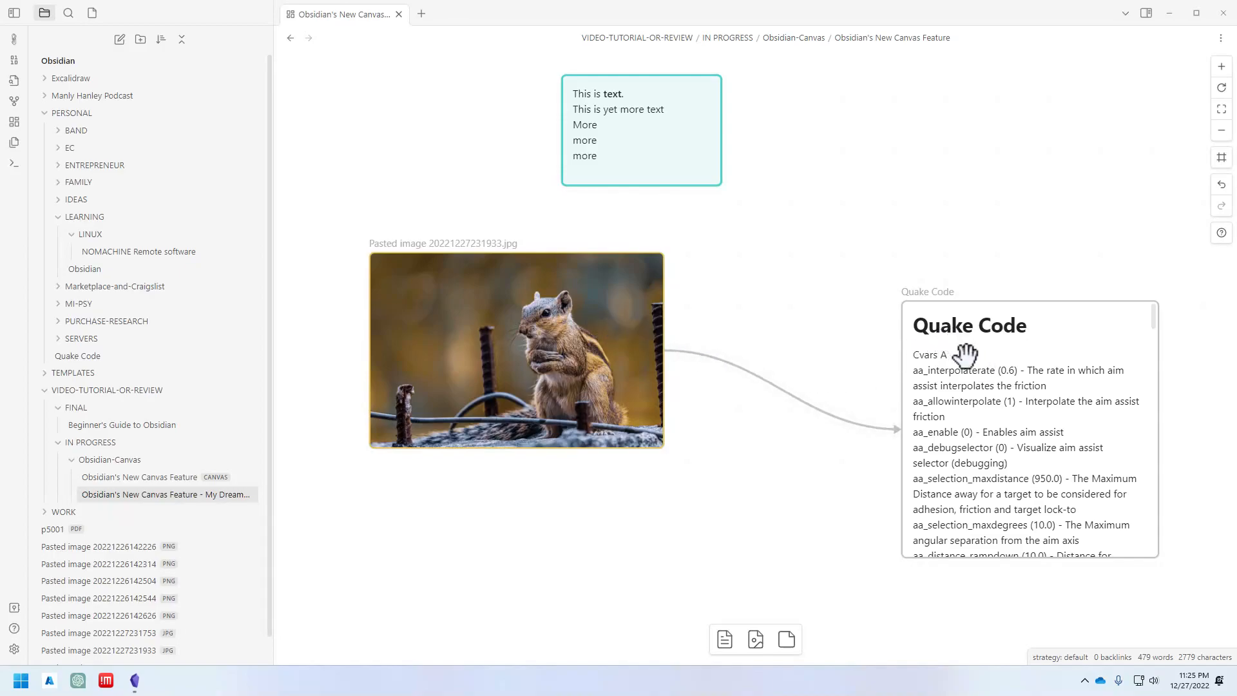
{"action": "mouse_move", "coordinate": [832, 352]}
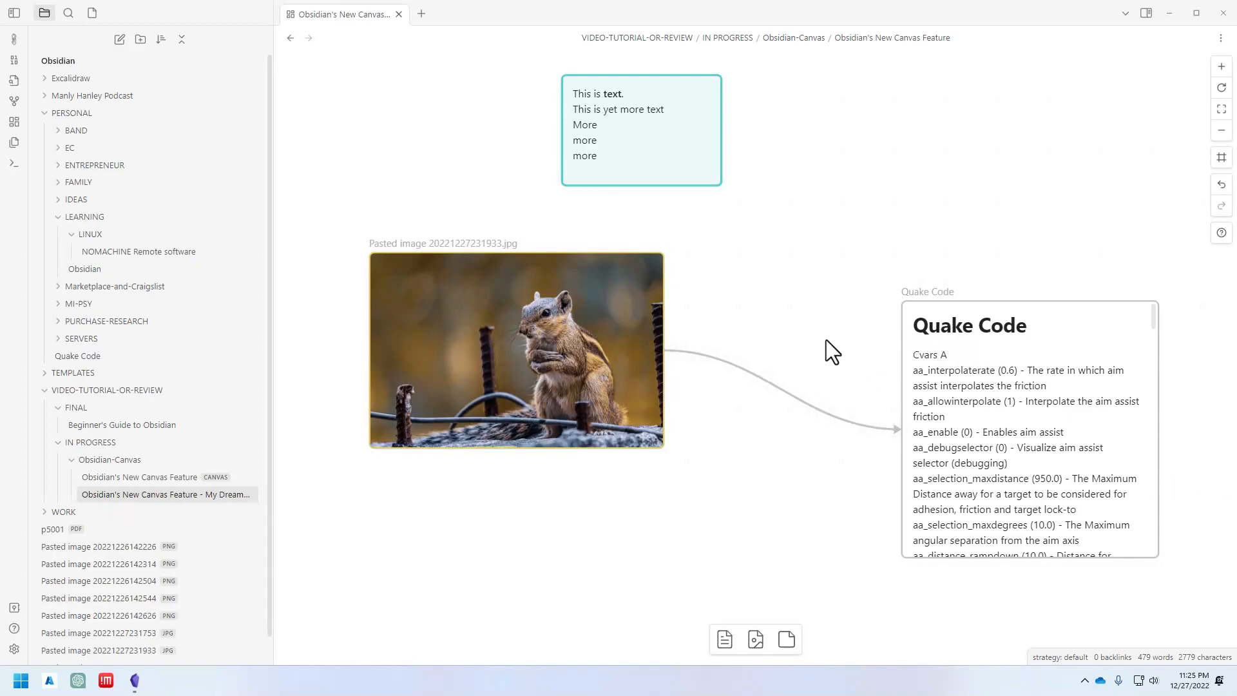
- Select the arrow to label it 'Quake Code is Squirrely'
{"action": "left_click", "coordinate": [784, 389]}
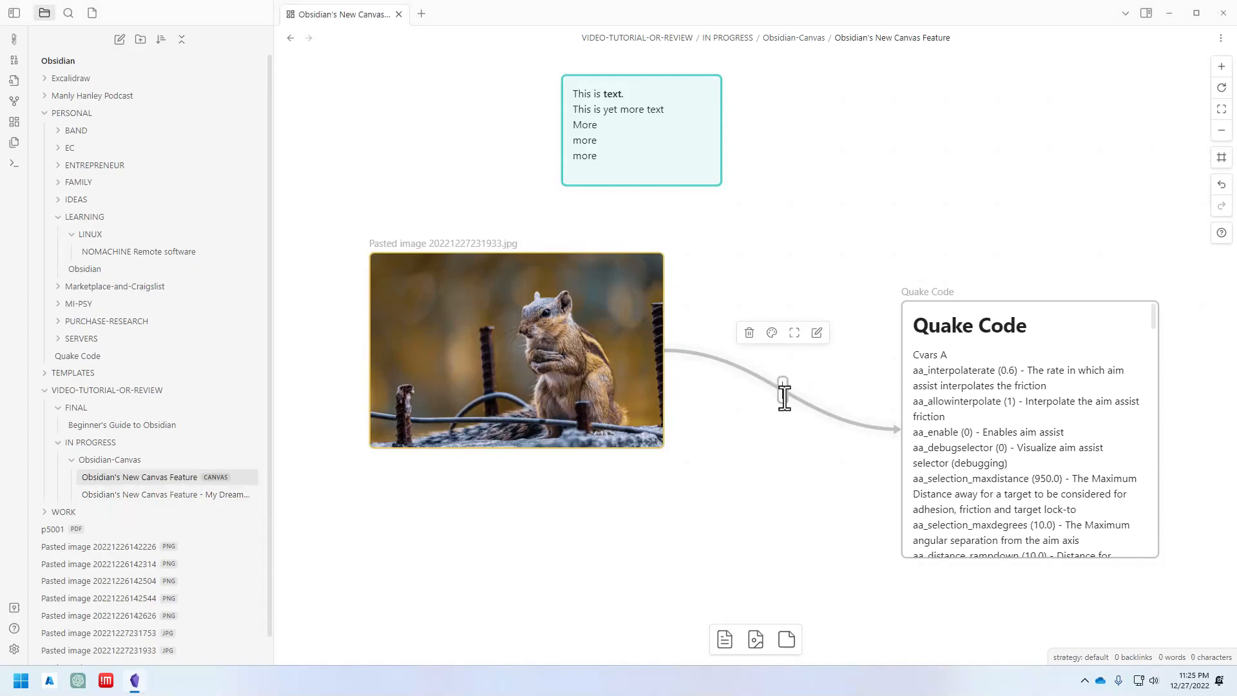
{"action": "mouse_move", "coordinate": [786, 394]}
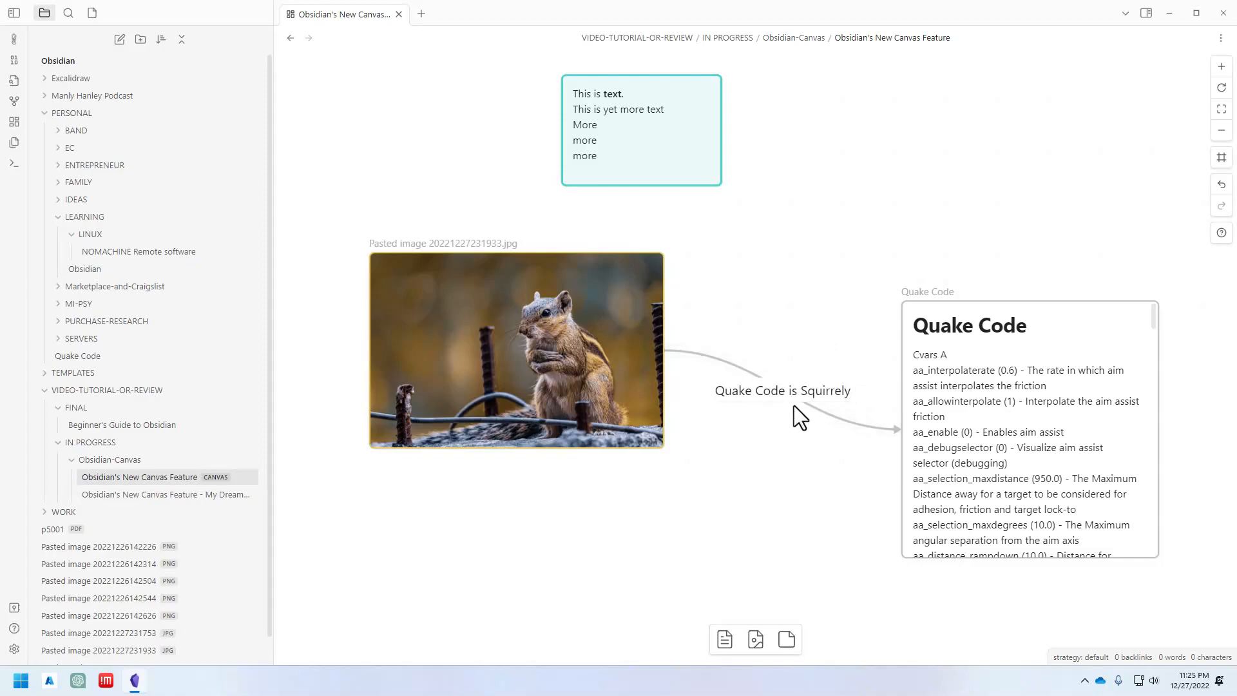
{"action": "mouse_move", "coordinate": [799, 402]}
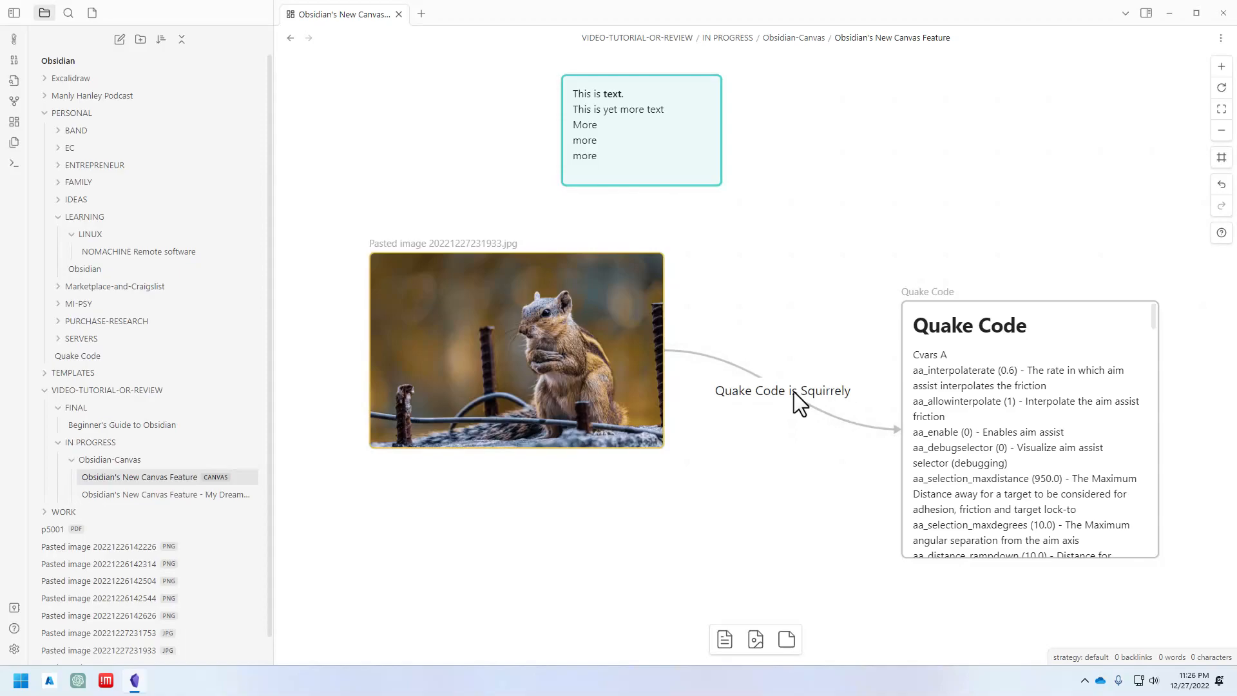
{"action": "mouse_move", "coordinate": [799, 406]}
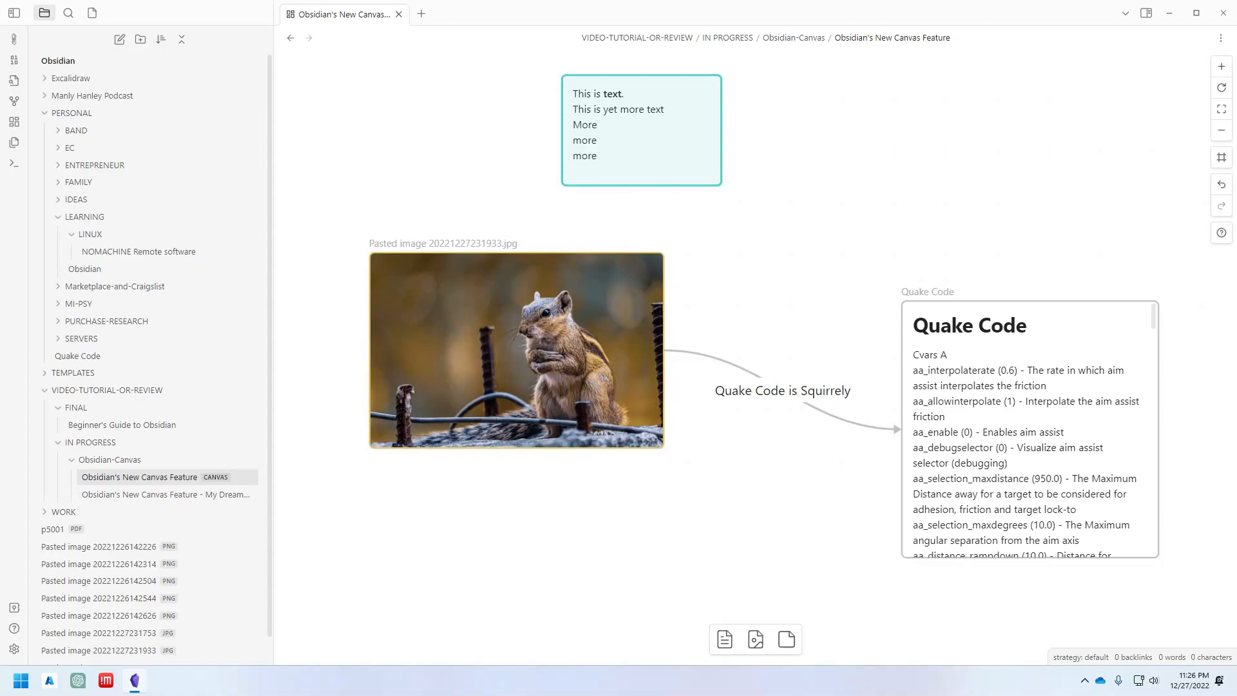
{"action": "mouse_move", "coordinate": [631, 420]}
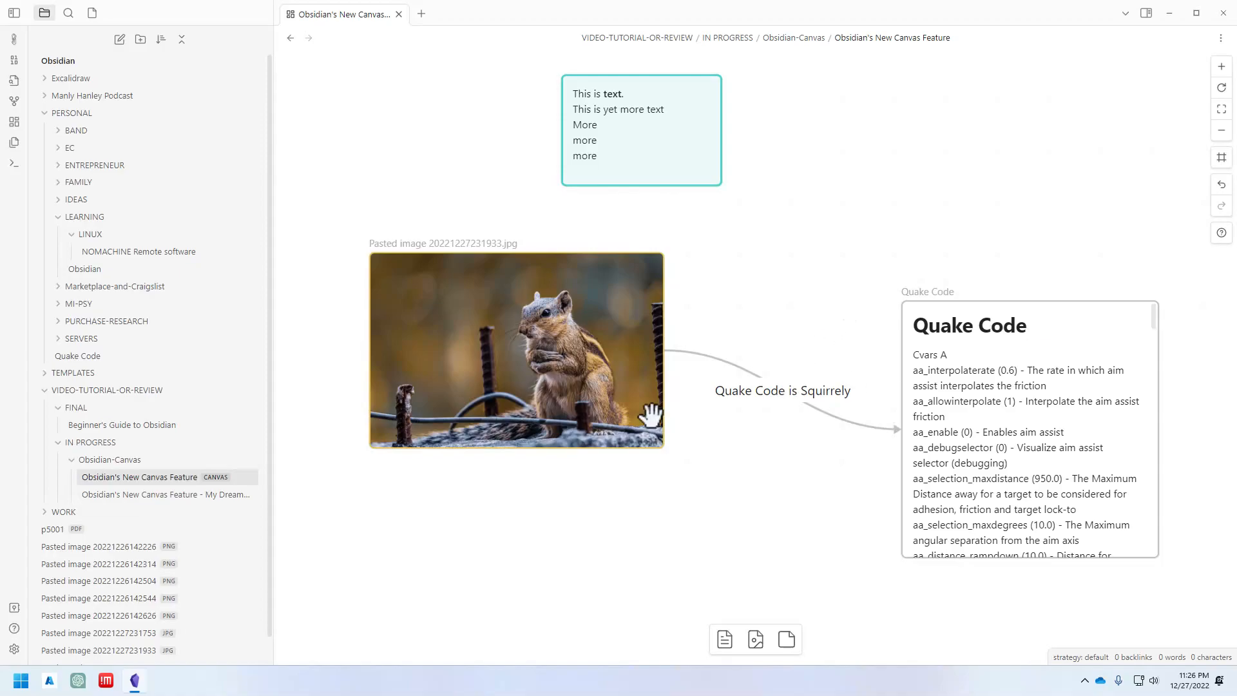
{"action": "mouse_move", "coordinate": [662, 351]}
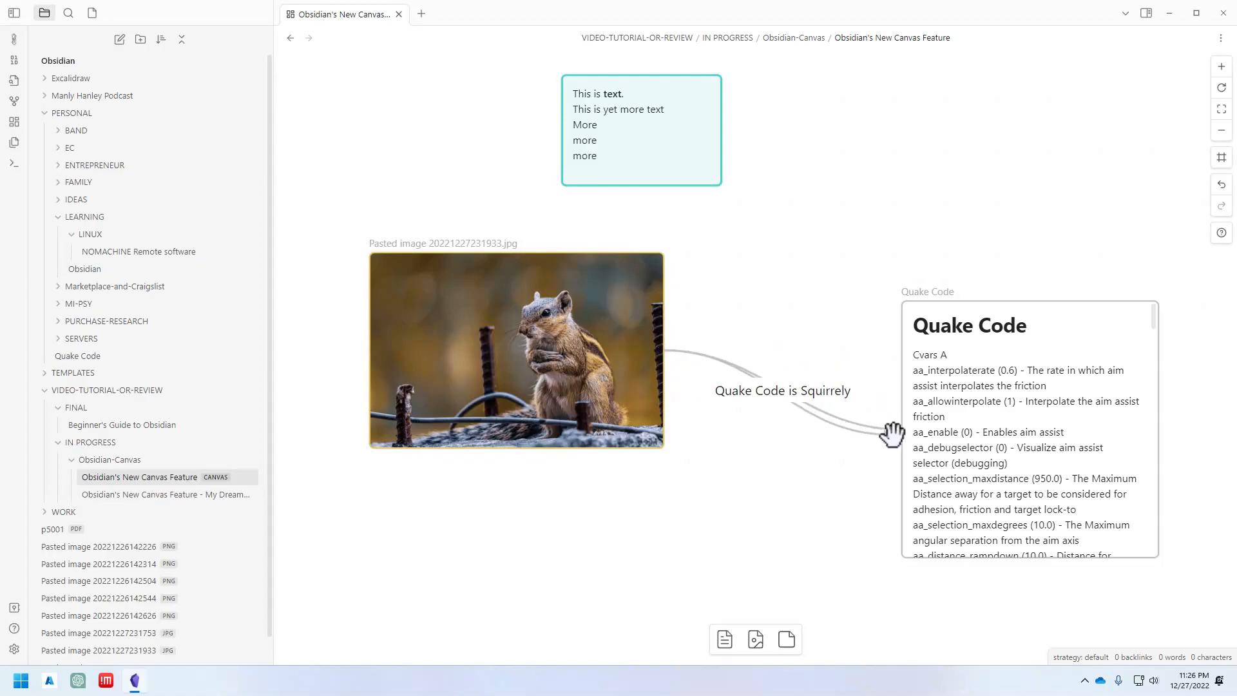
{"action": "left_click", "coordinate": [640, 129]}
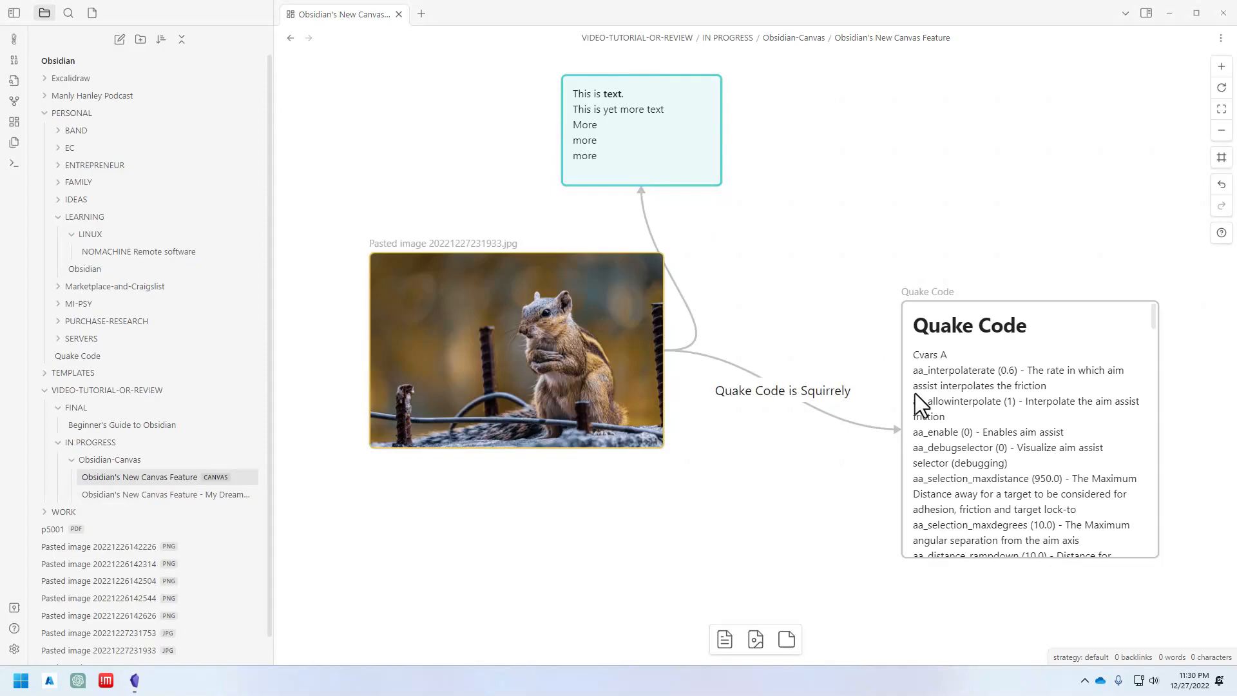
{"action": "mouse_move", "coordinate": [736, 364]}
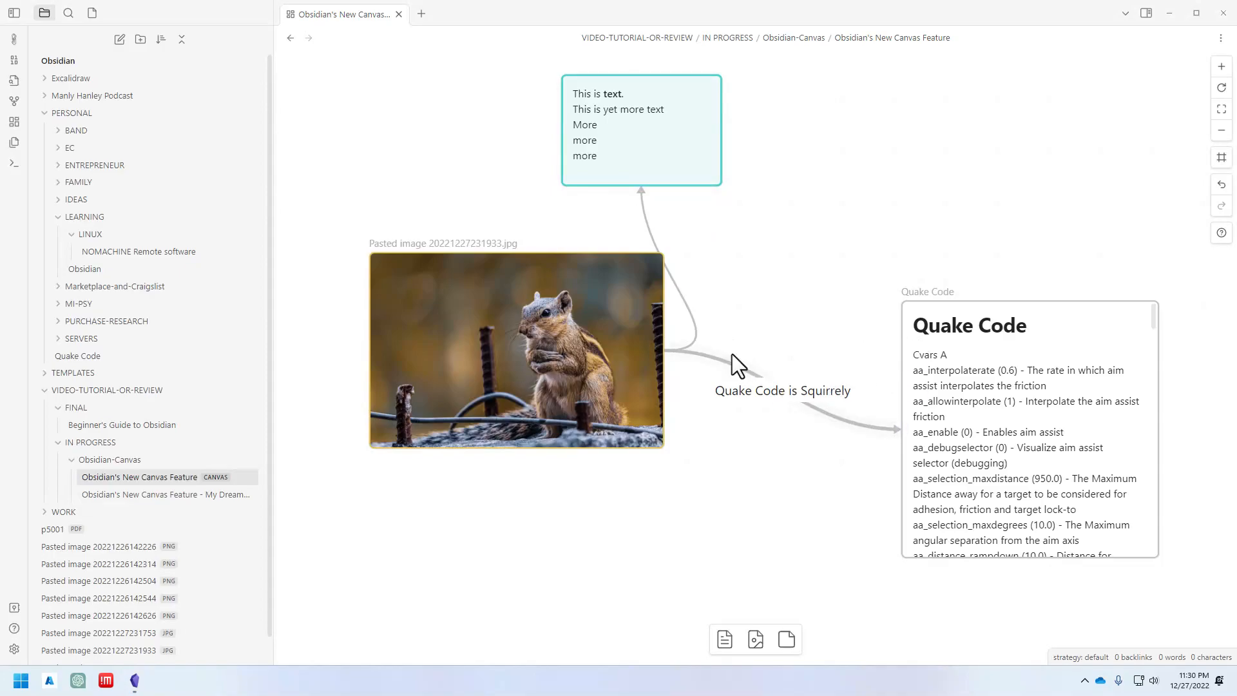
{"action": "mouse_move", "coordinate": [695, 329]}
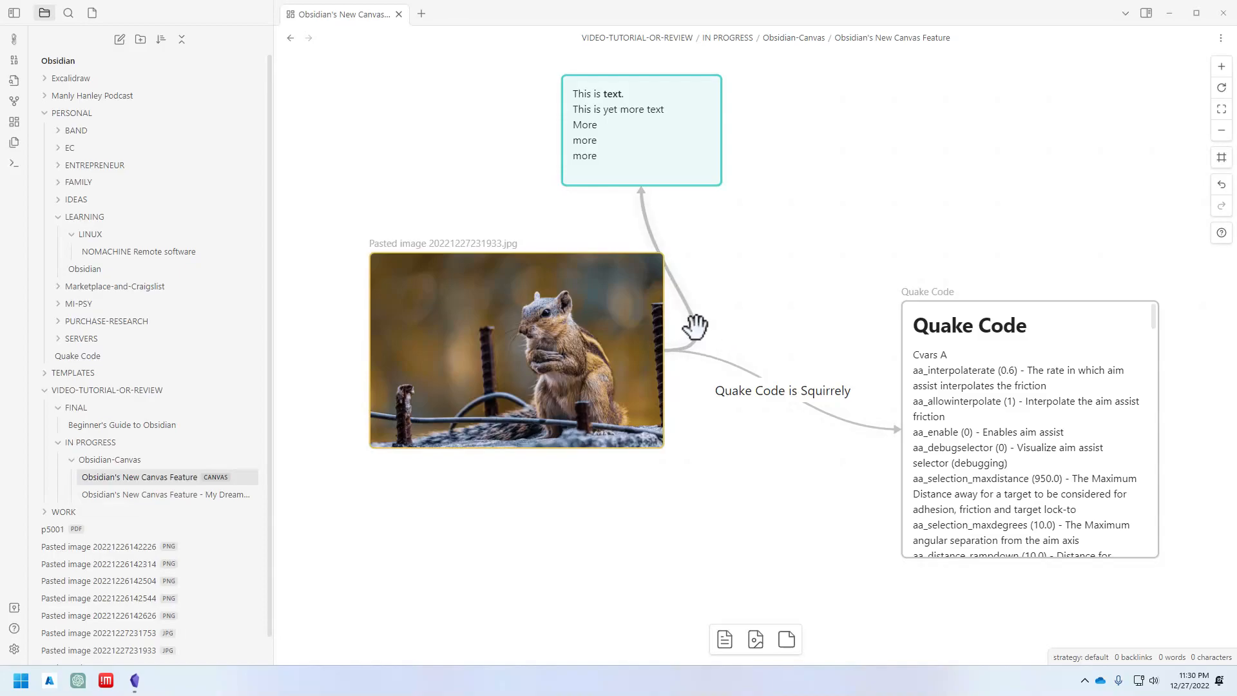
{"action": "mouse_move", "coordinate": [727, 401]}
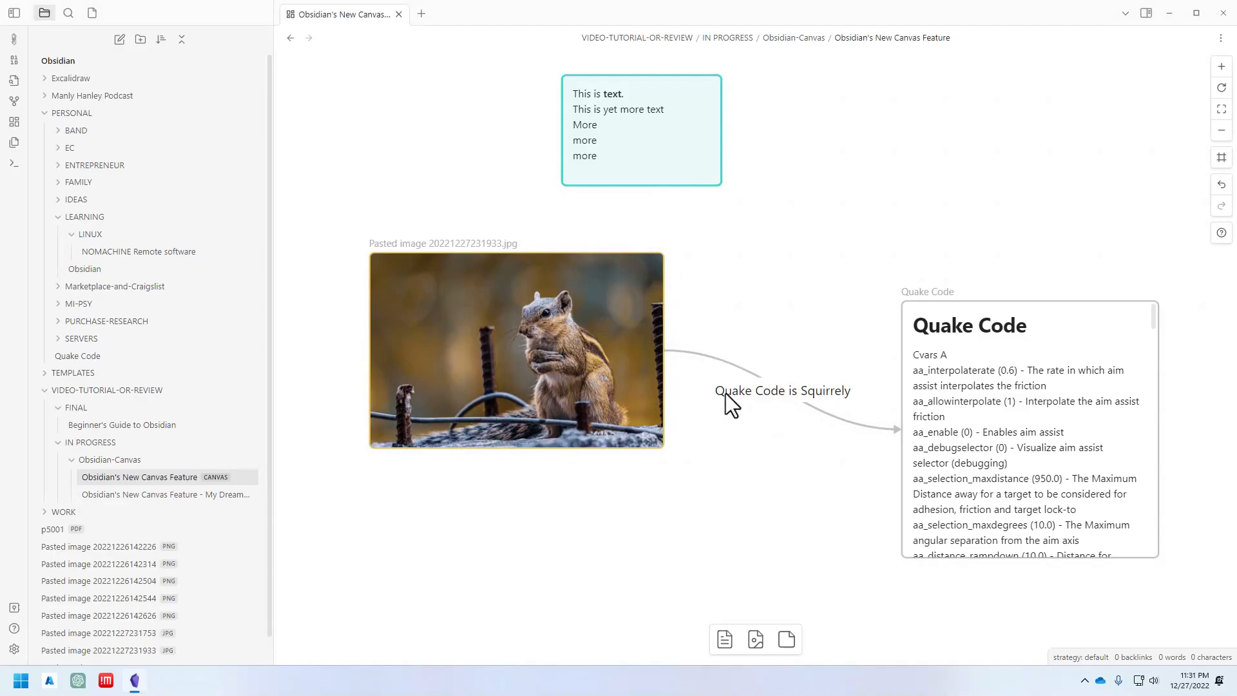
{"action": "mouse_move", "coordinate": [814, 436]}
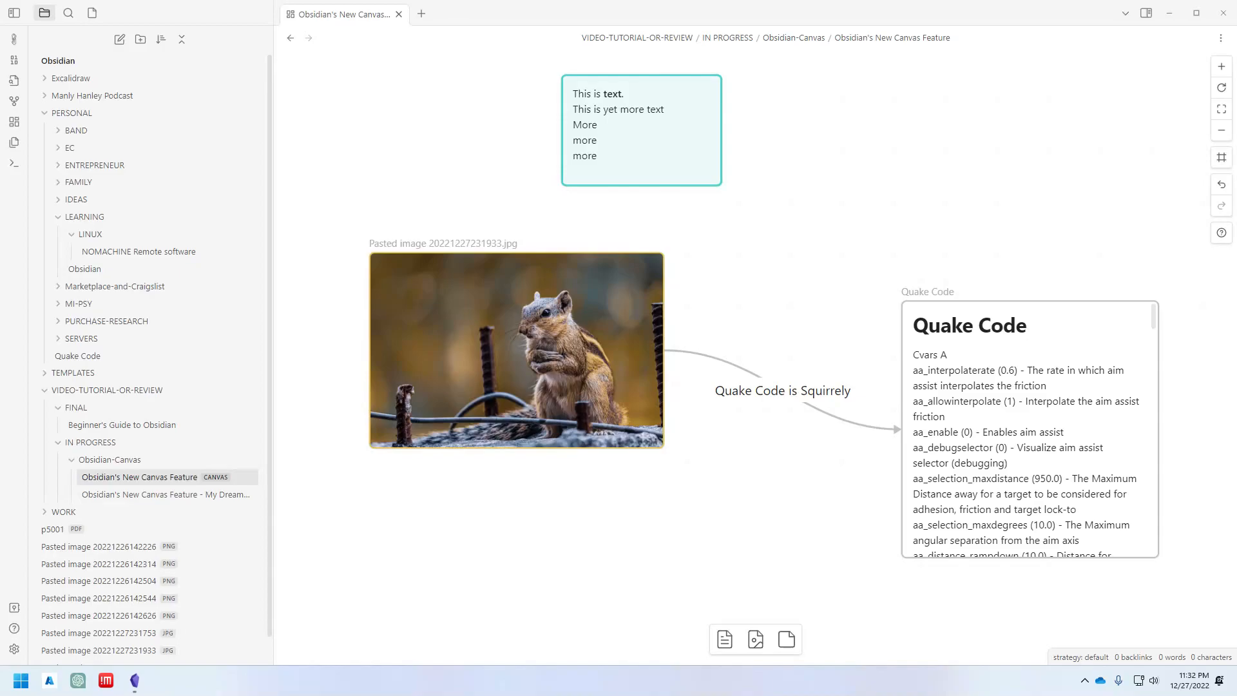
{"action": "mouse_move", "coordinate": [482, 523]}
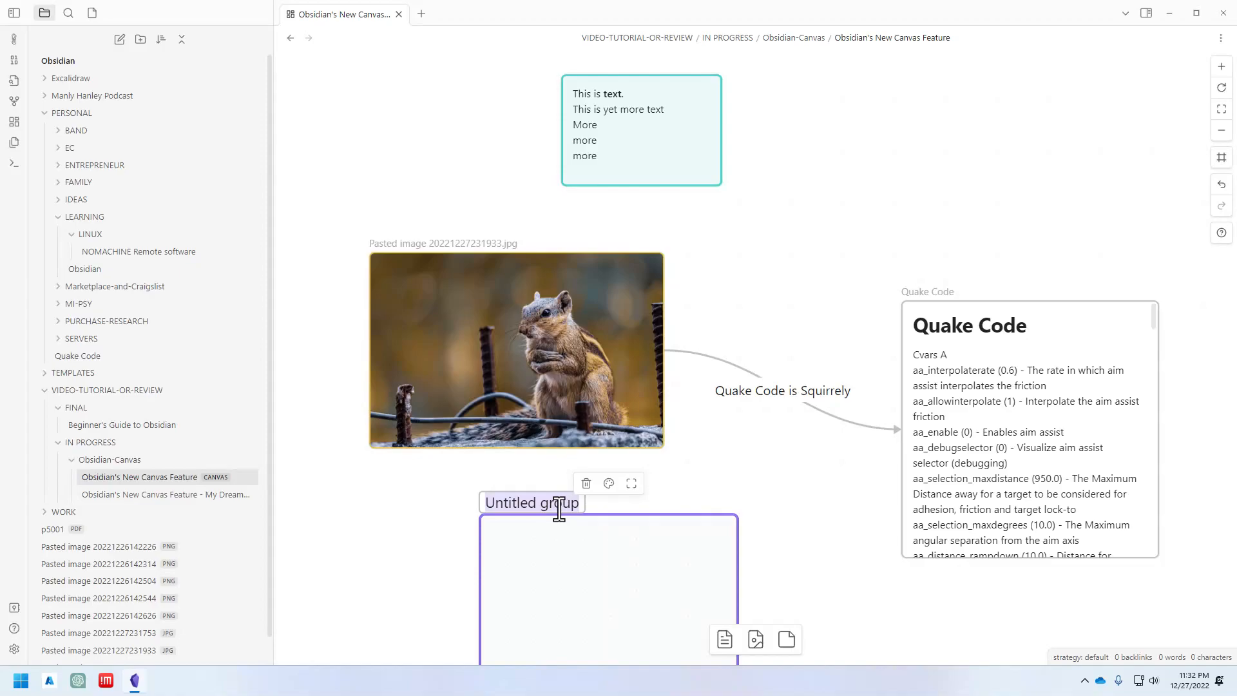
- Title the new empty group 'New Group'
{"action": "type", "text": "New Gru"}
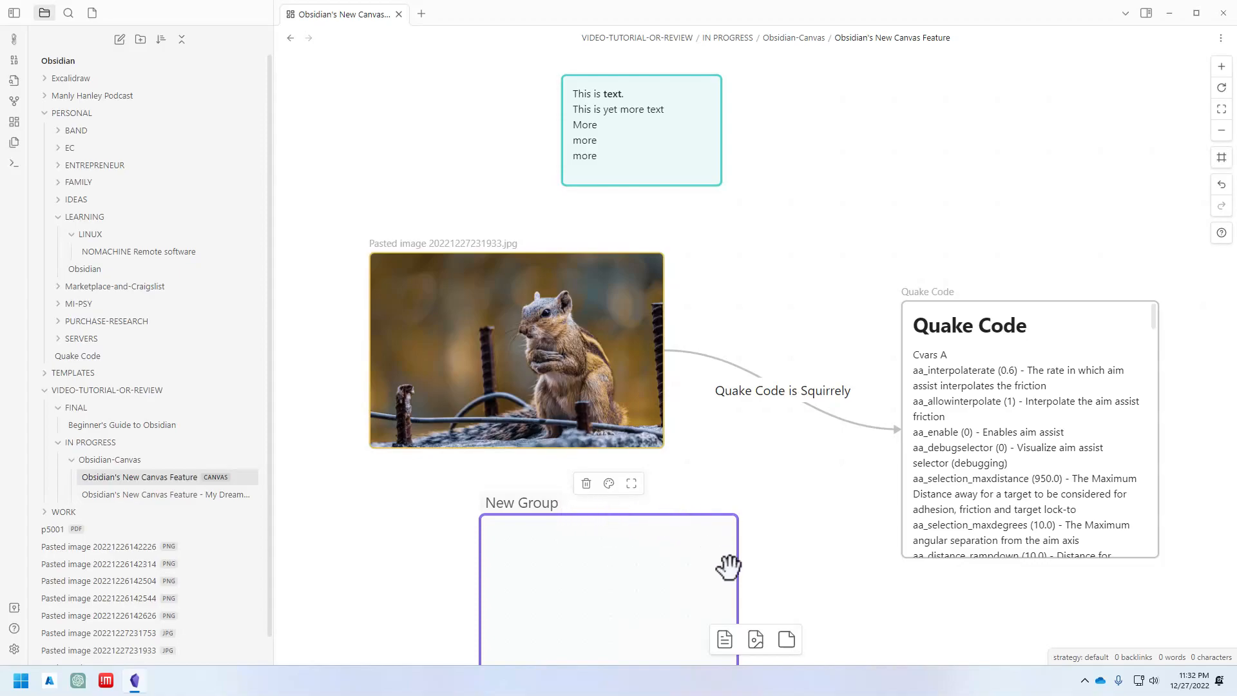
{"action": "mouse_move", "coordinate": [757, 540]}
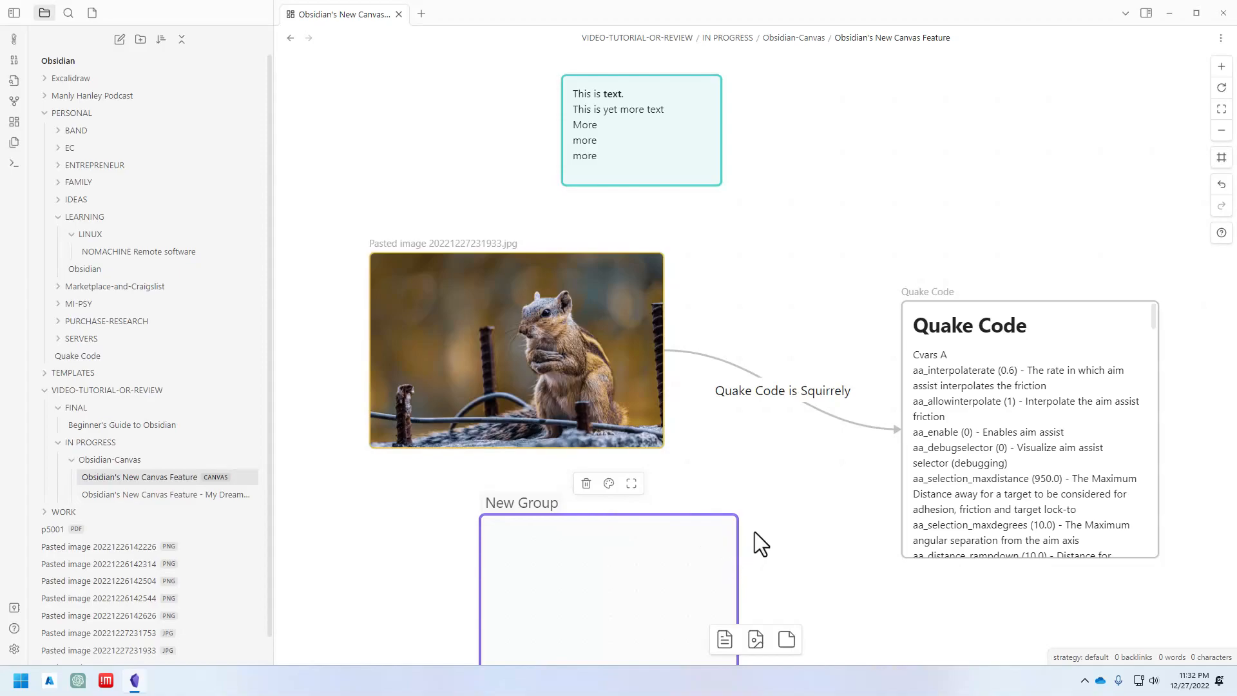
{"action": "mouse_move", "coordinate": [343, 84]}
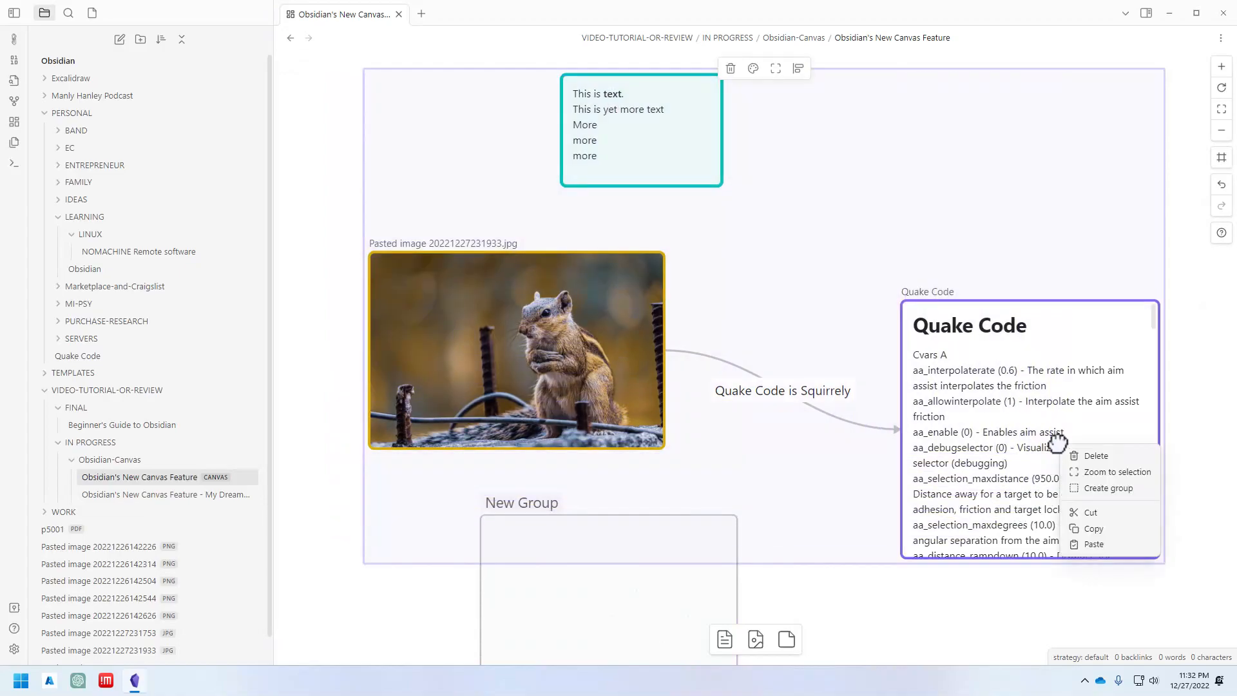
{"action": "mouse_move", "coordinate": [1097, 503]}
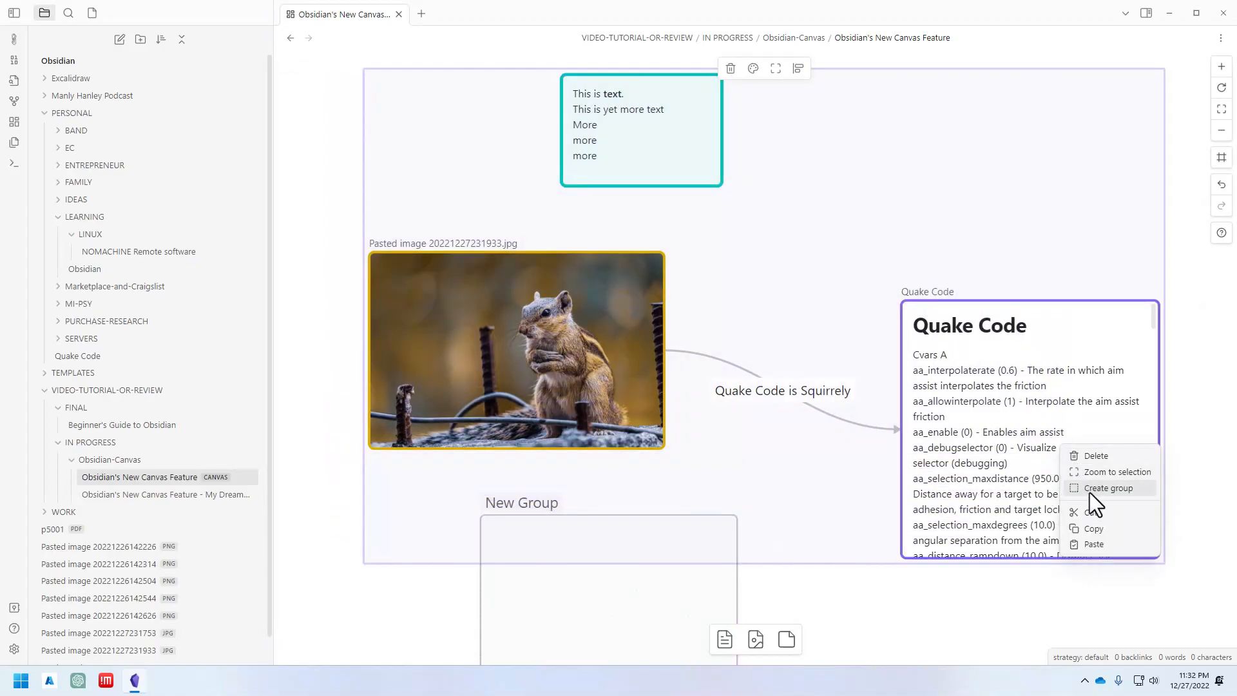
- Group the text card, squirrel image and Quake Code note as '3-card group'
{"action": "left_click", "coordinate": [1108, 487]}
{"action": "type", "text": "3-card group"}
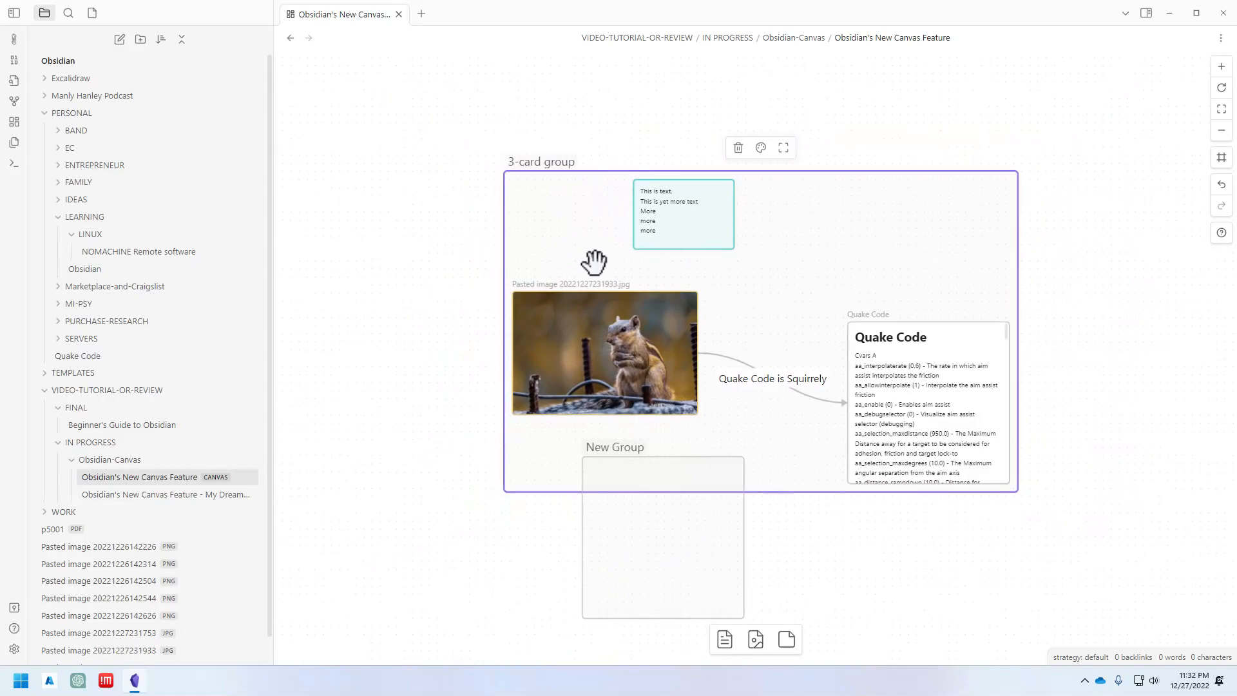
{"action": "mouse_move", "coordinate": [619, 299]}
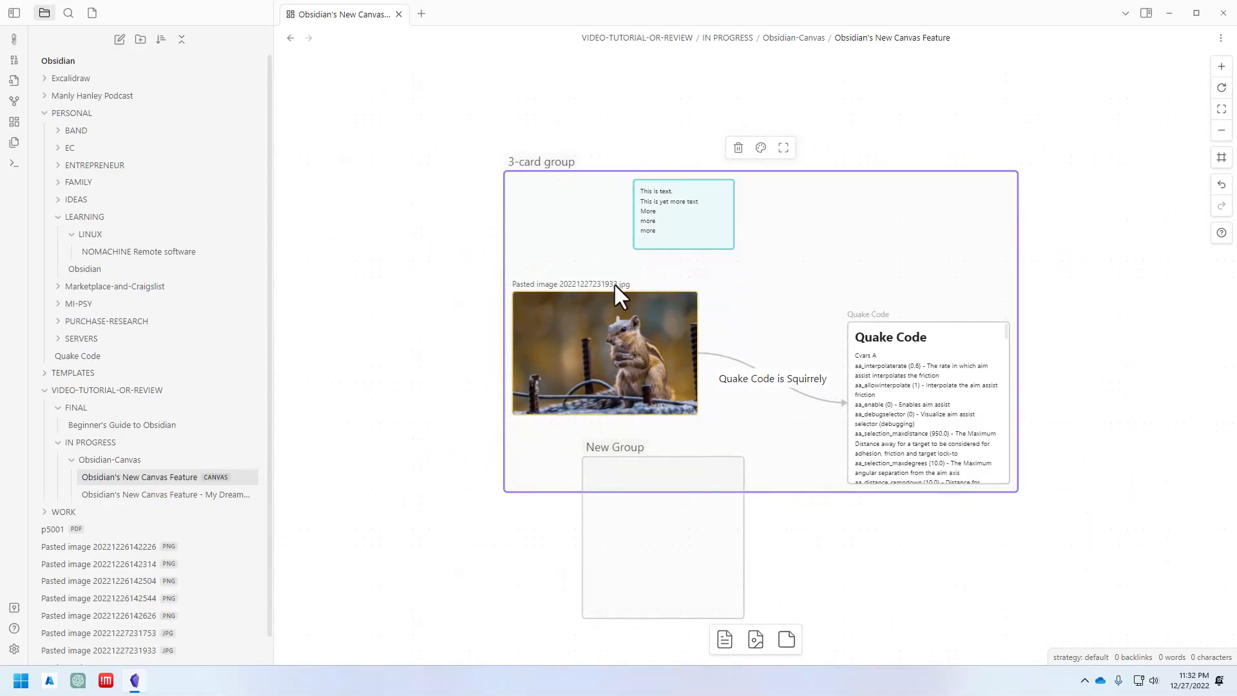
{"action": "mouse_move", "coordinate": [845, 299]}
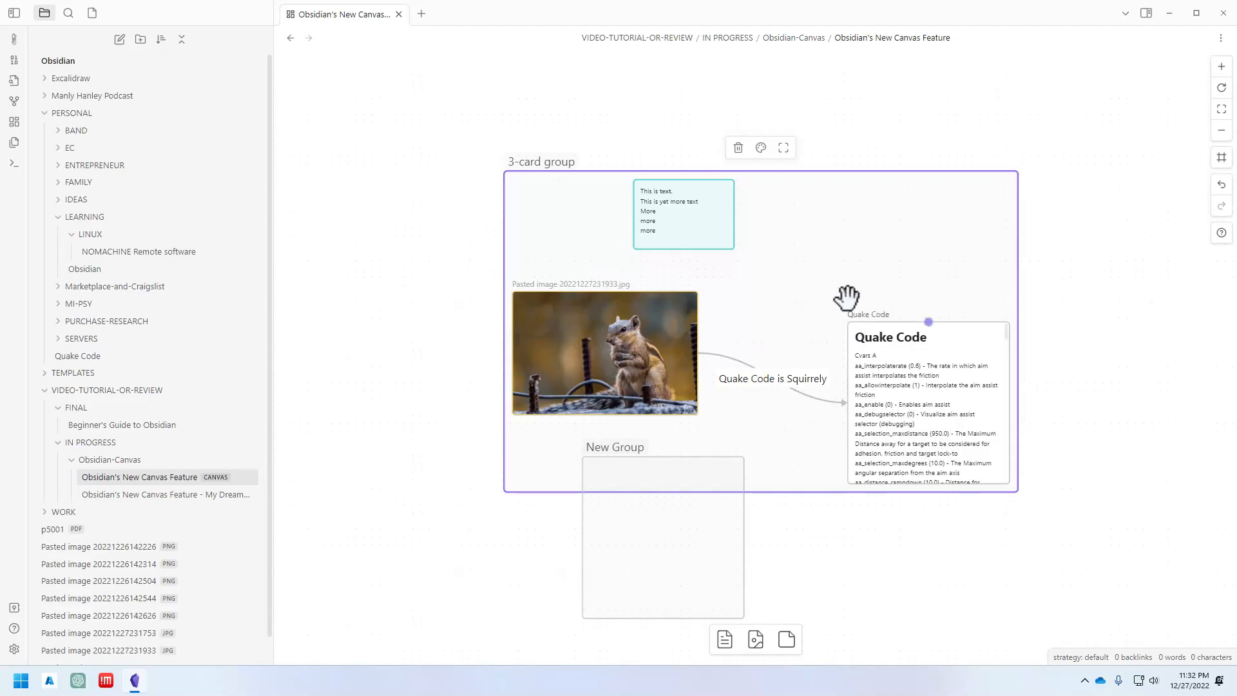